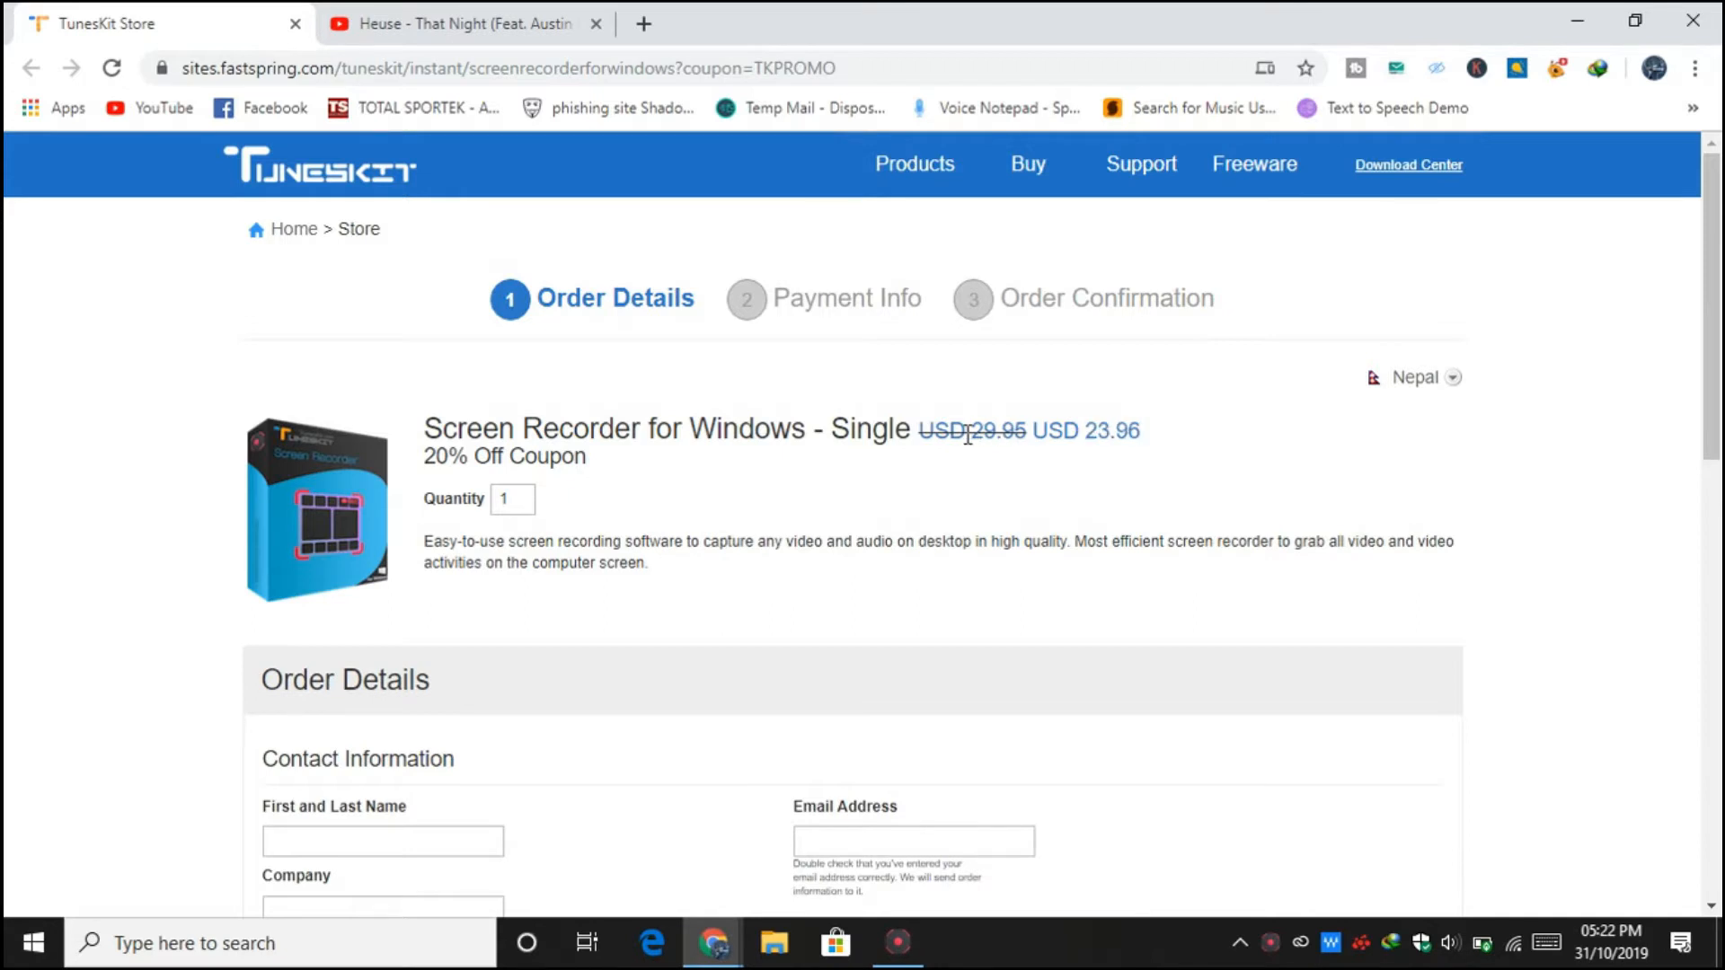
Change the capture size from full-screen 1366×768 to 'Select area to record'
double_click(992, 430)
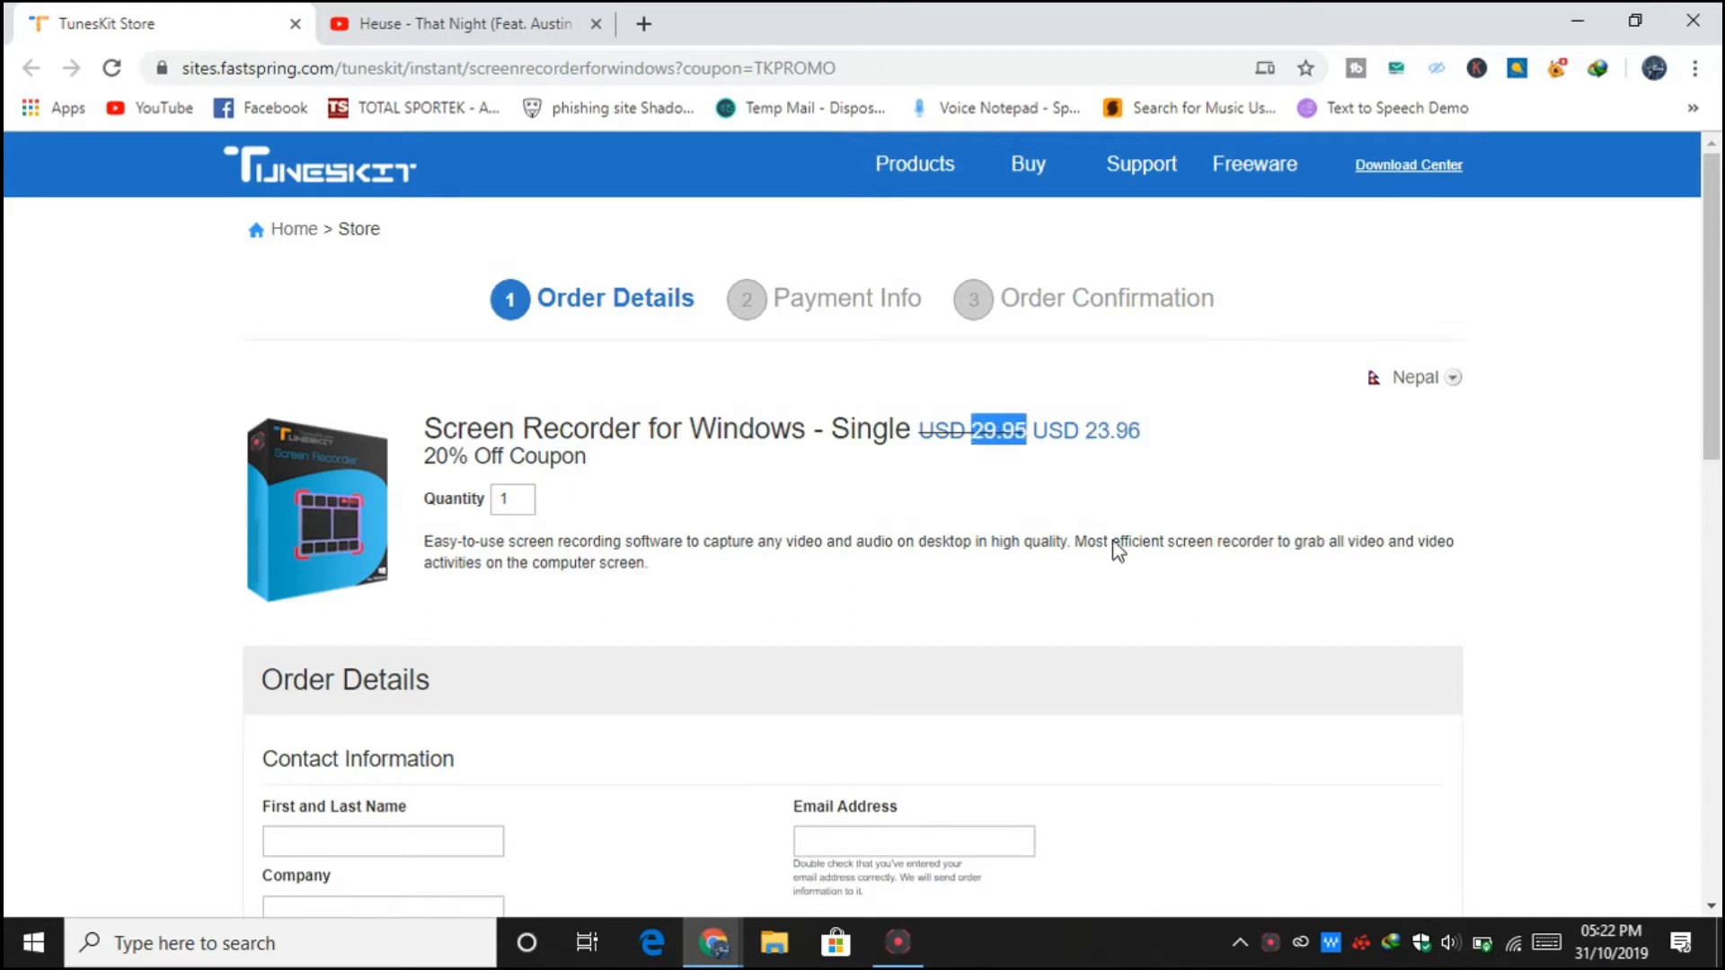
mouse_move(1020, 547)
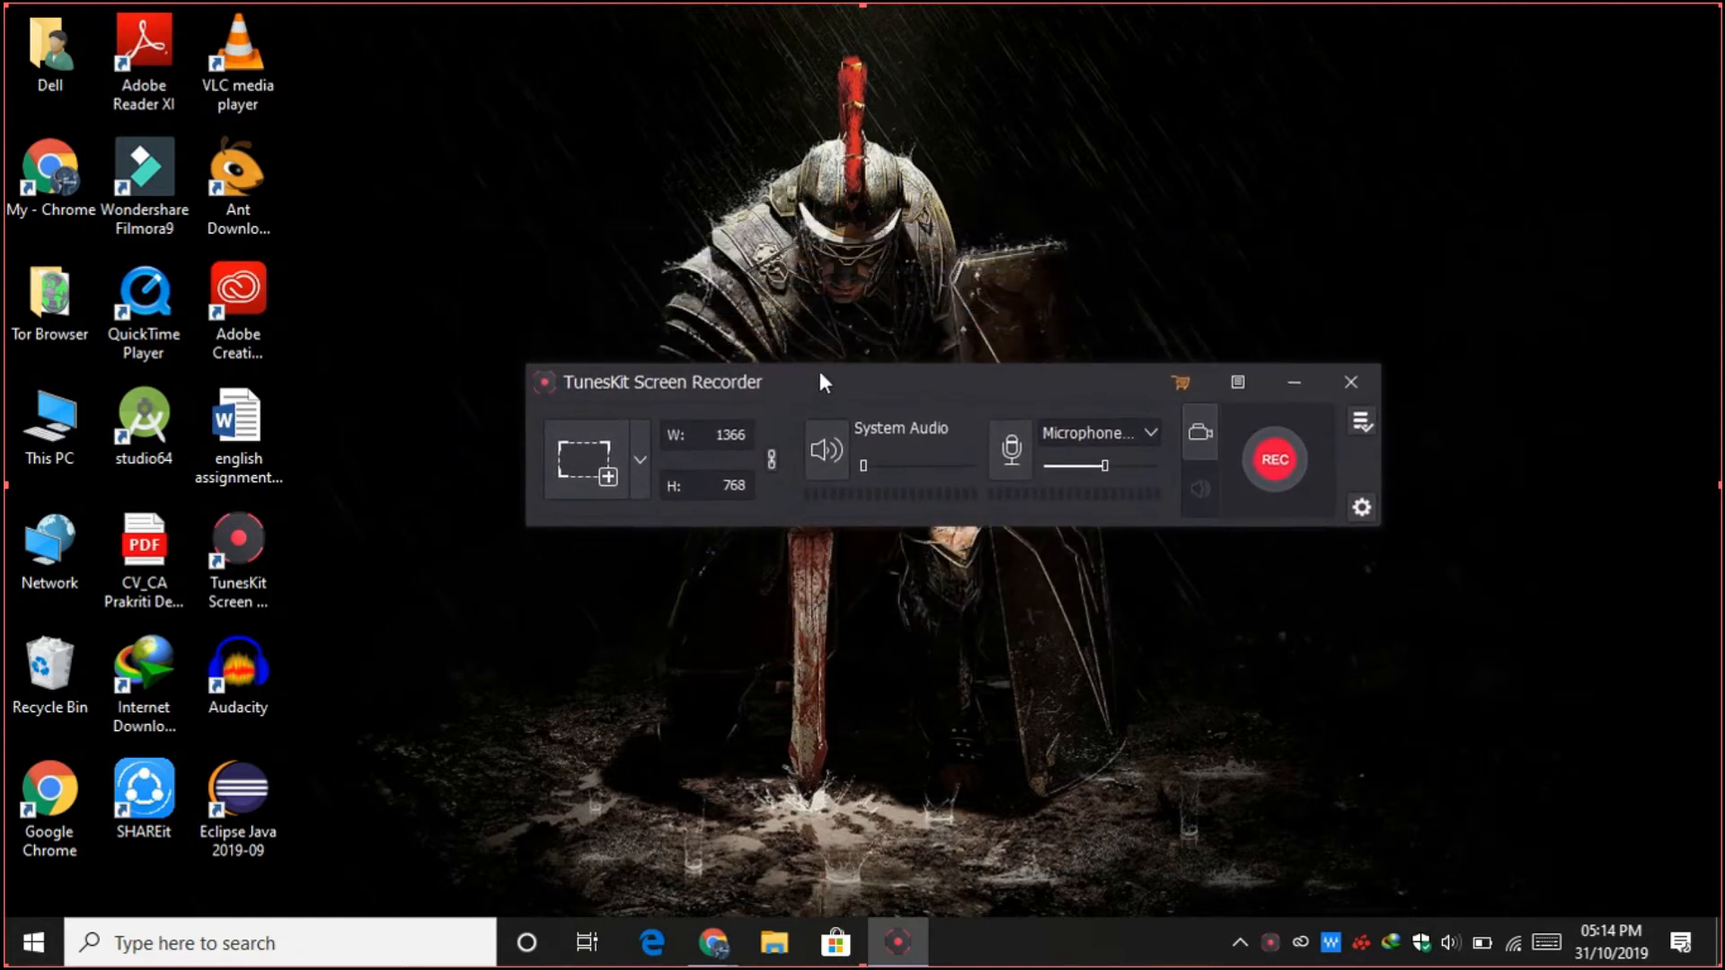
mouse_move(692, 533)
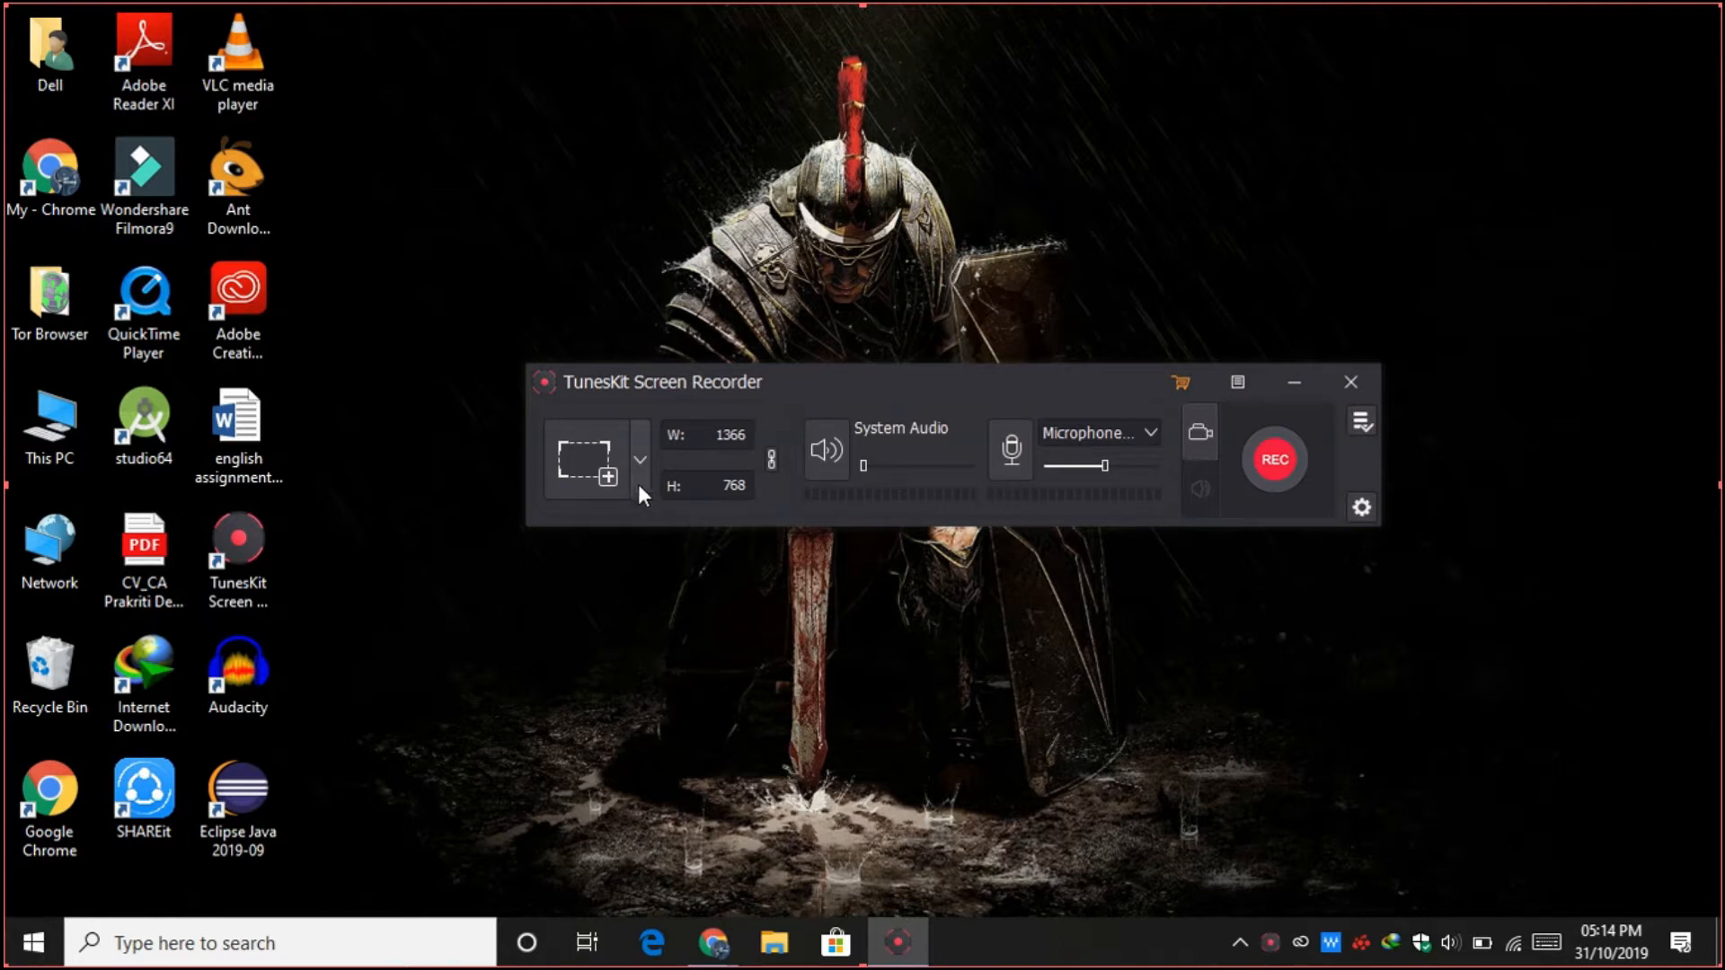
left_click(640, 460)
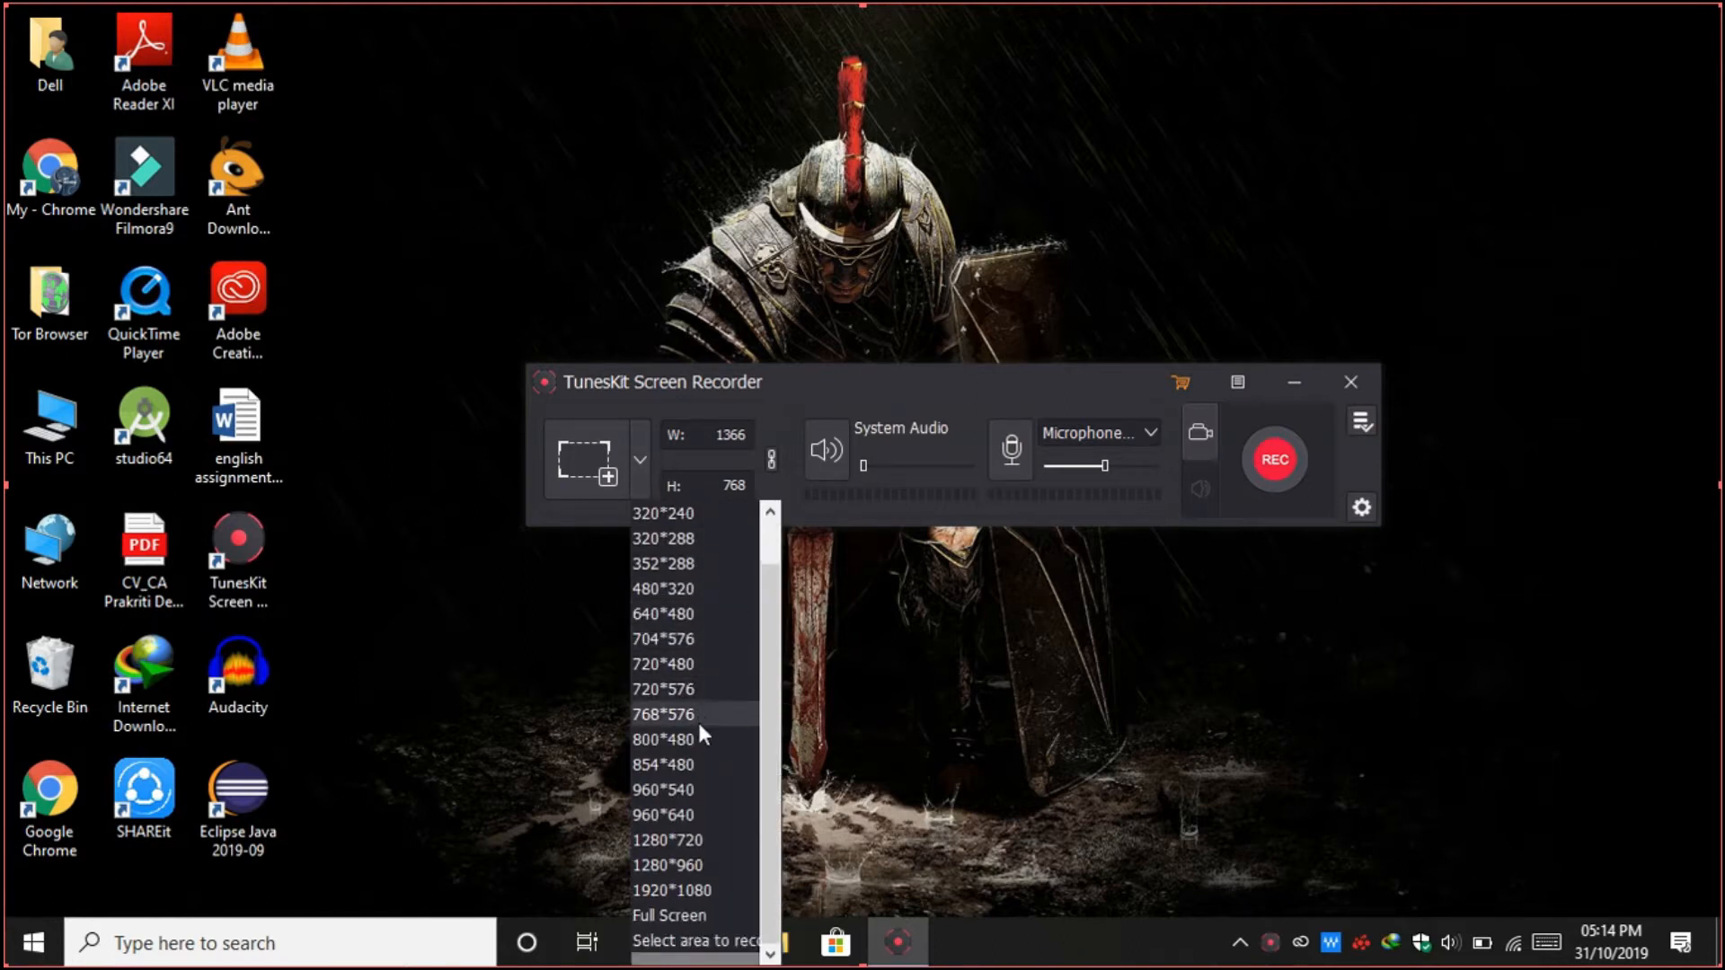
mouse_move(531, 278)
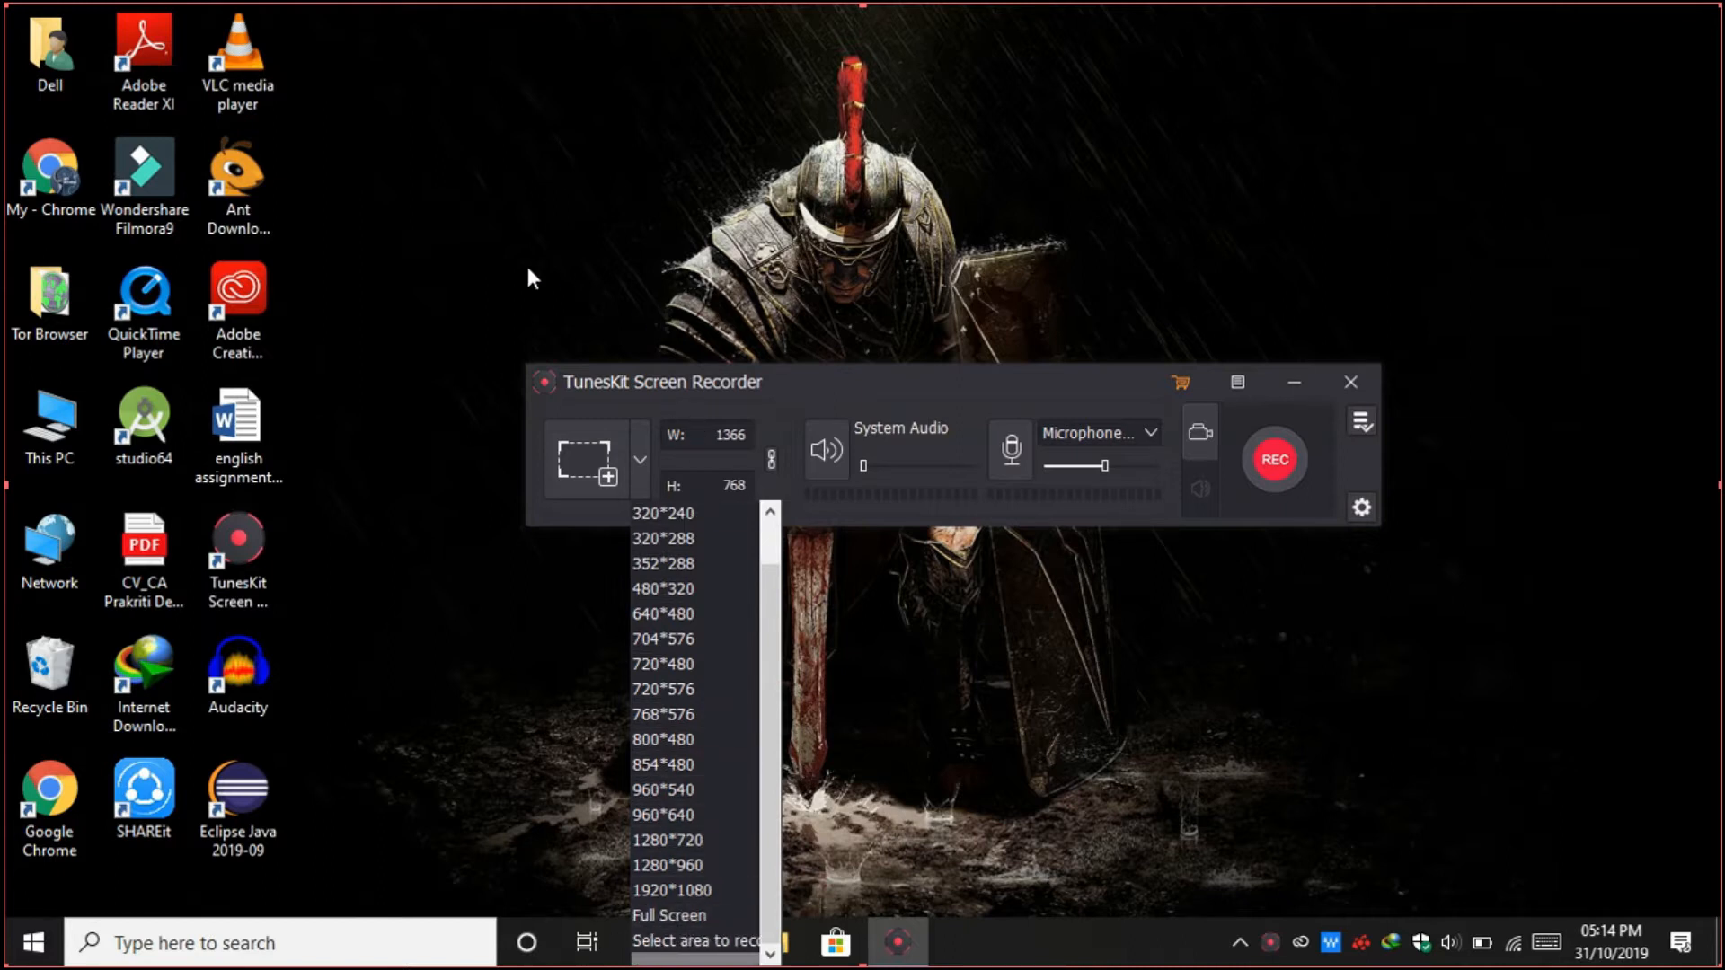
mouse_move(679, 15)
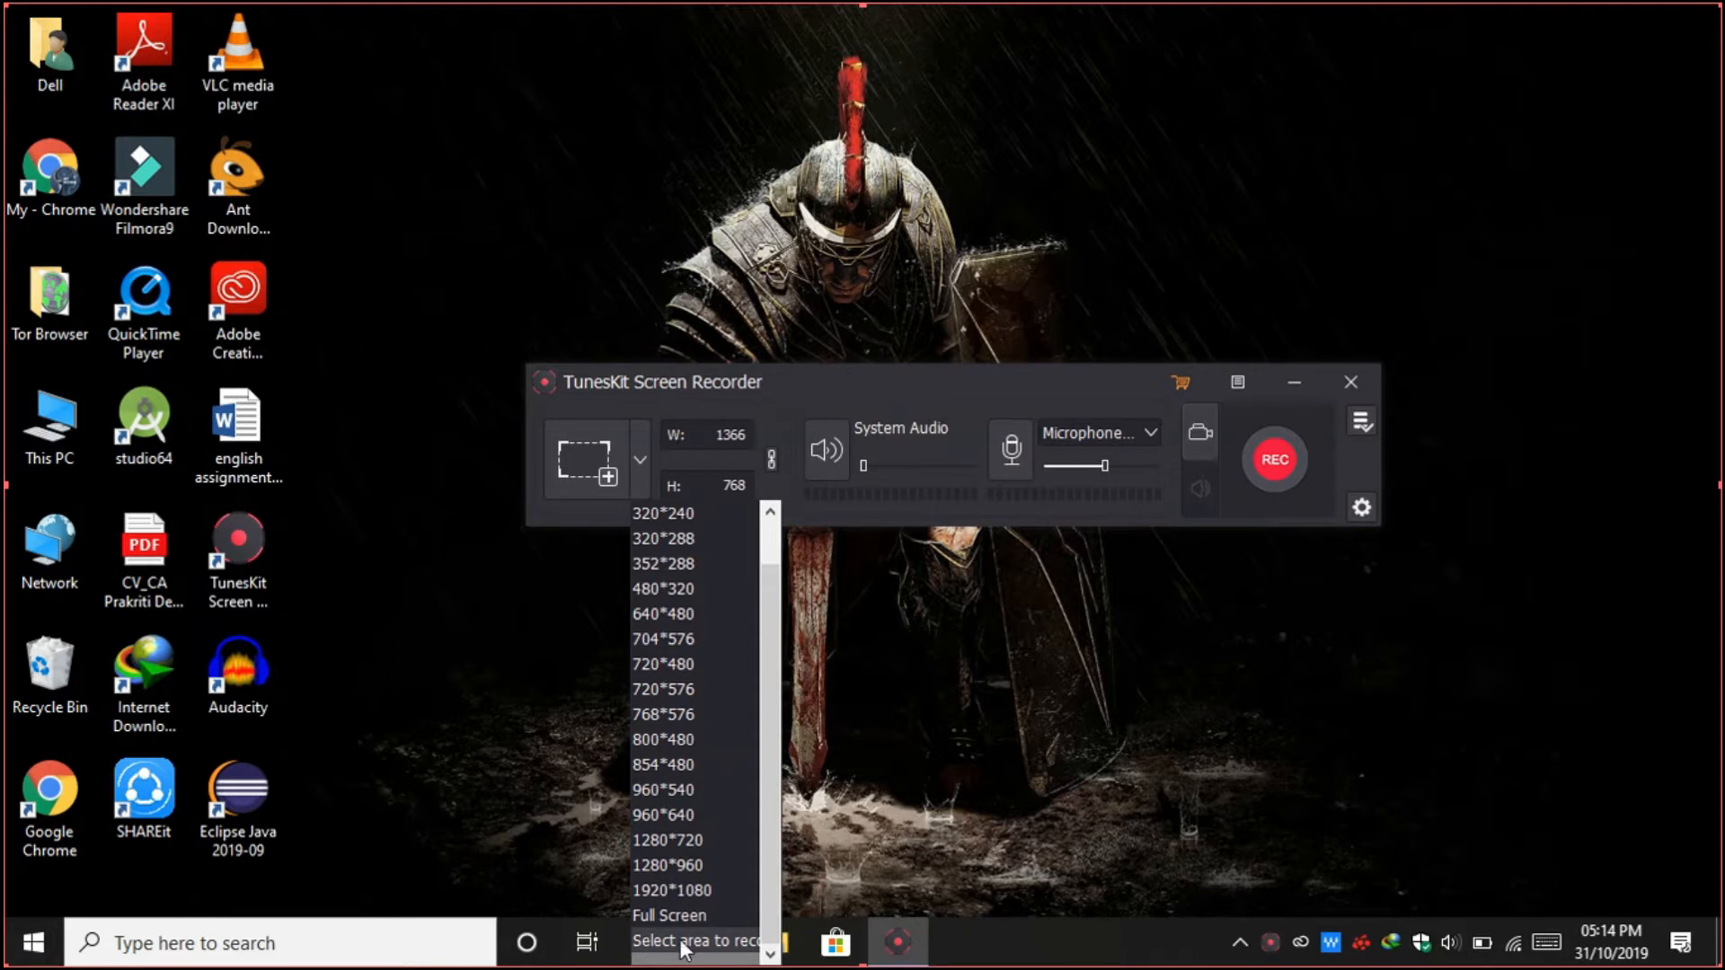
left_click(690, 941)
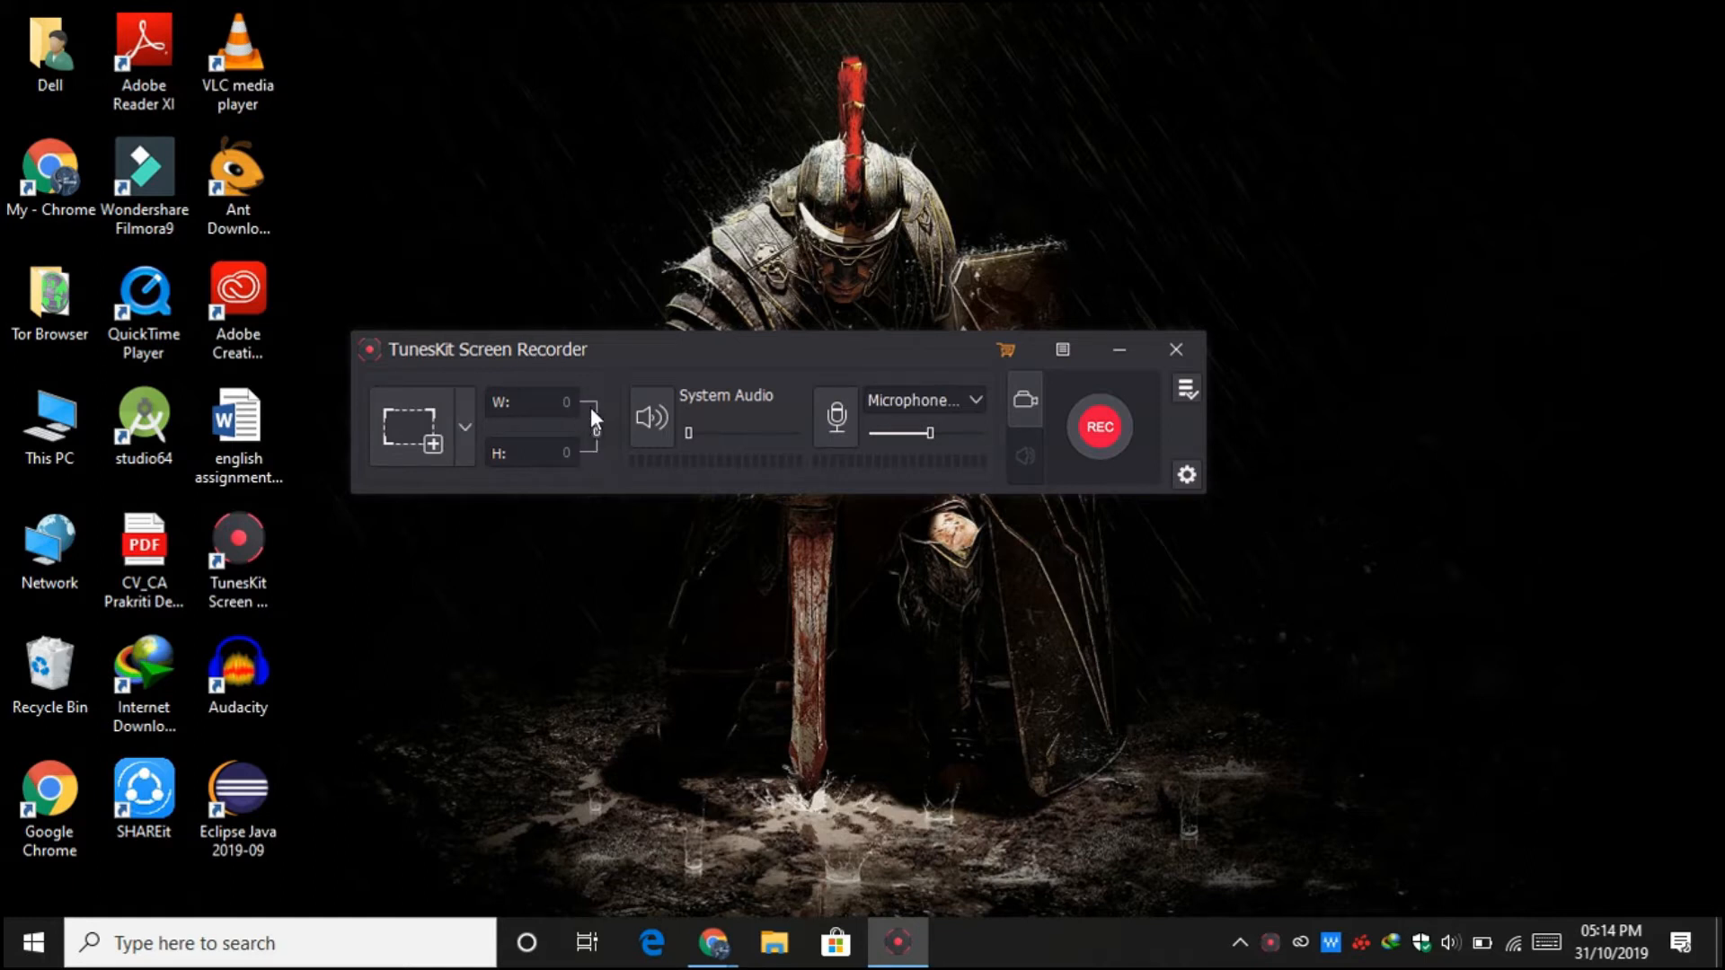
mouse_move(559, 393)
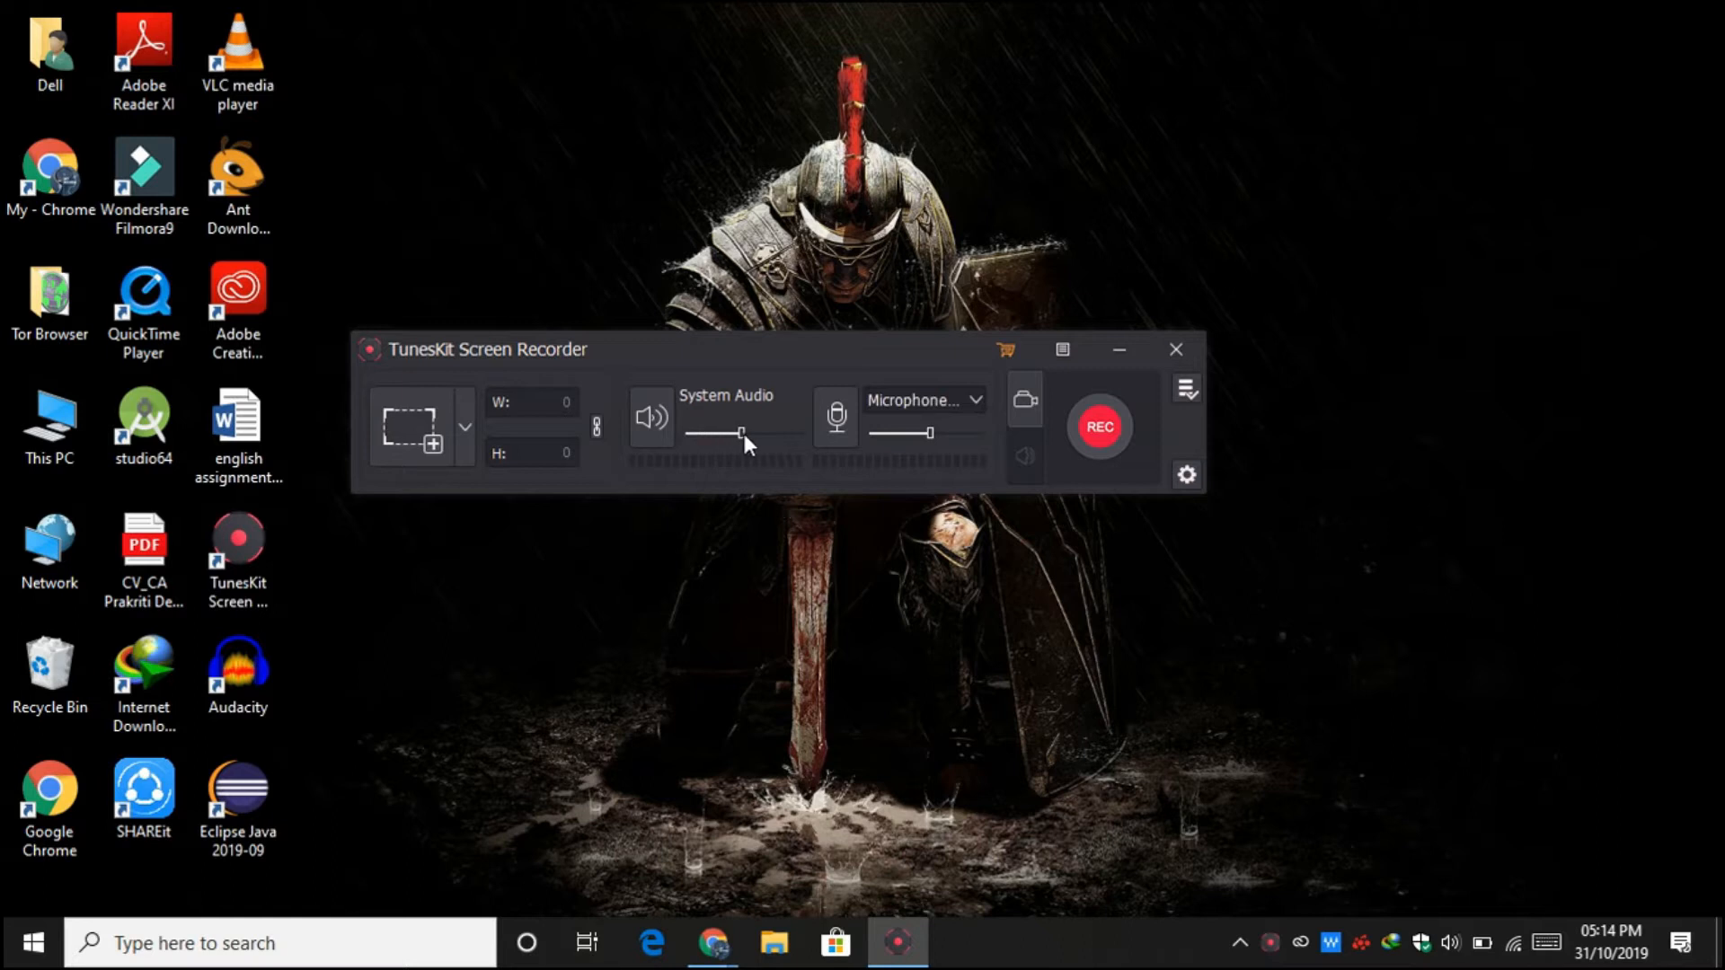
mouse_move(692, 401)
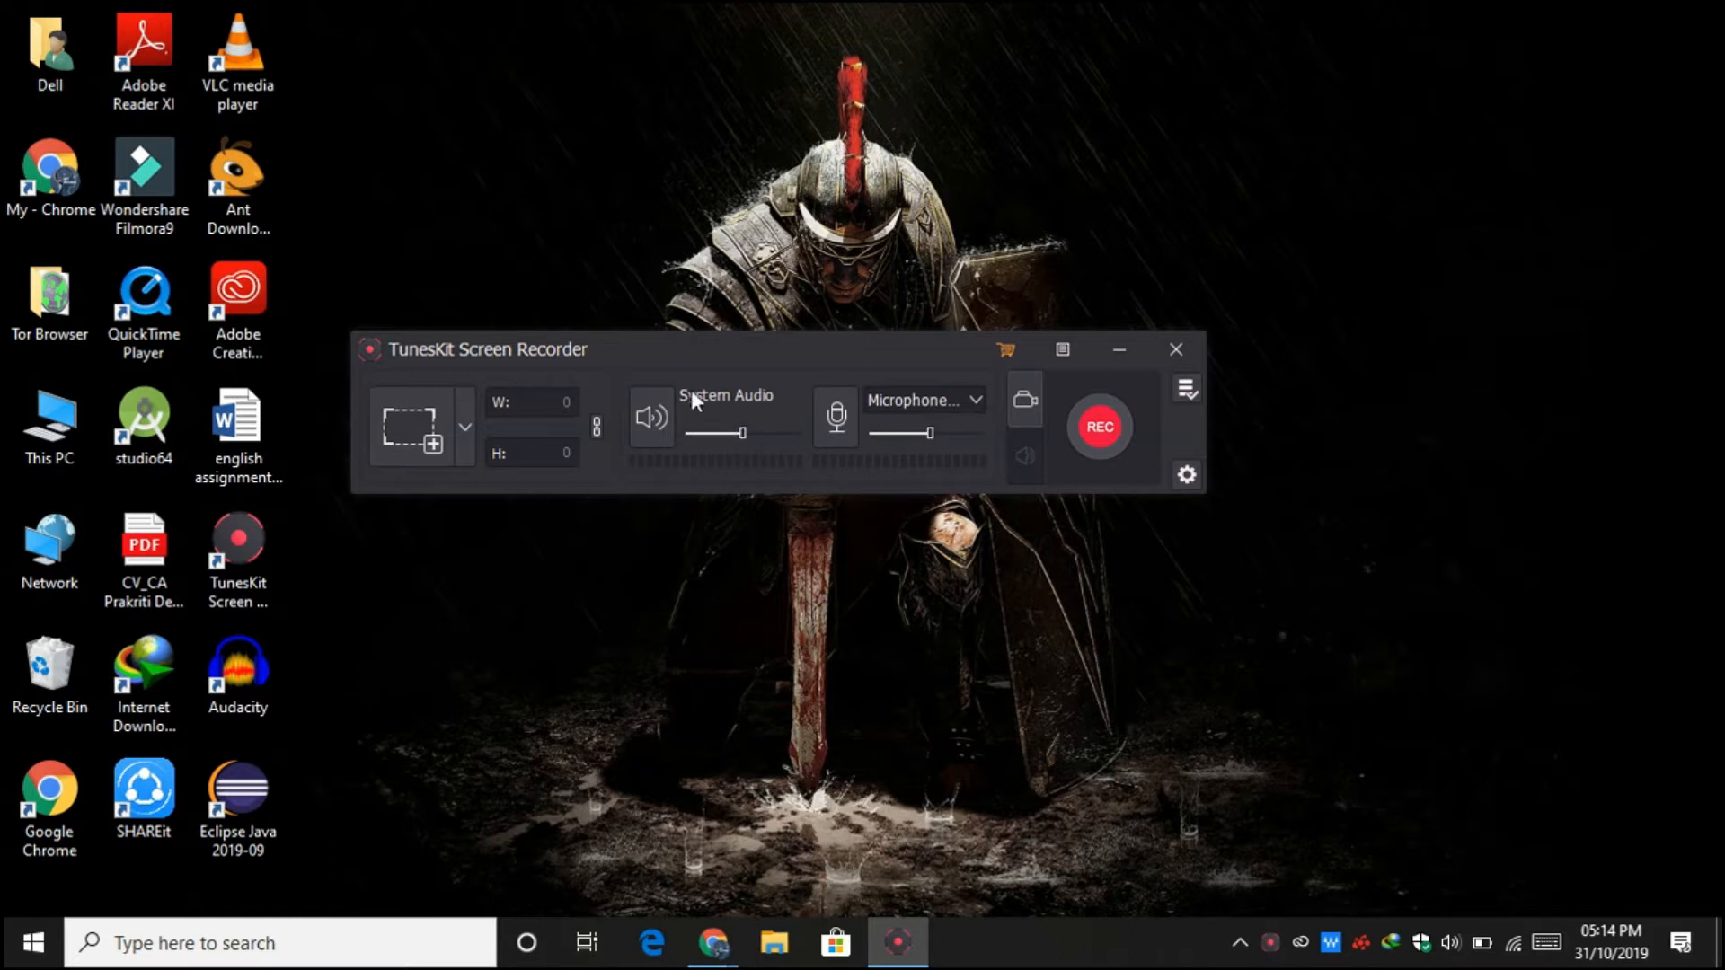
Move the System Audio volume slider from near zero to about the middle
left_click(975, 399)
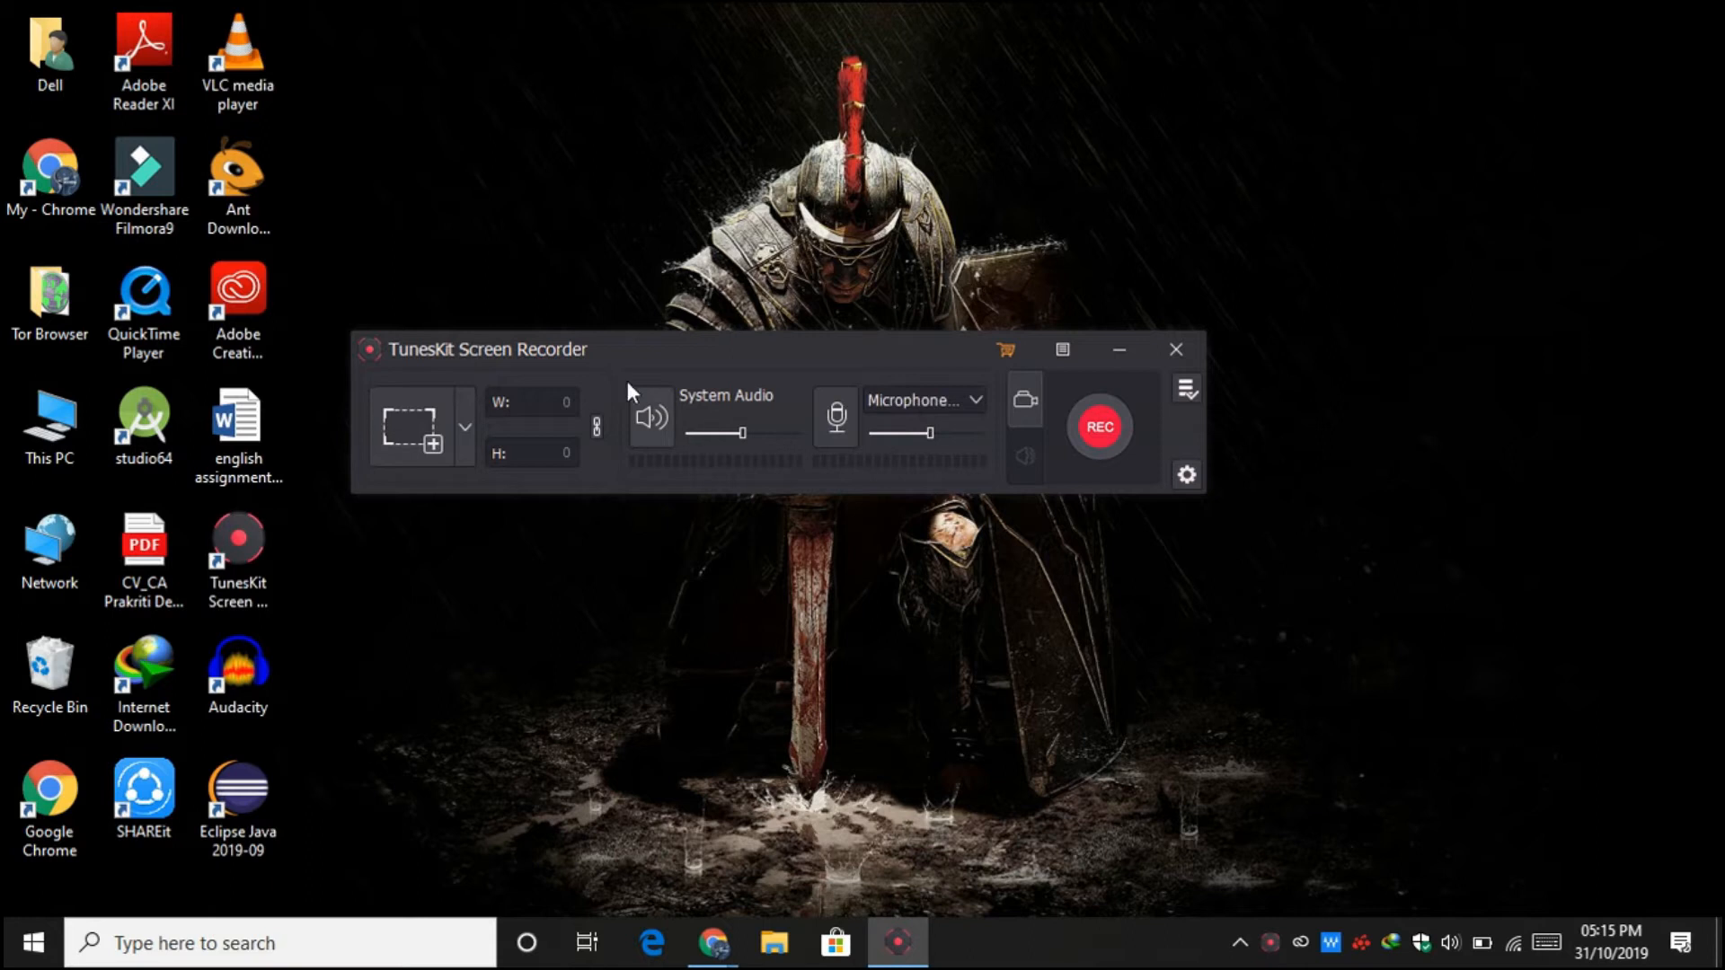
mouse_move(643, 383)
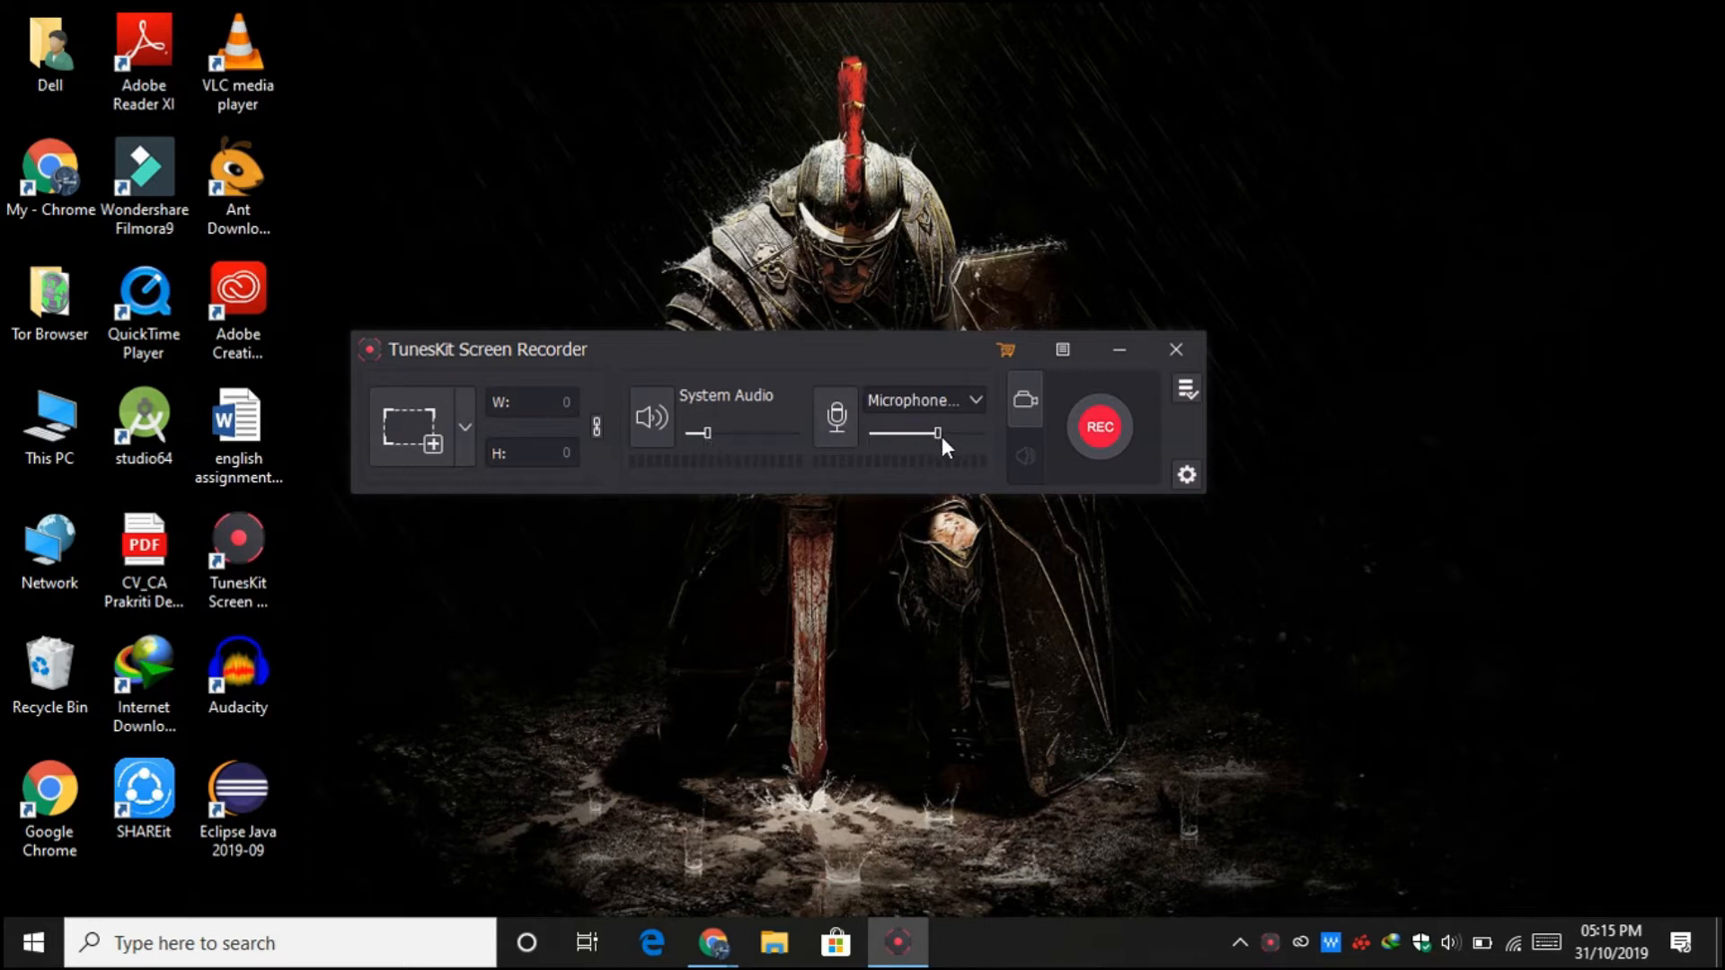
mouse_move(743, 438)
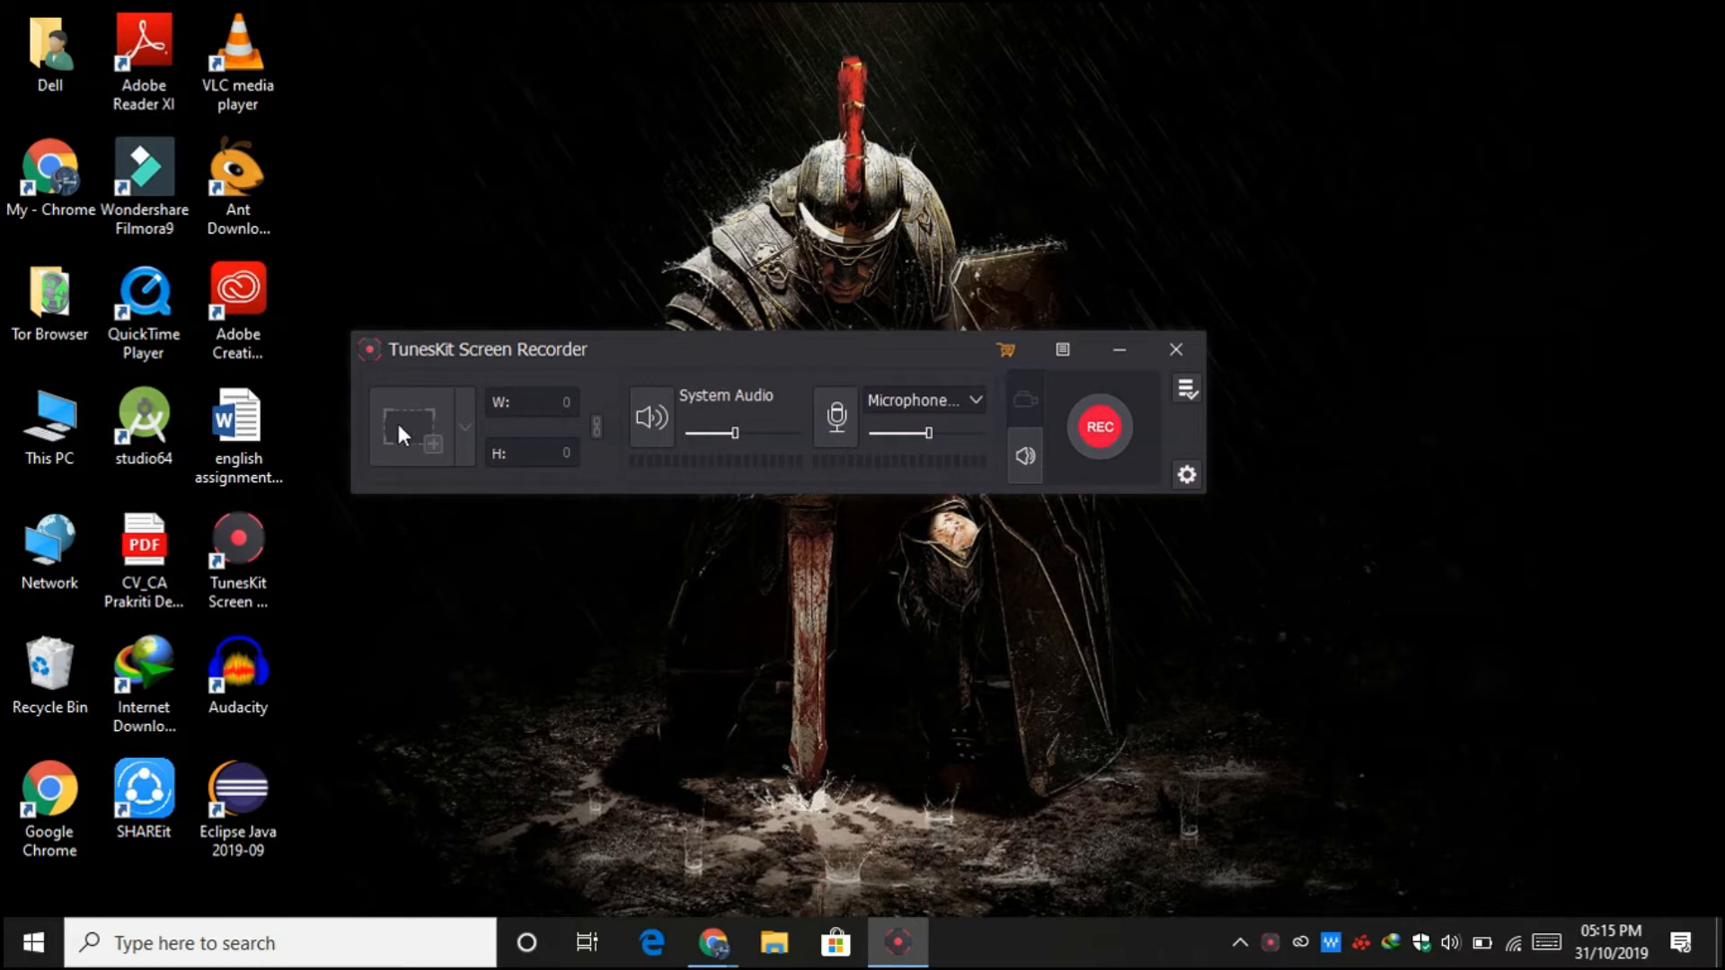
mouse_move(412, 430)
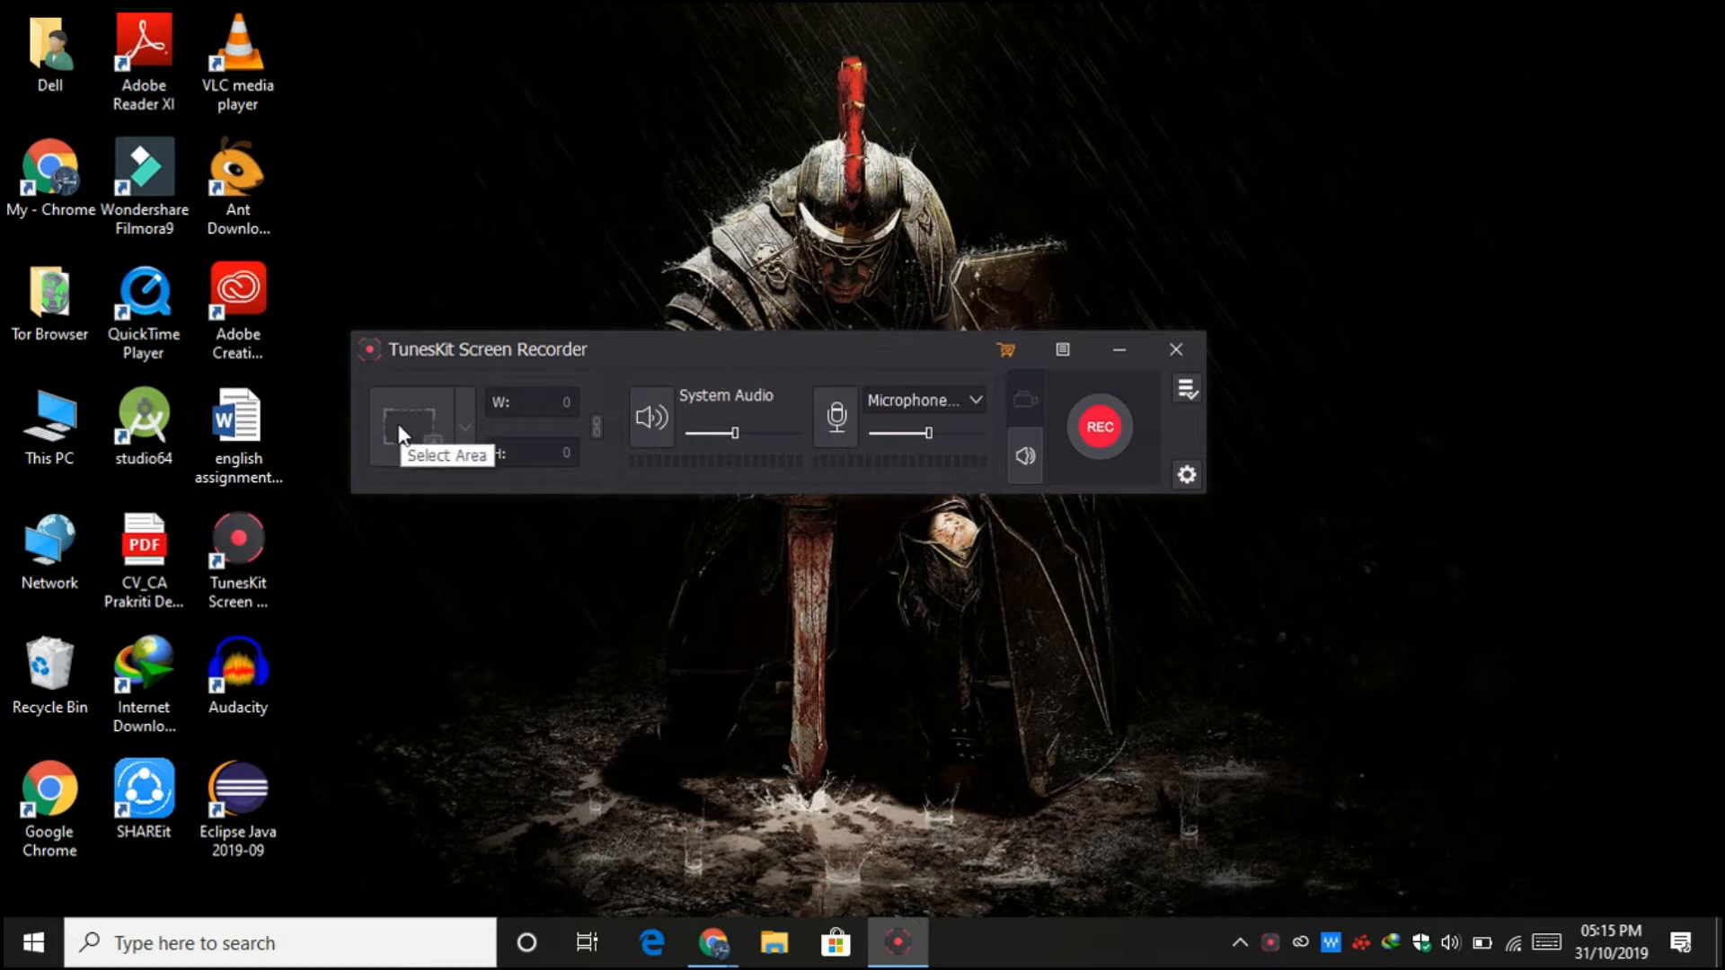
mouse_move(700, 403)
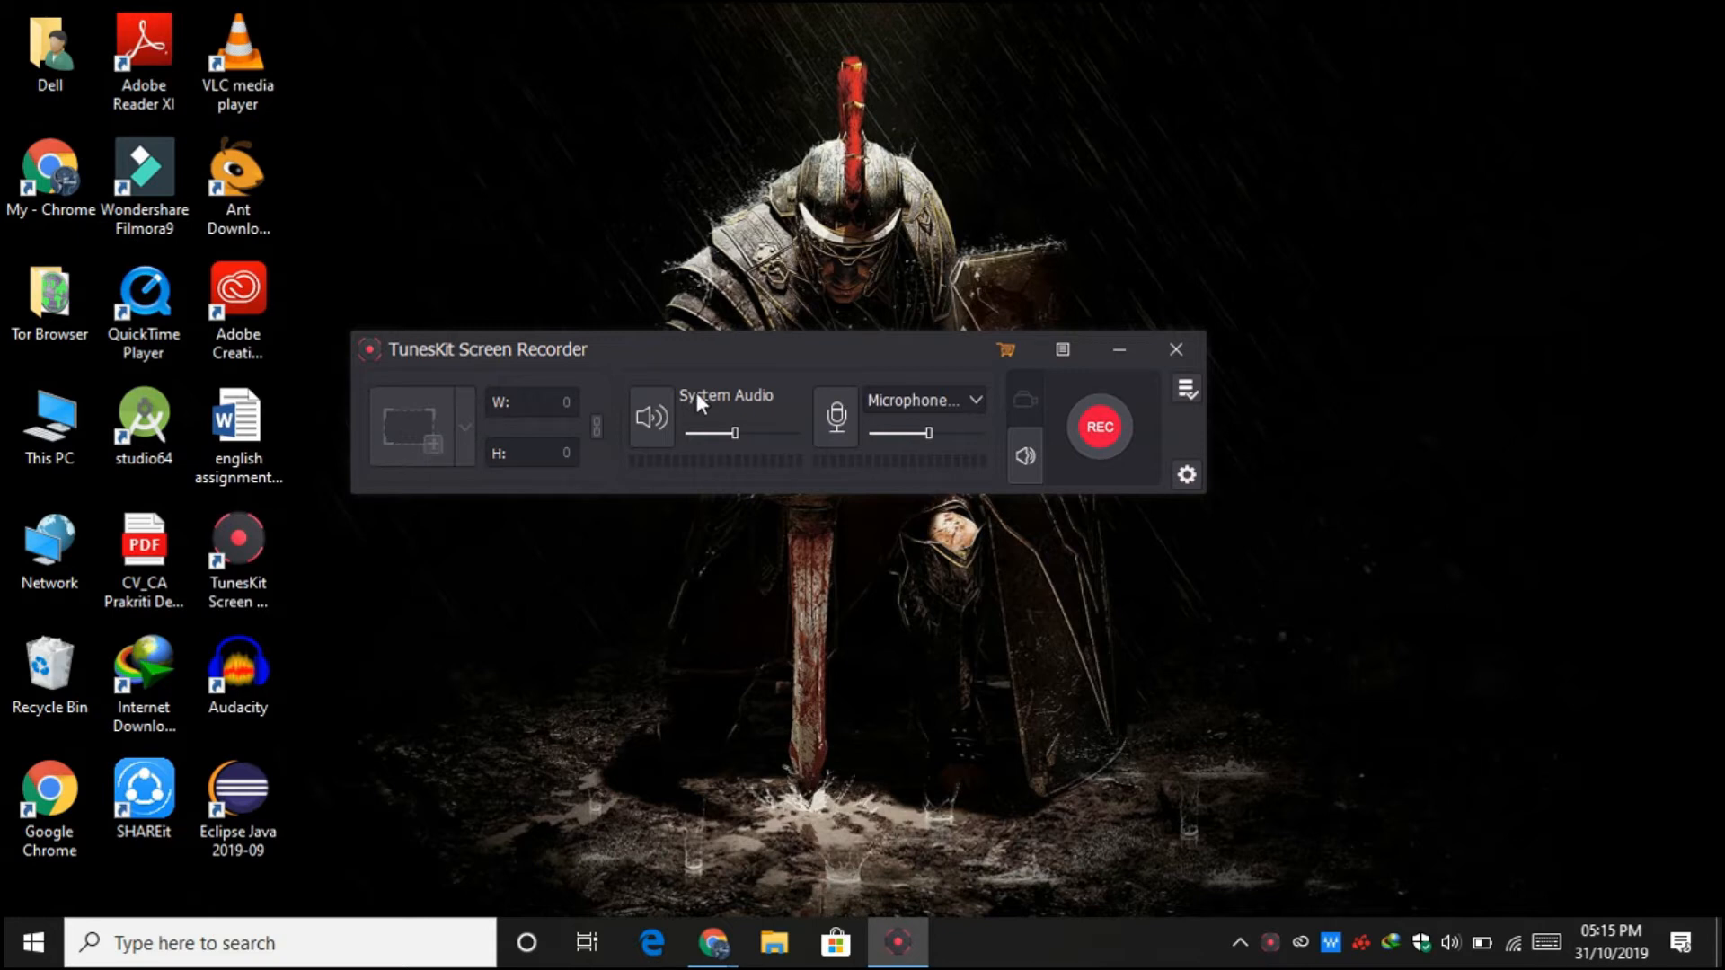
mouse_move(1010, 423)
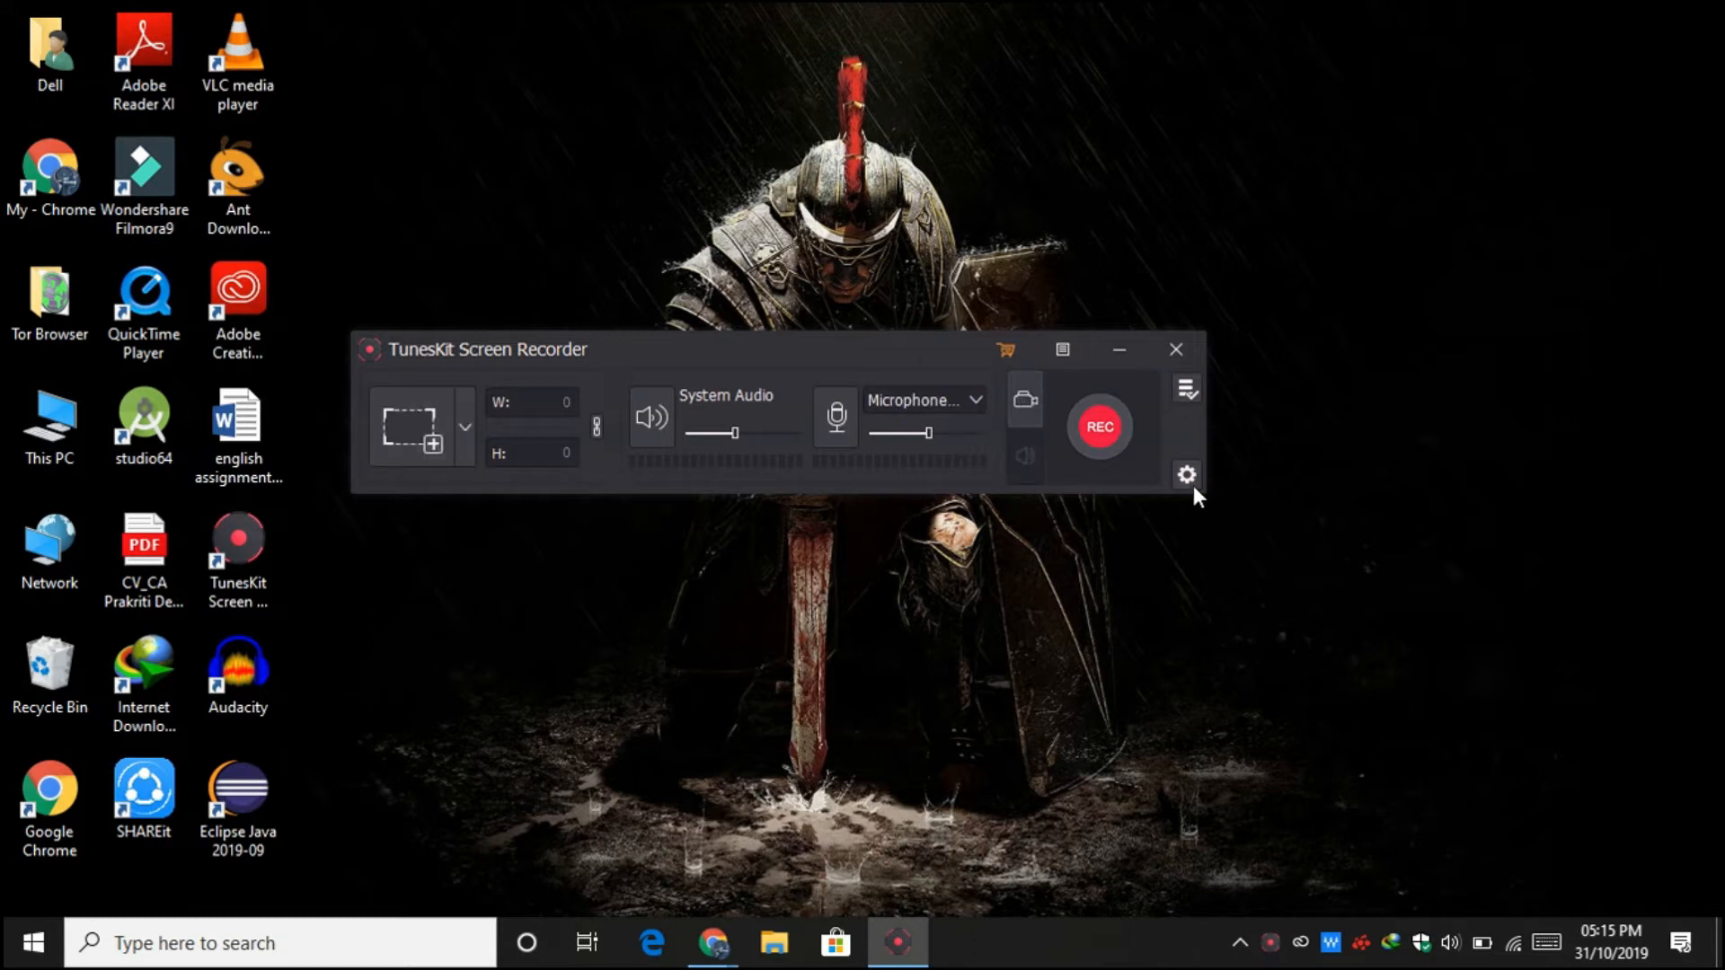
Expand the record, timing and cursor options and open the MP4 Format Setting window
left_click(1186, 474)
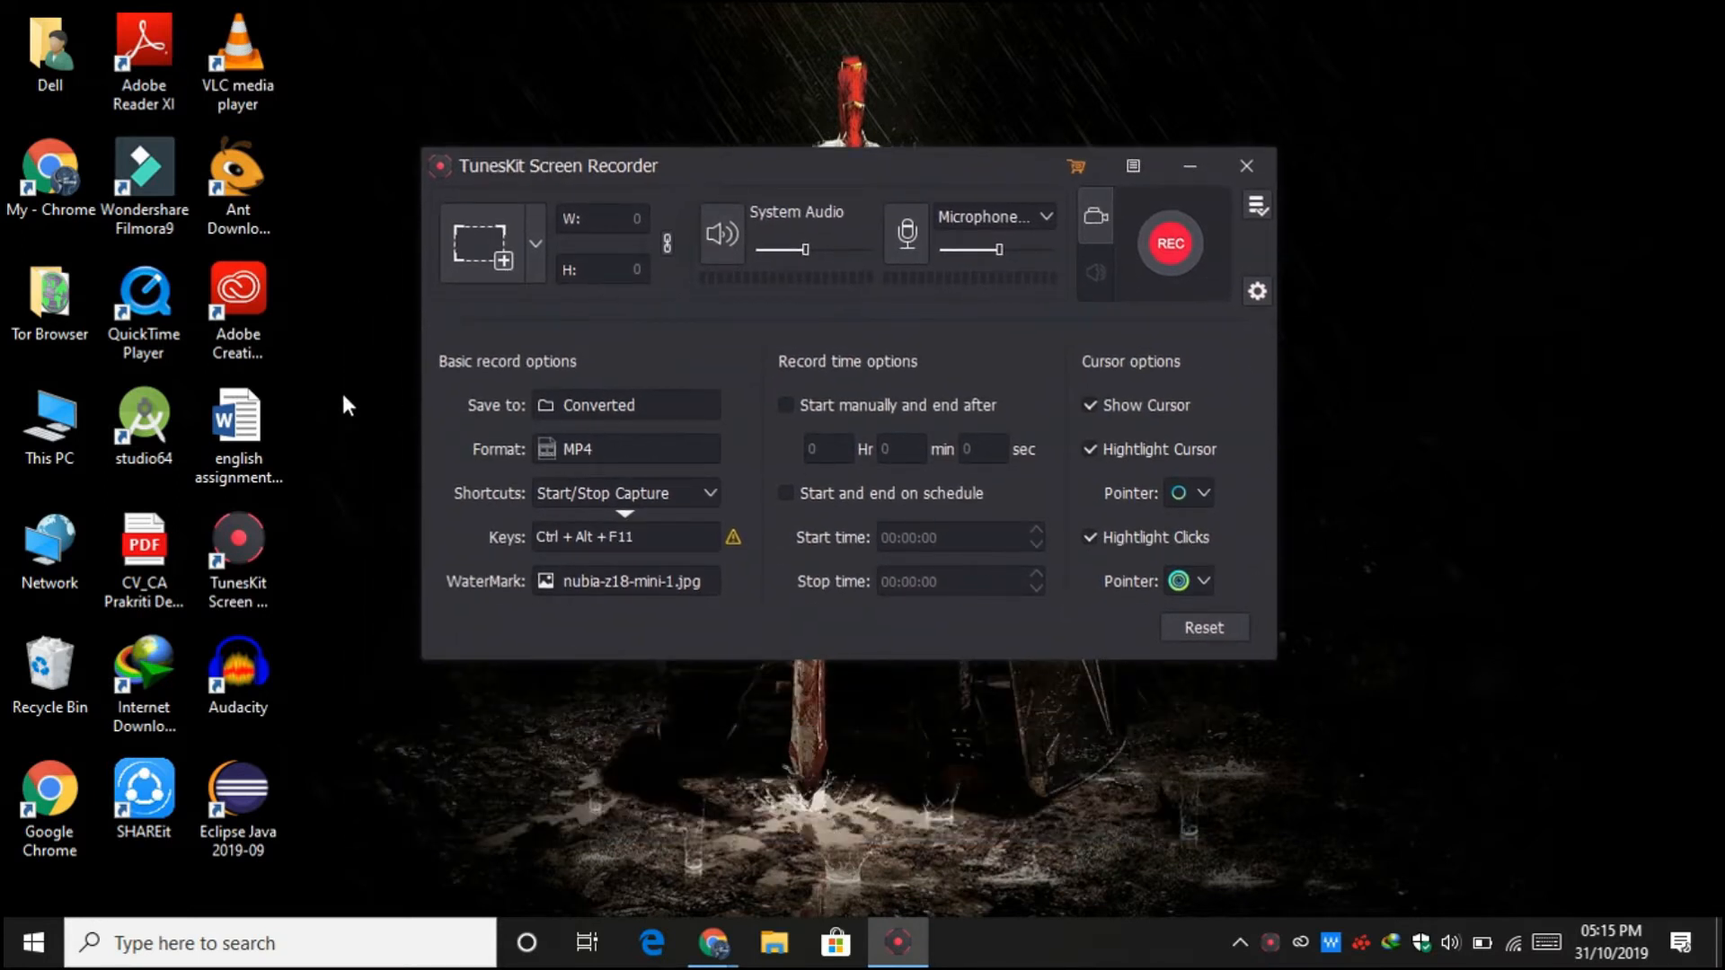
mouse_move(692, 416)
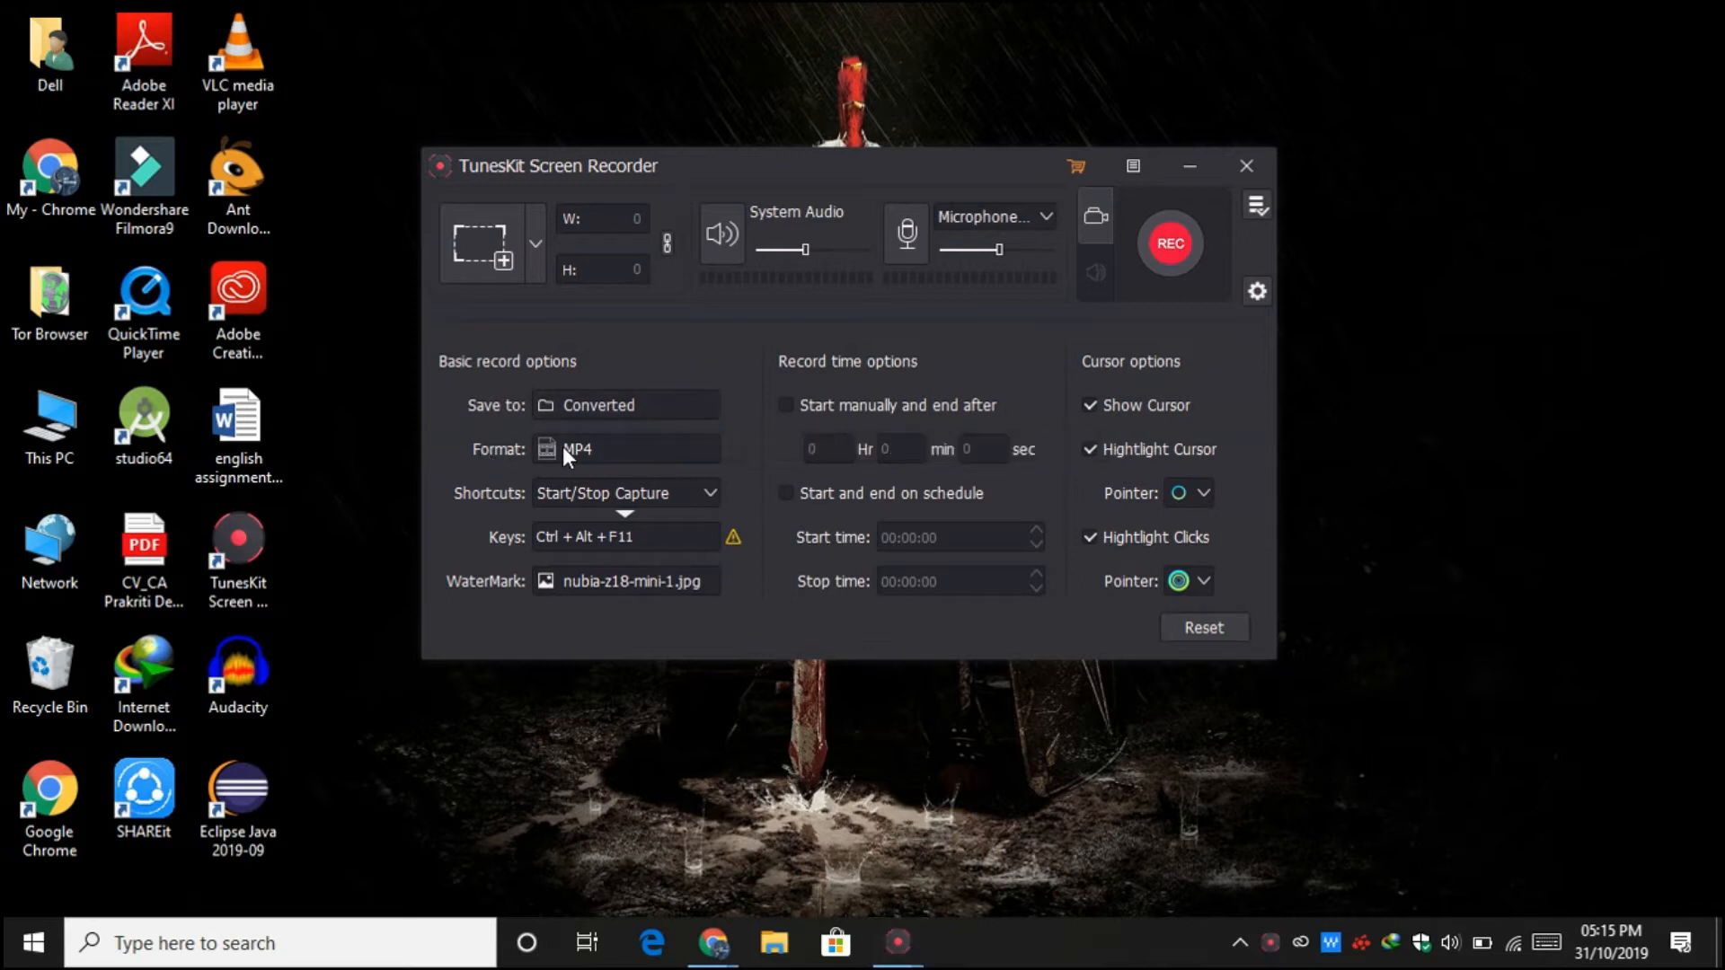
left_click(545, 450)
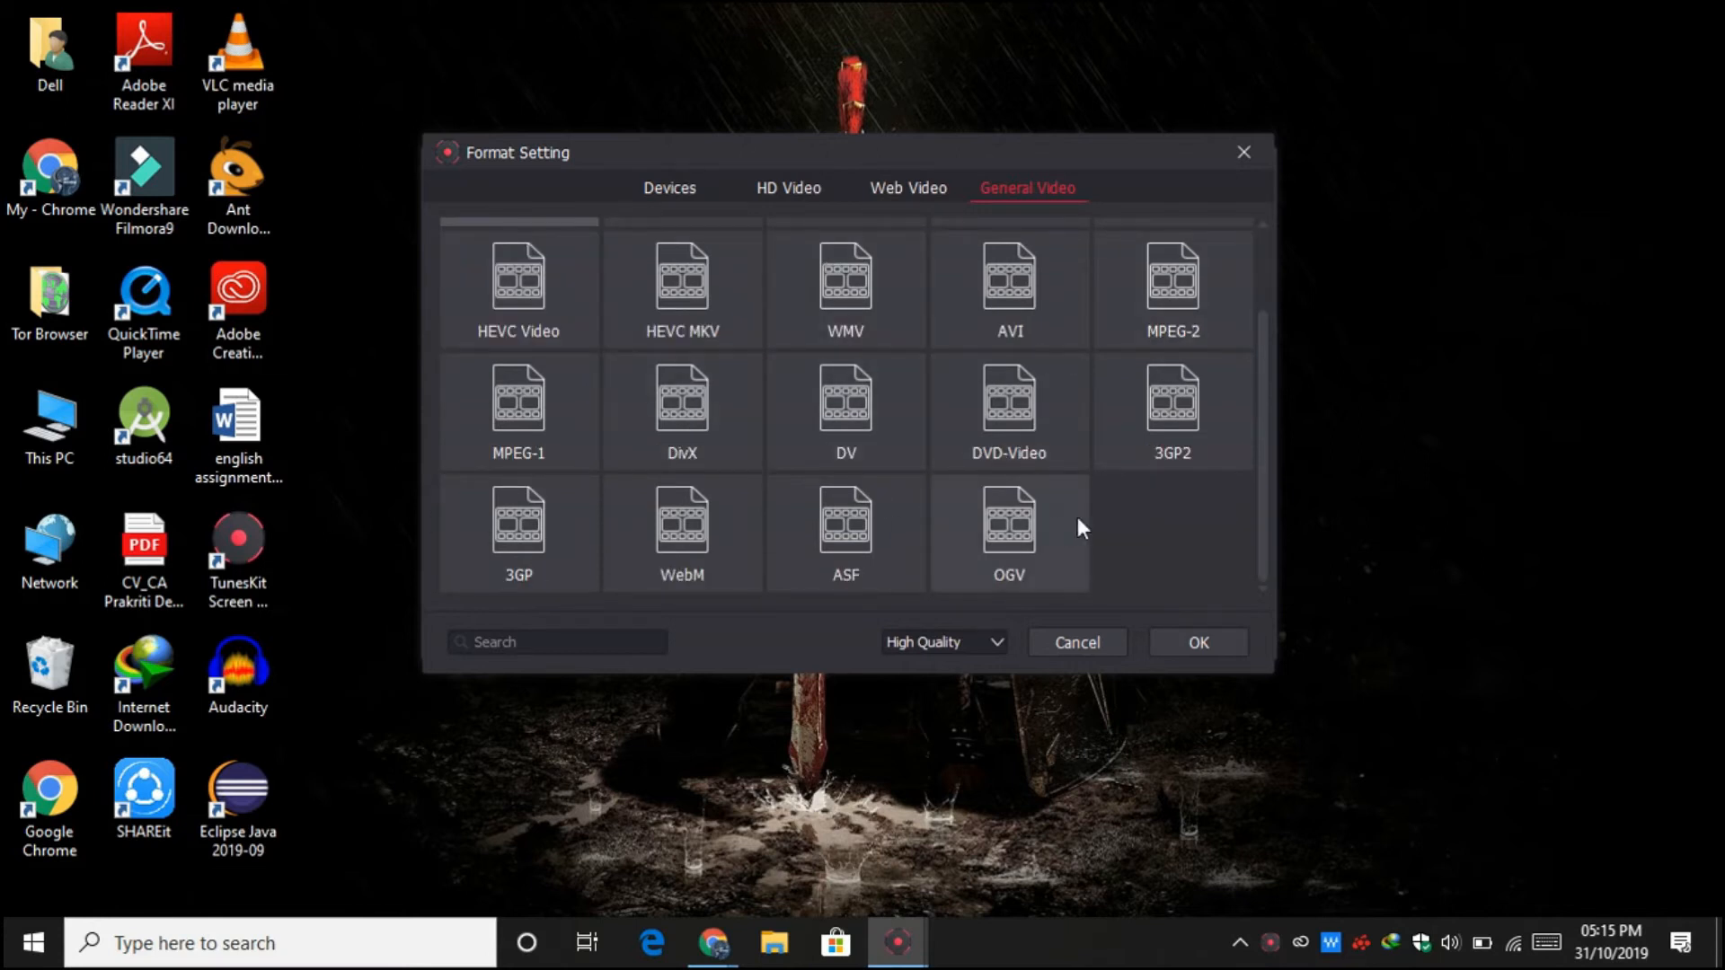
Select MP4 as the output format with the High Quality preset
scroll("up", 3)
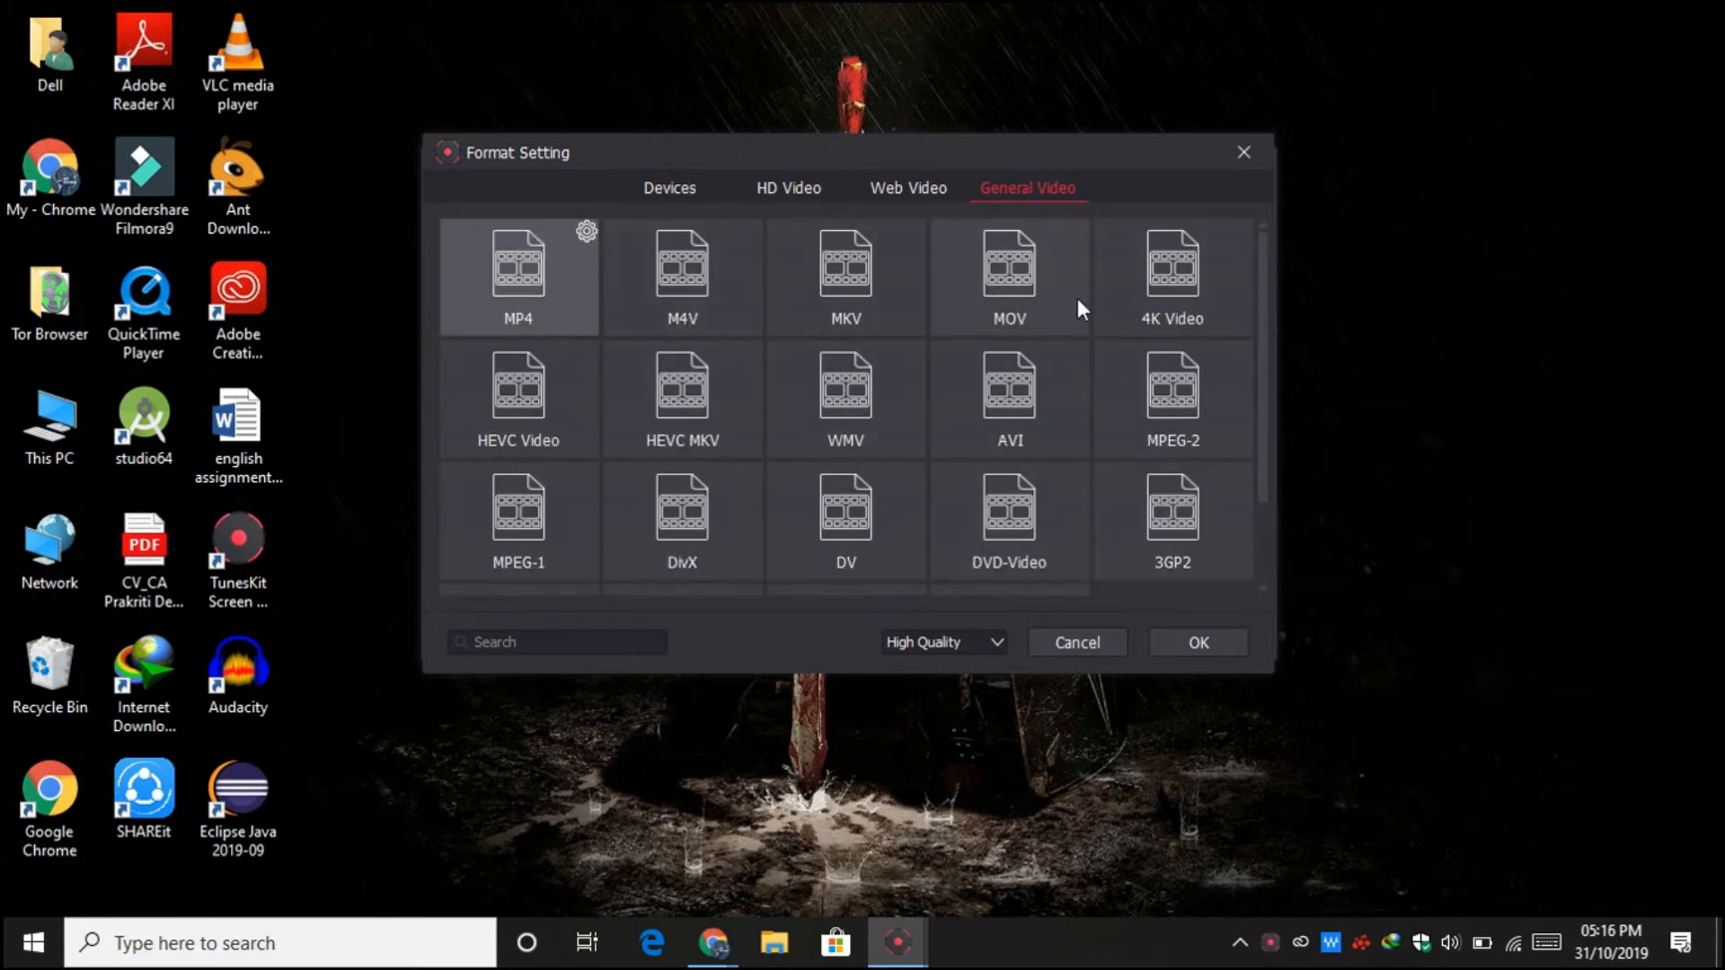
left_click(941, 641)
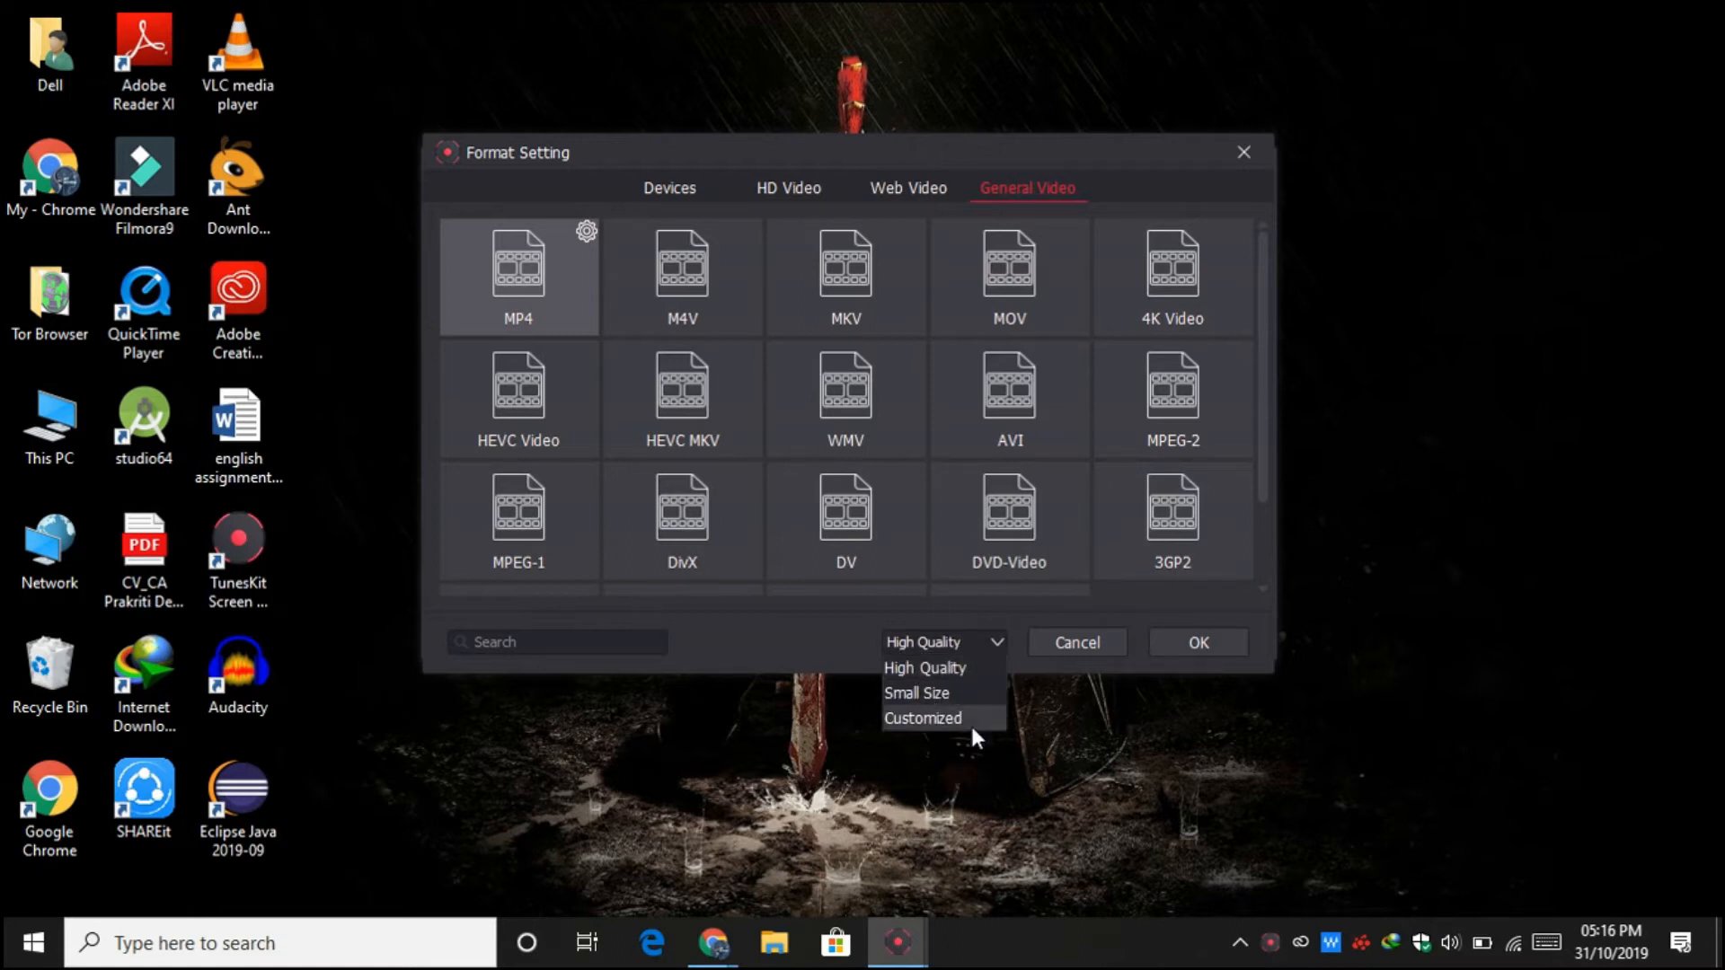
left_click(922, 717)
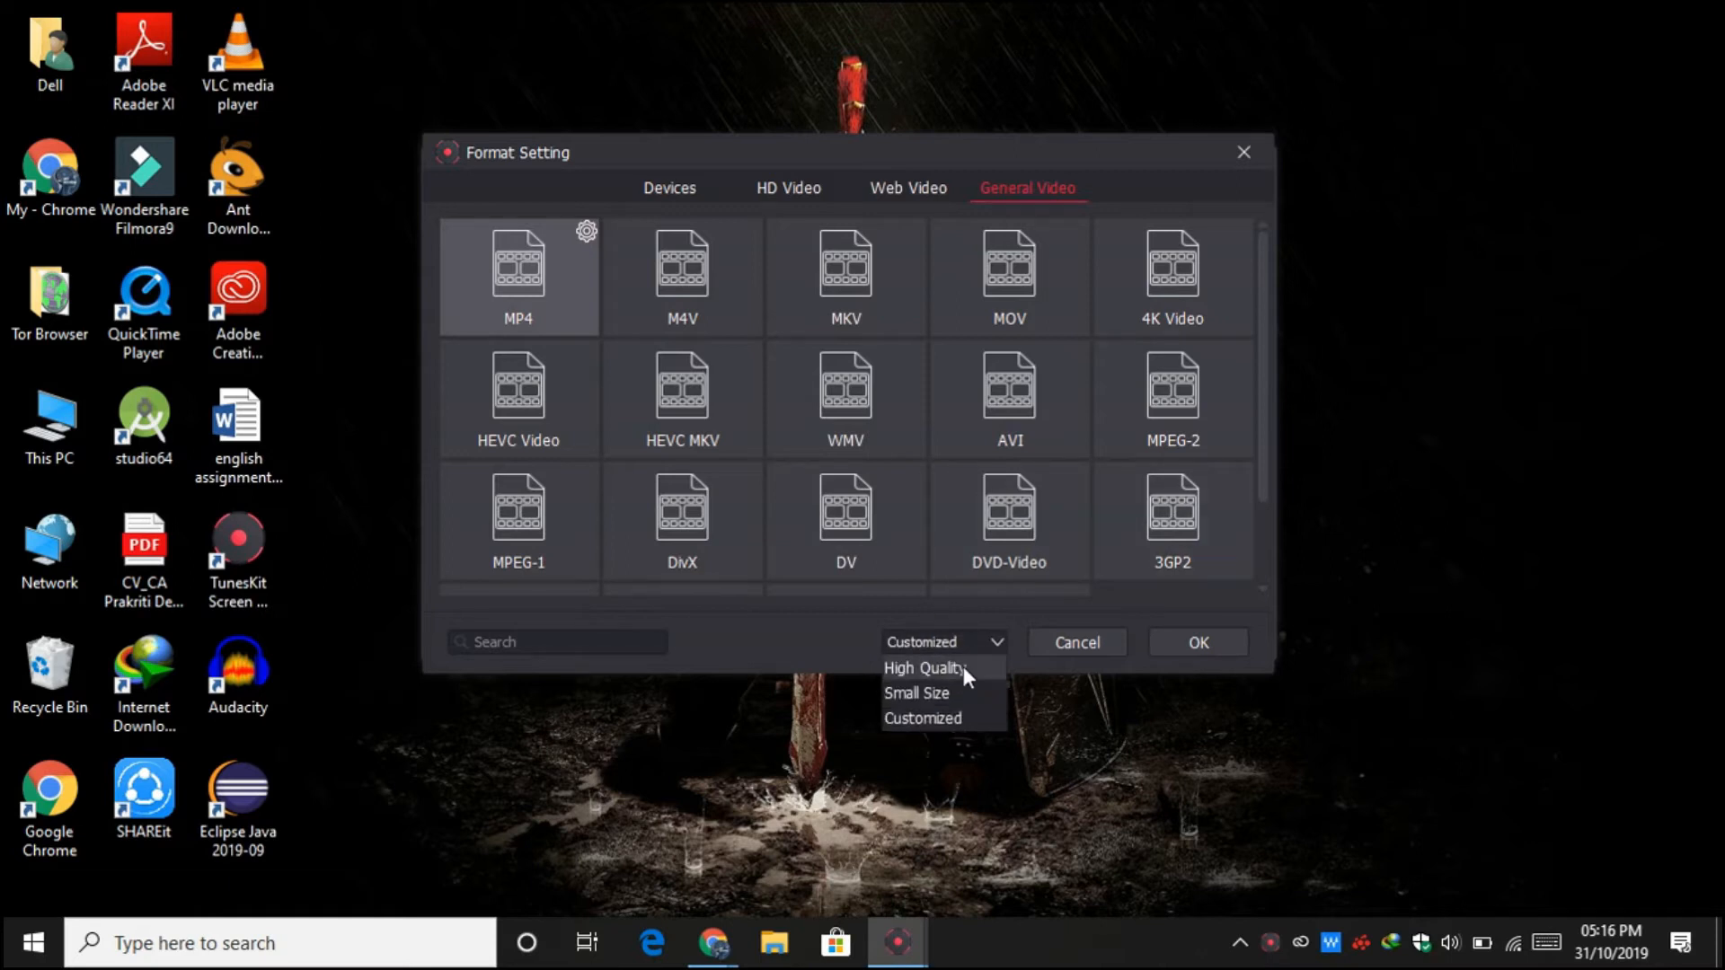
left_click(926, 667)
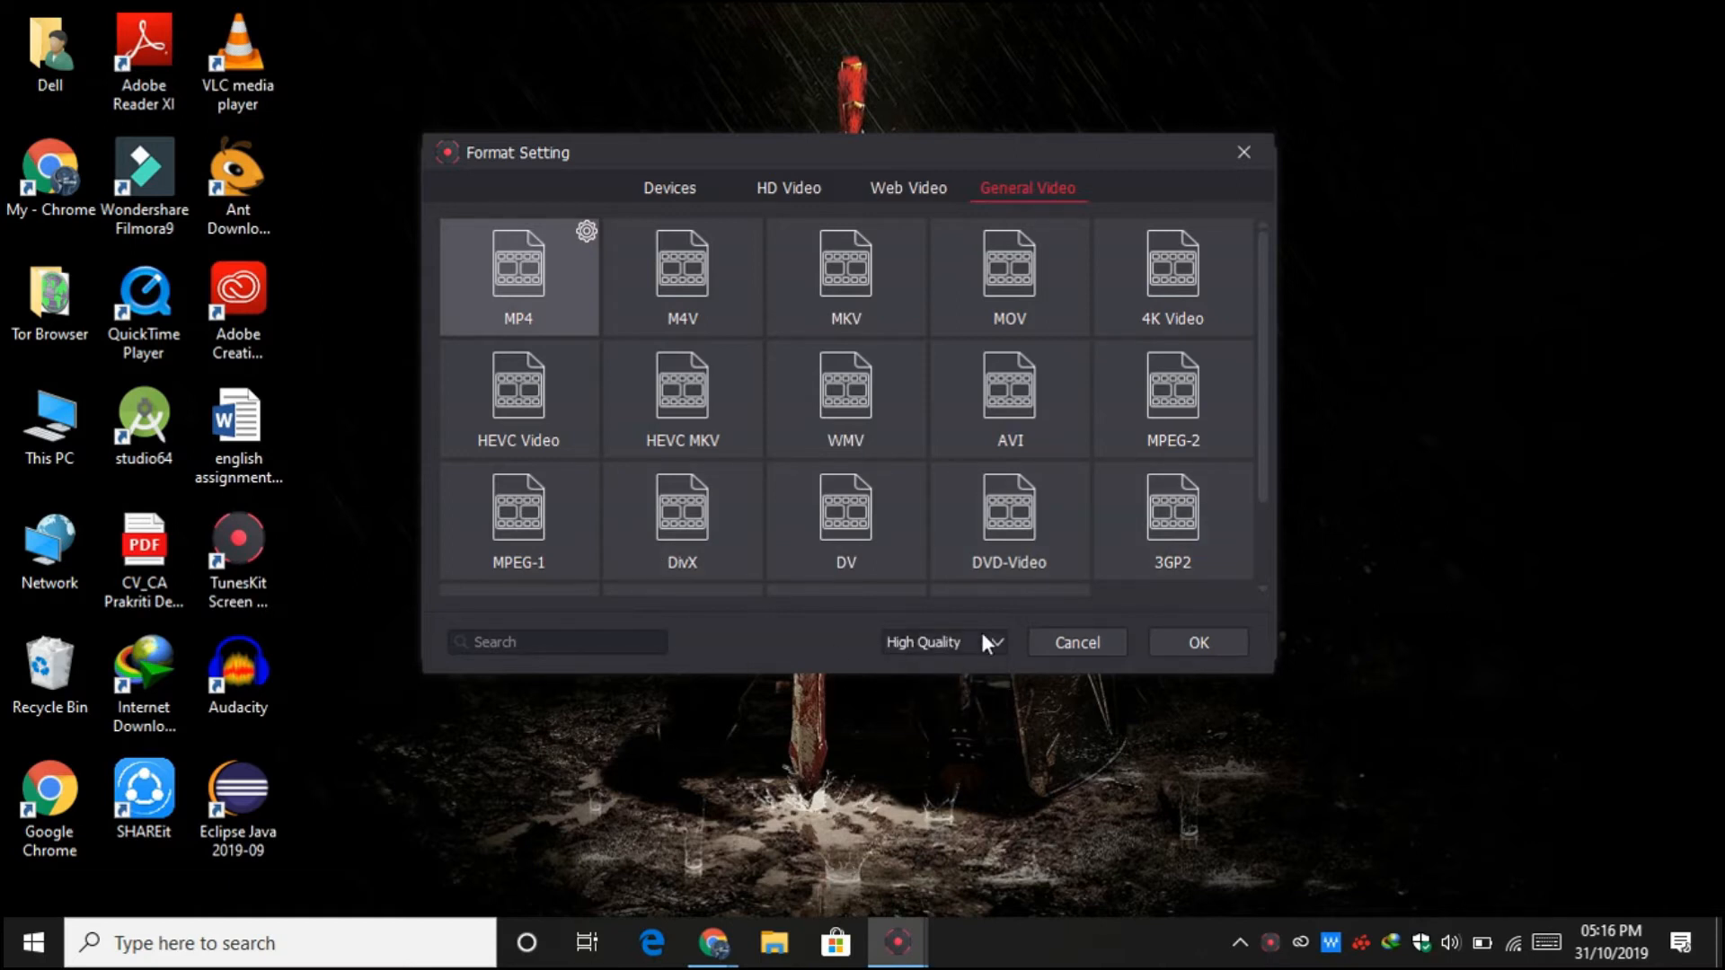
mouse_move(927, 197)
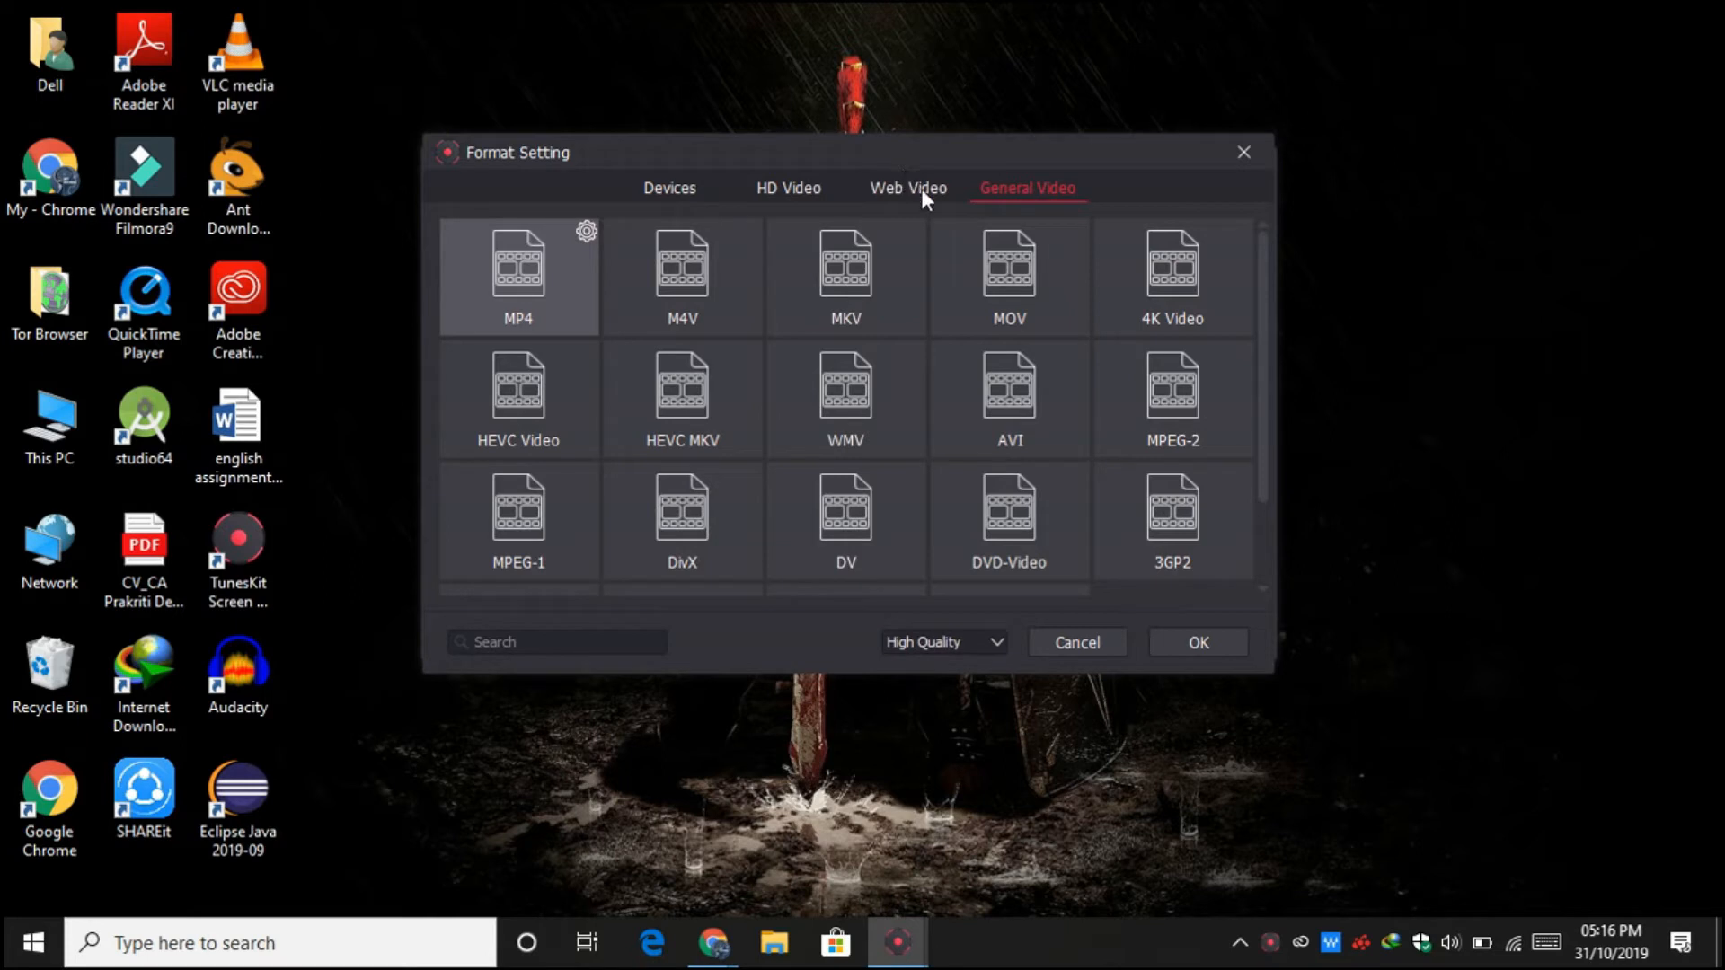
Browse the Web, HD and Device format tabs, then review MP4's video and audio parameters on Auto
left_click(907, 187)
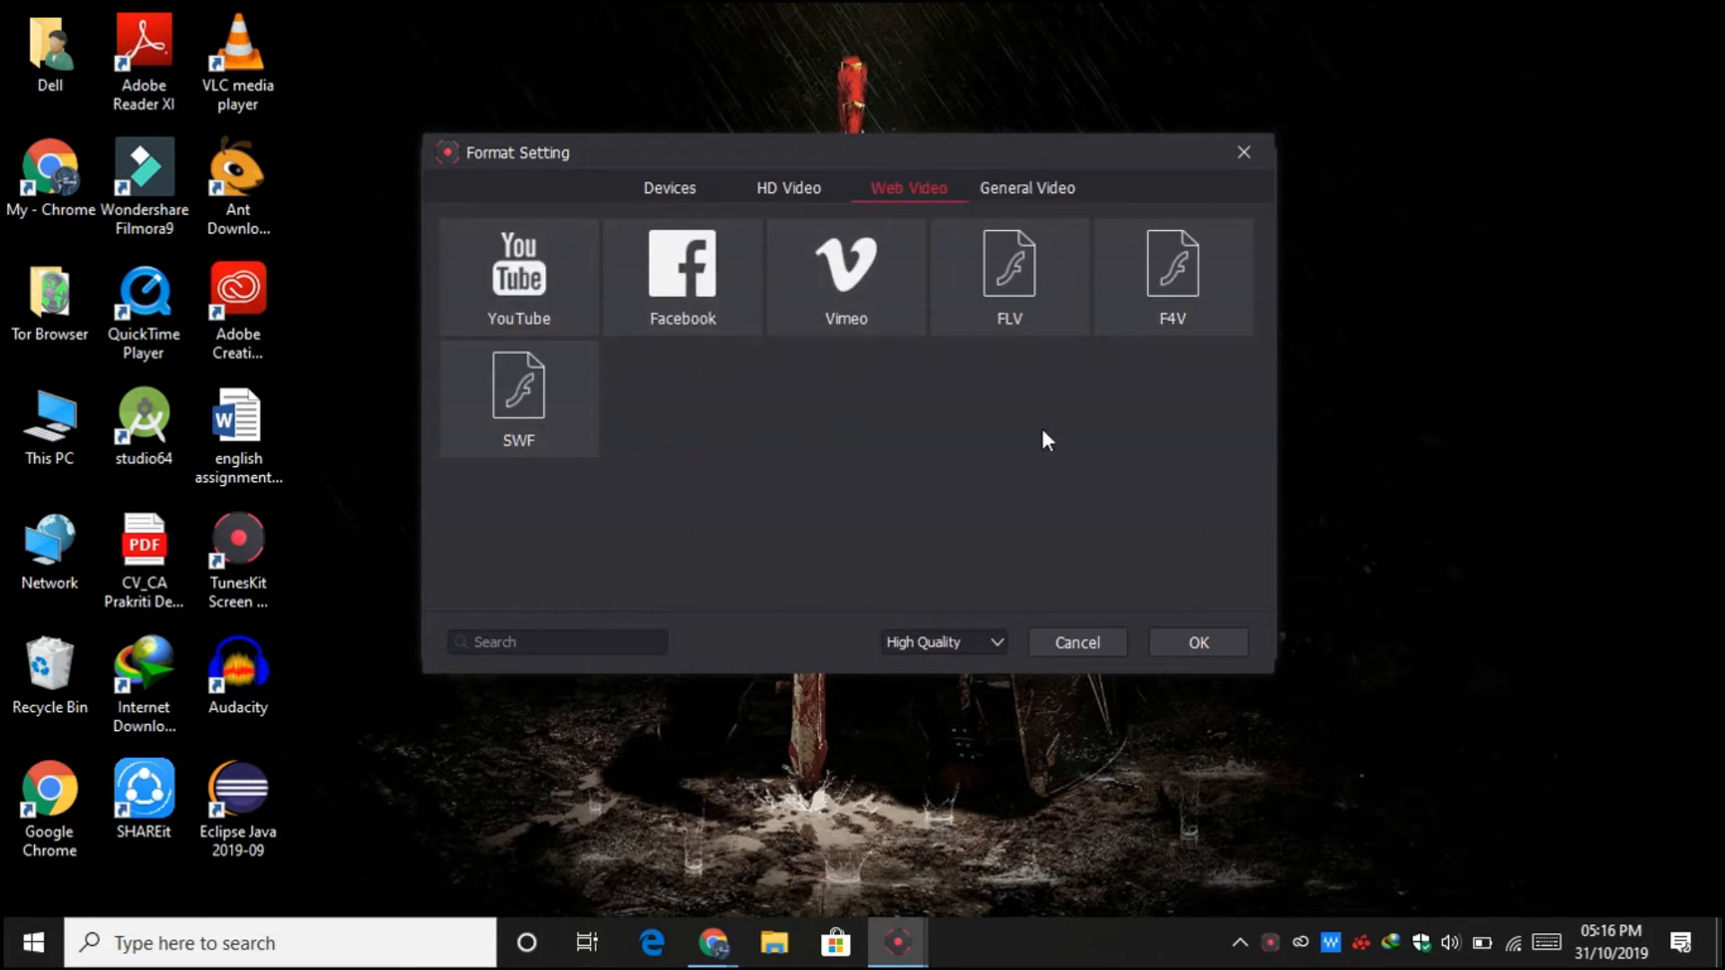
mouse_move(1029, 13)
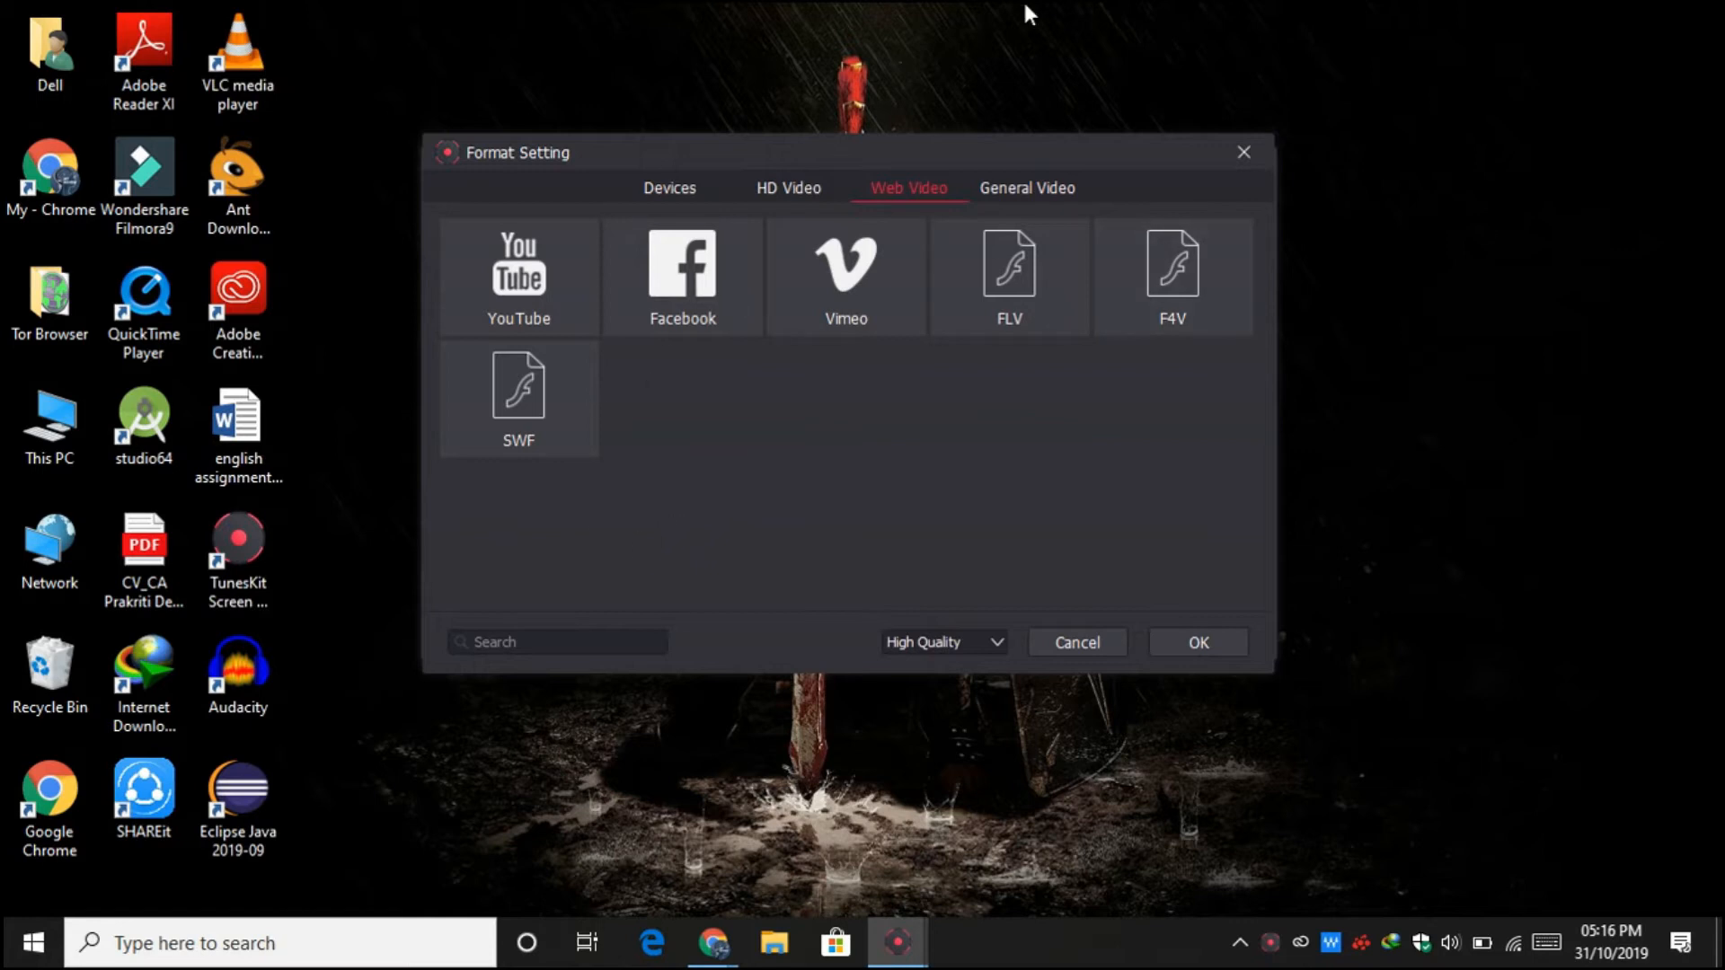
left_click(788, 188)
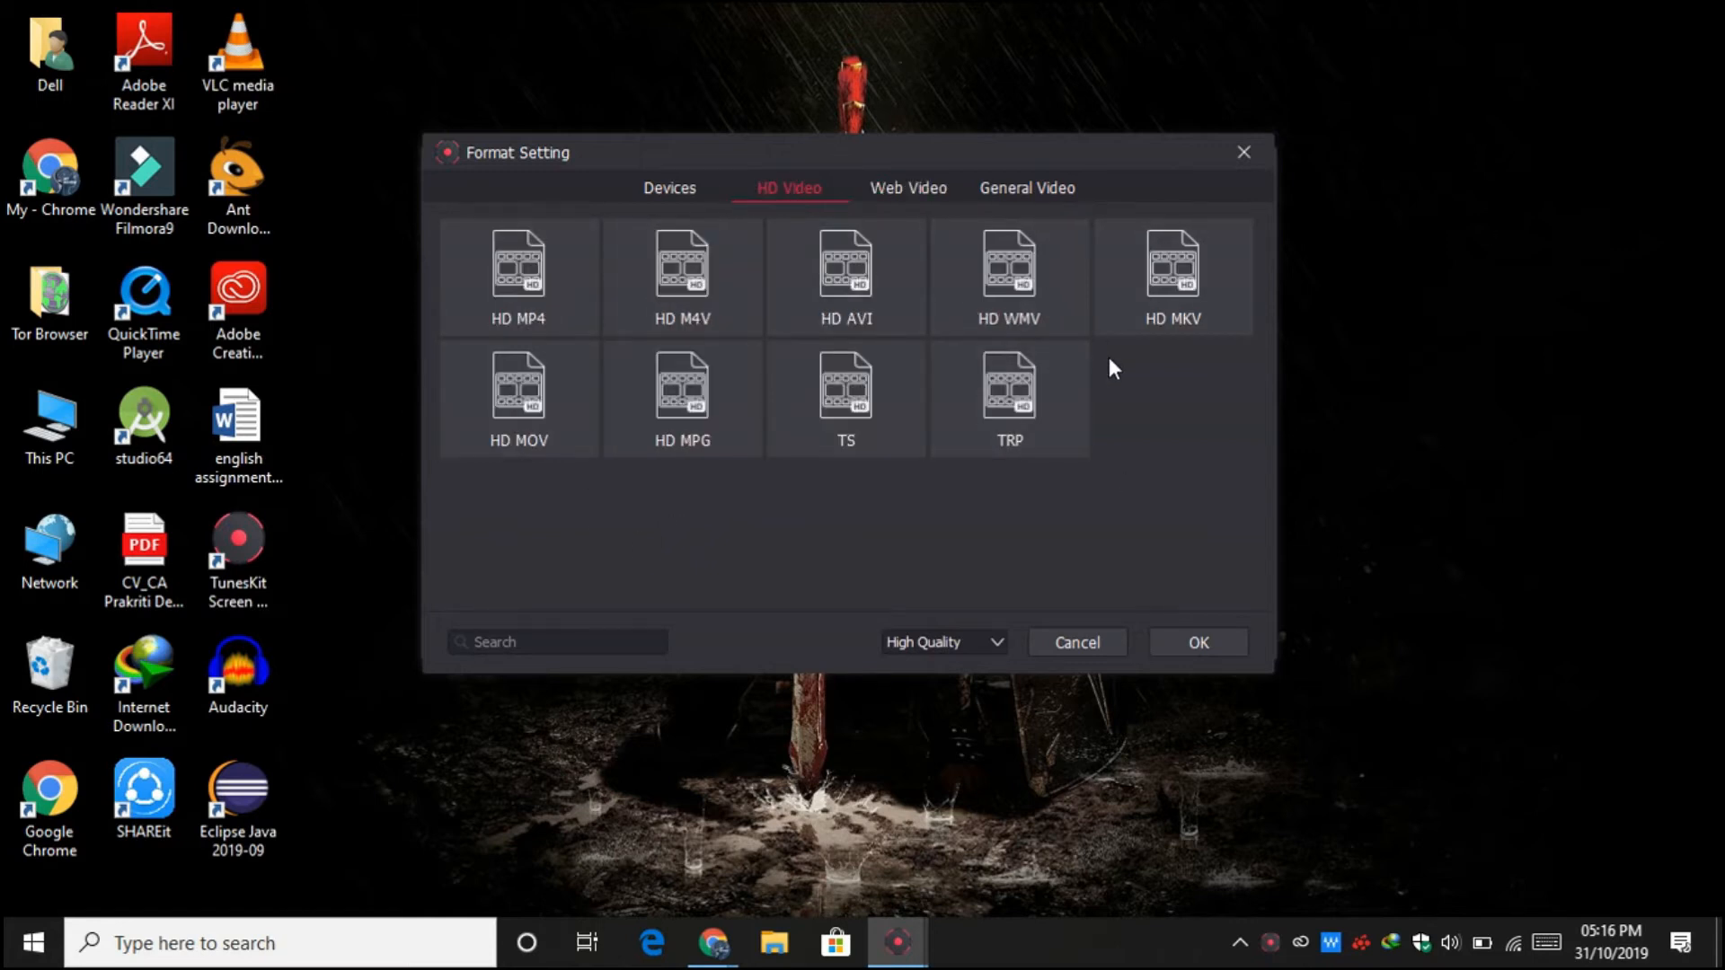
left_click(669, 187)
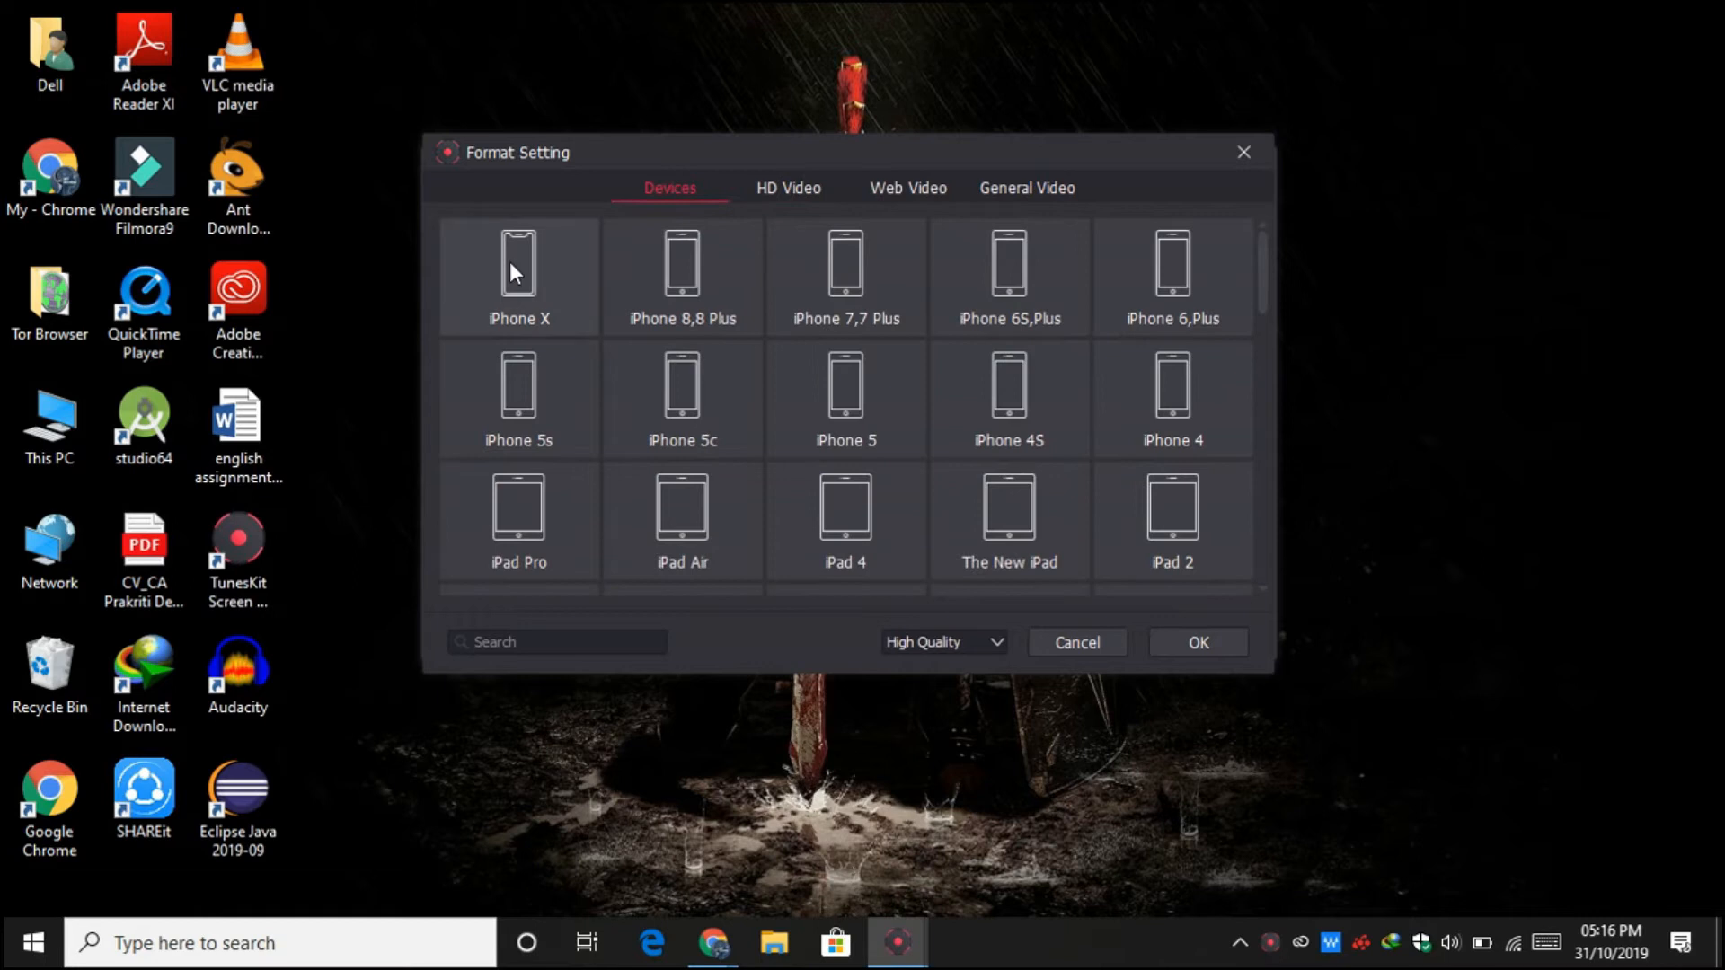
mouse_move(847, 382)
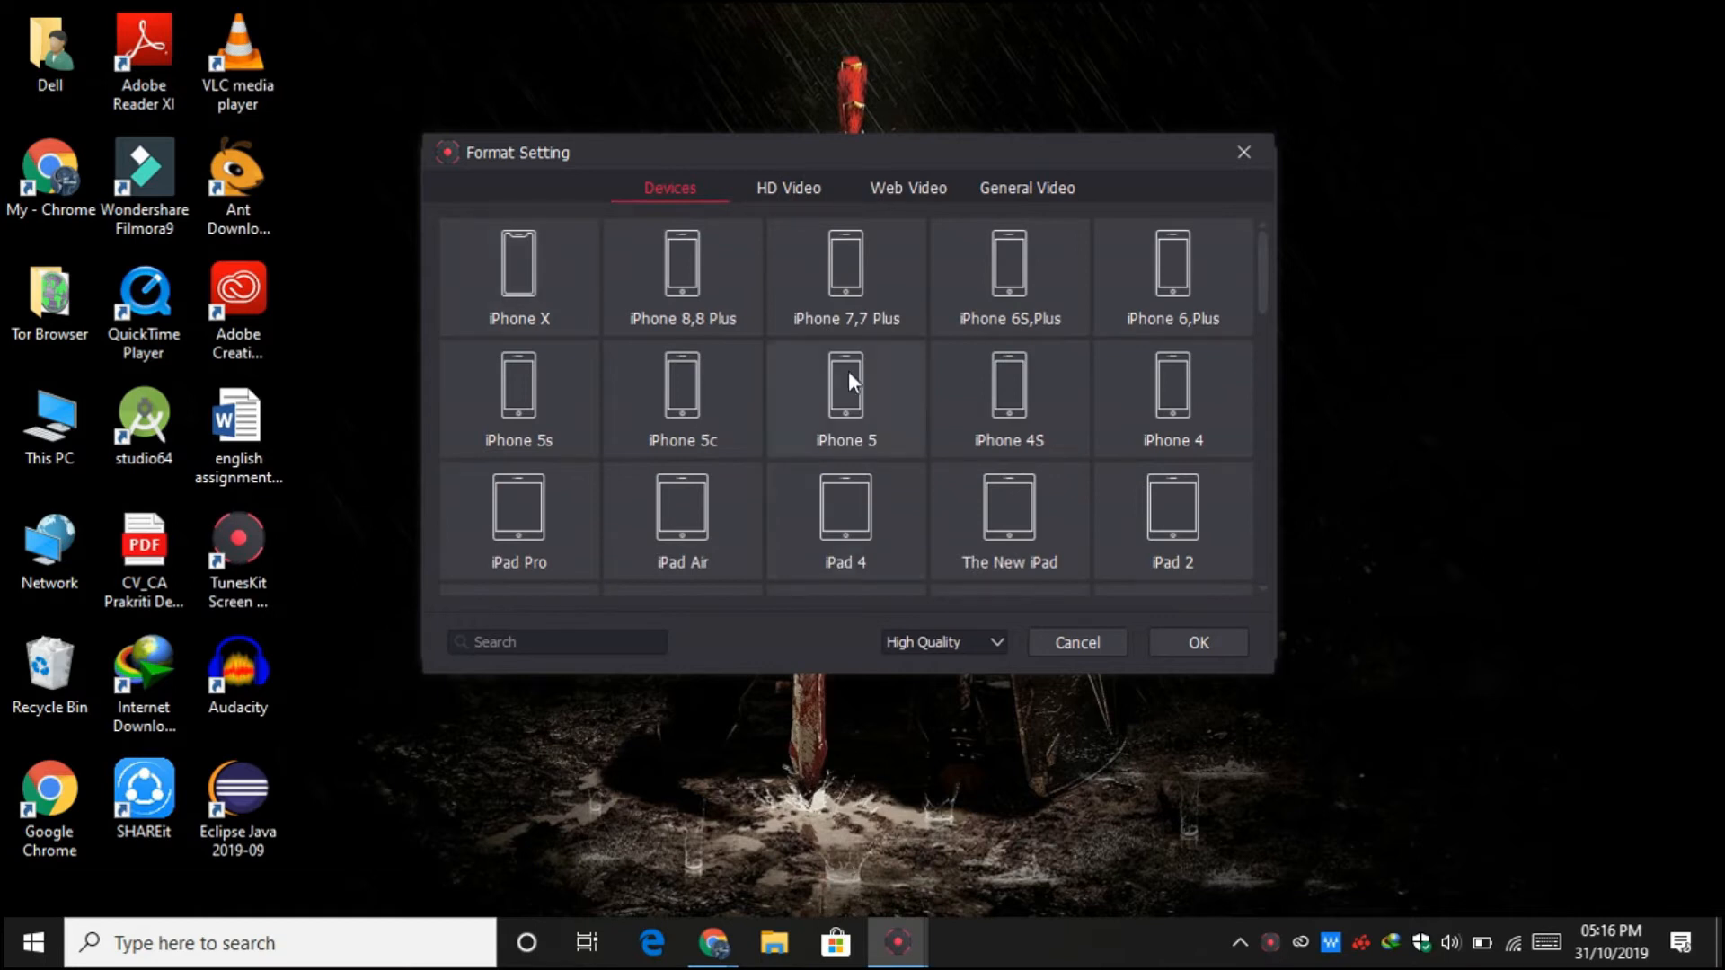
mouse_move(846, 385)
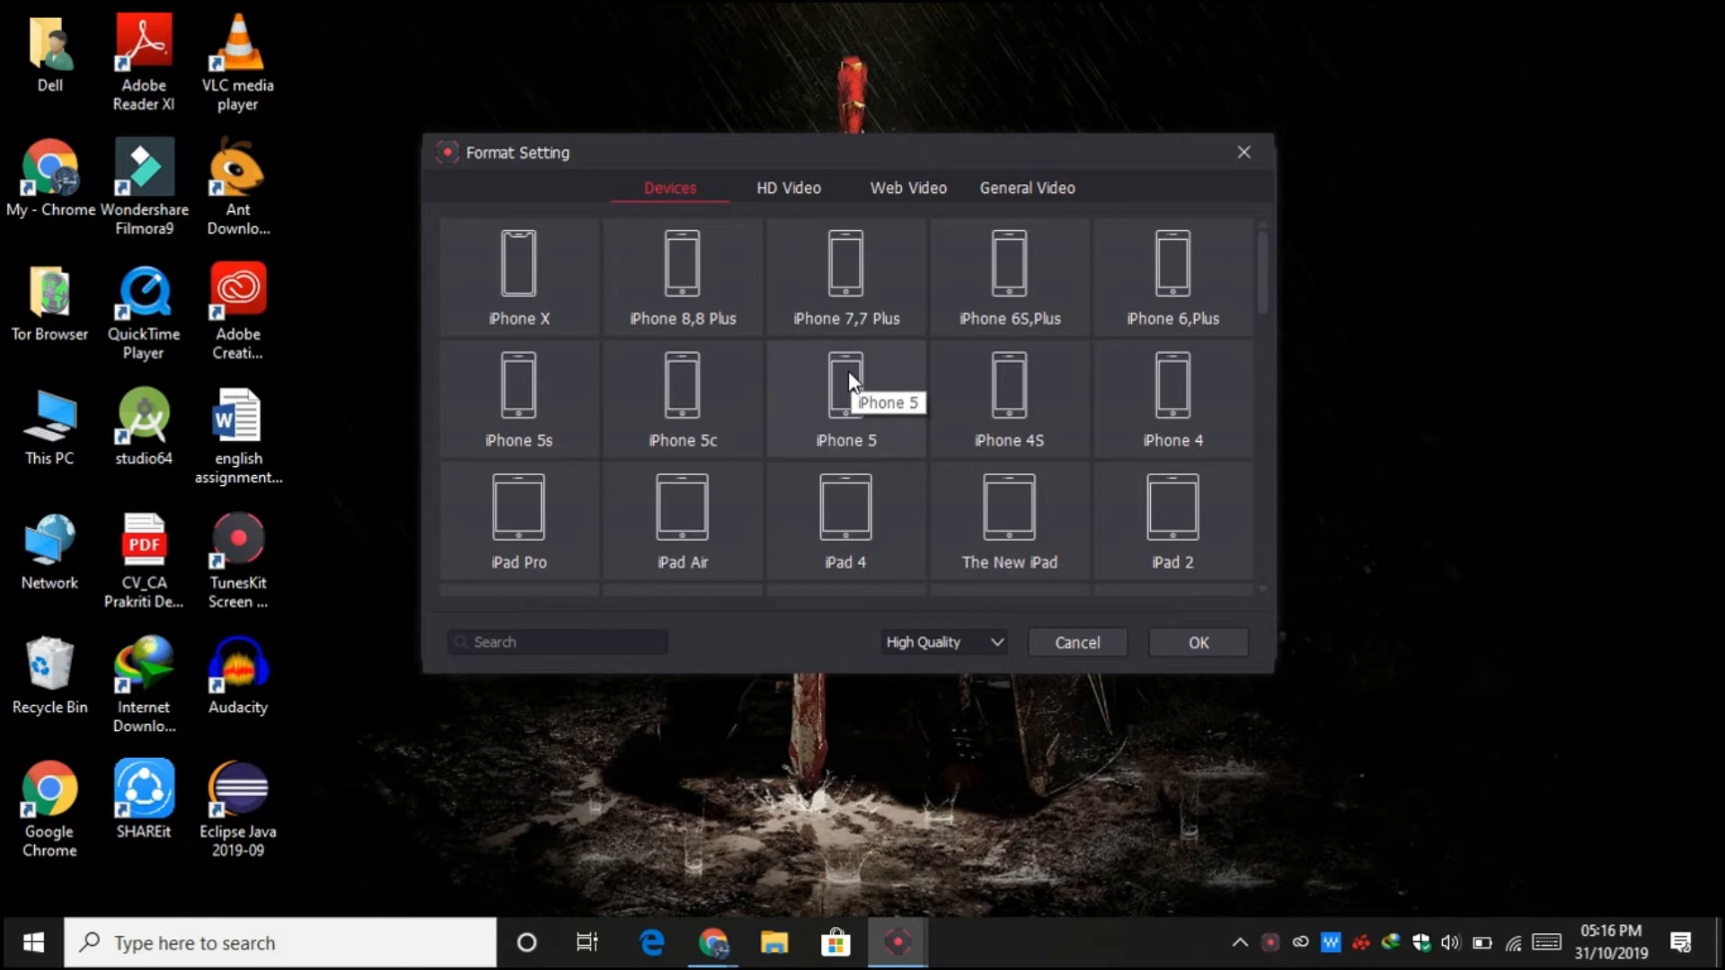
left_click(1026, 187)
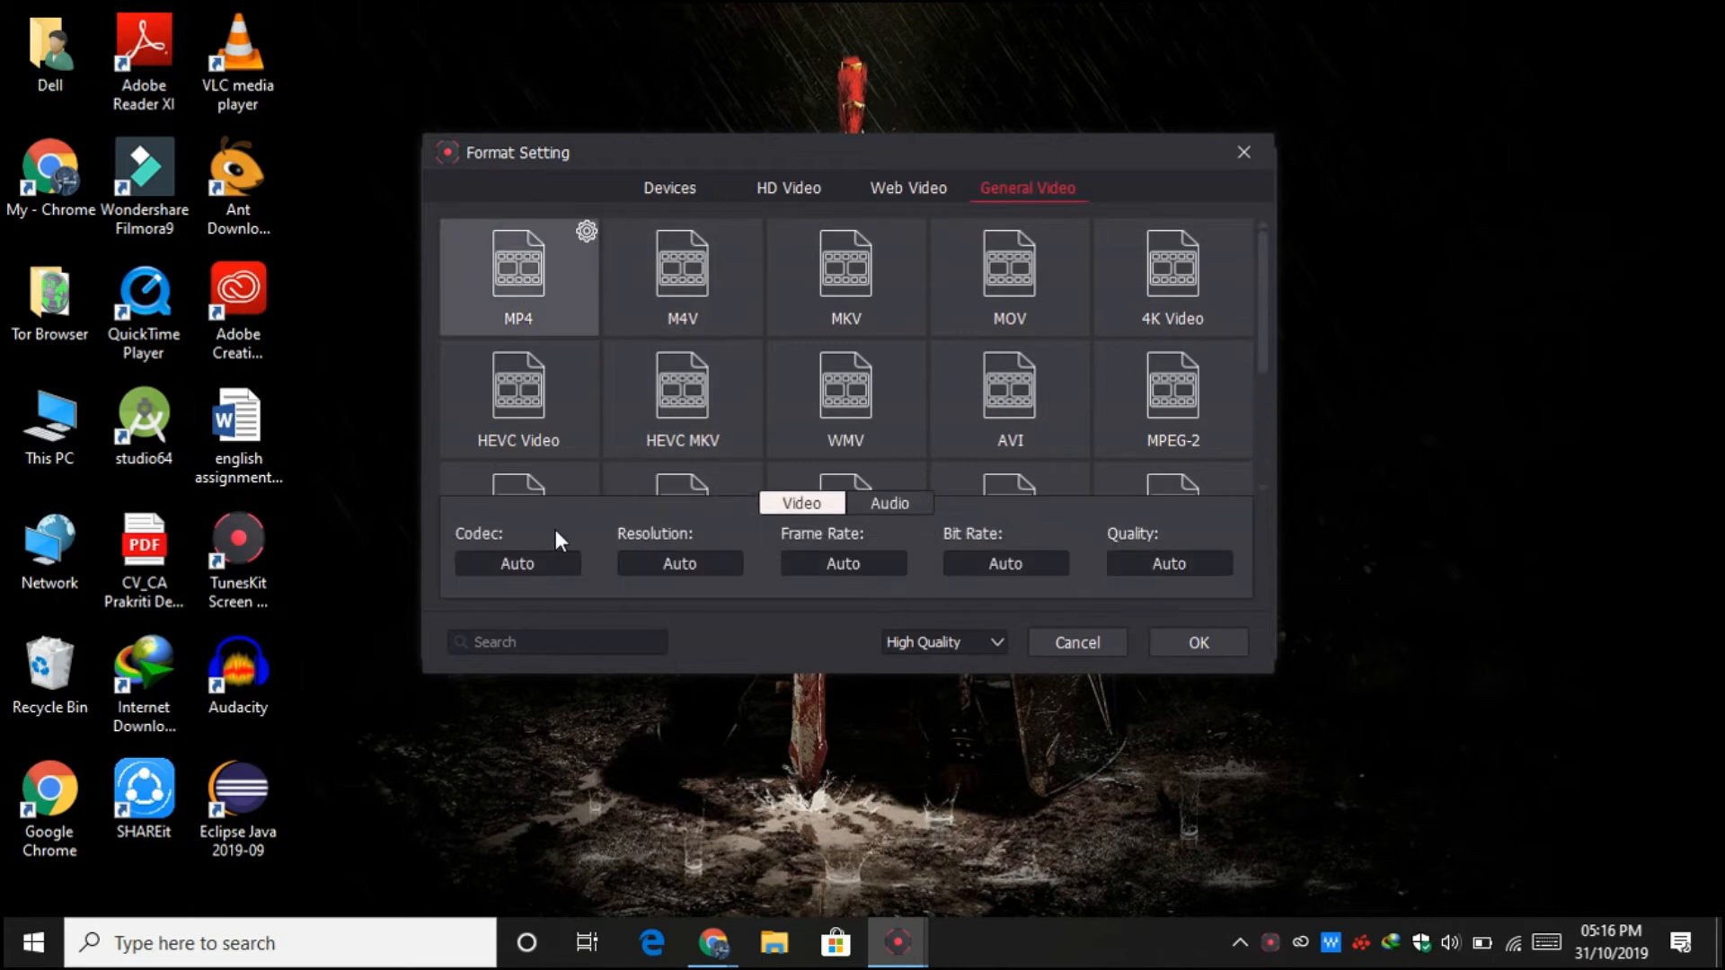
left_click(517, 563)
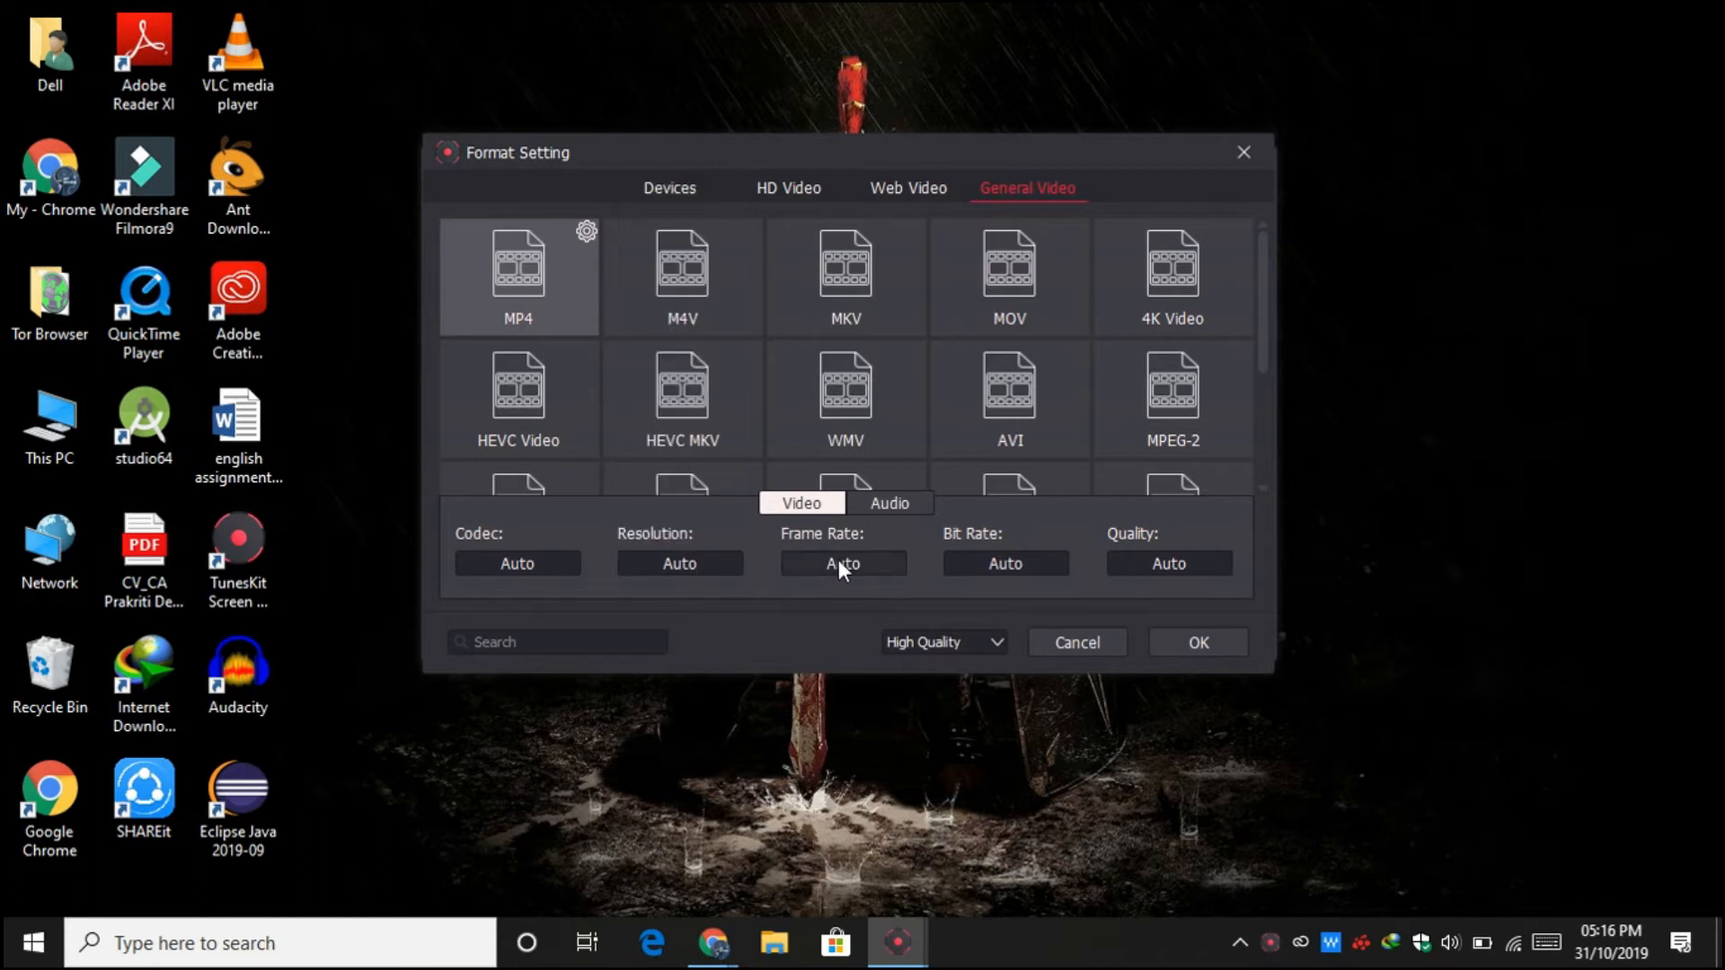
left_click(1003, 564)
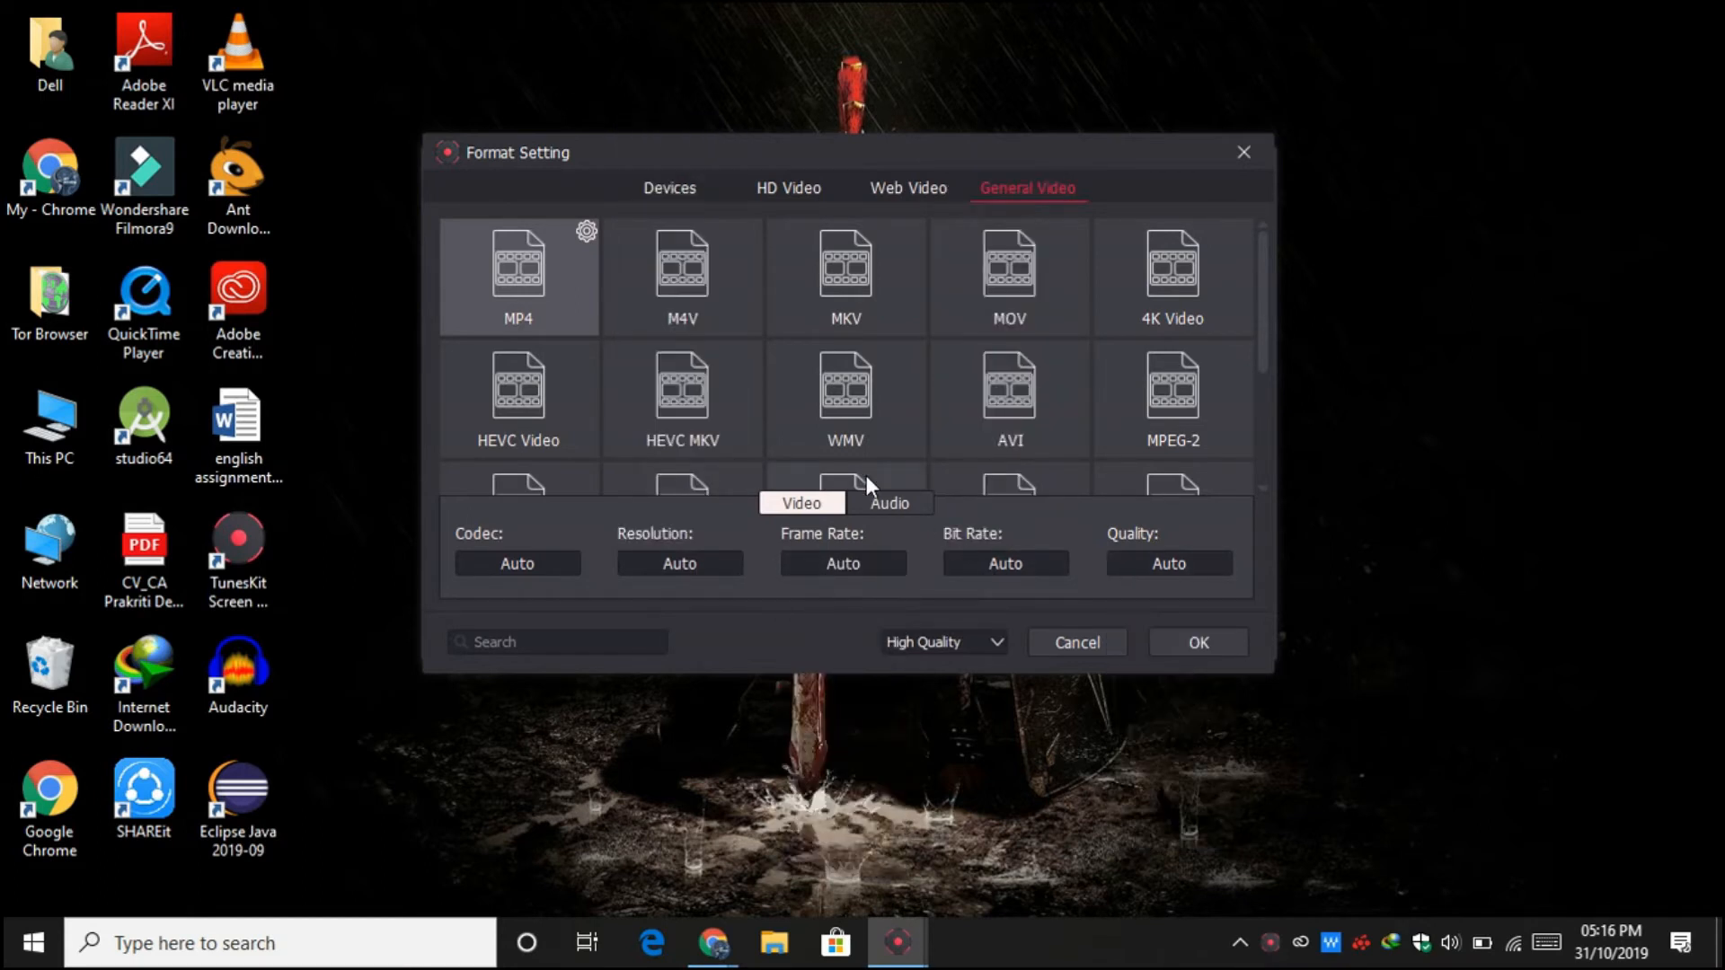
left_click(888, 503)
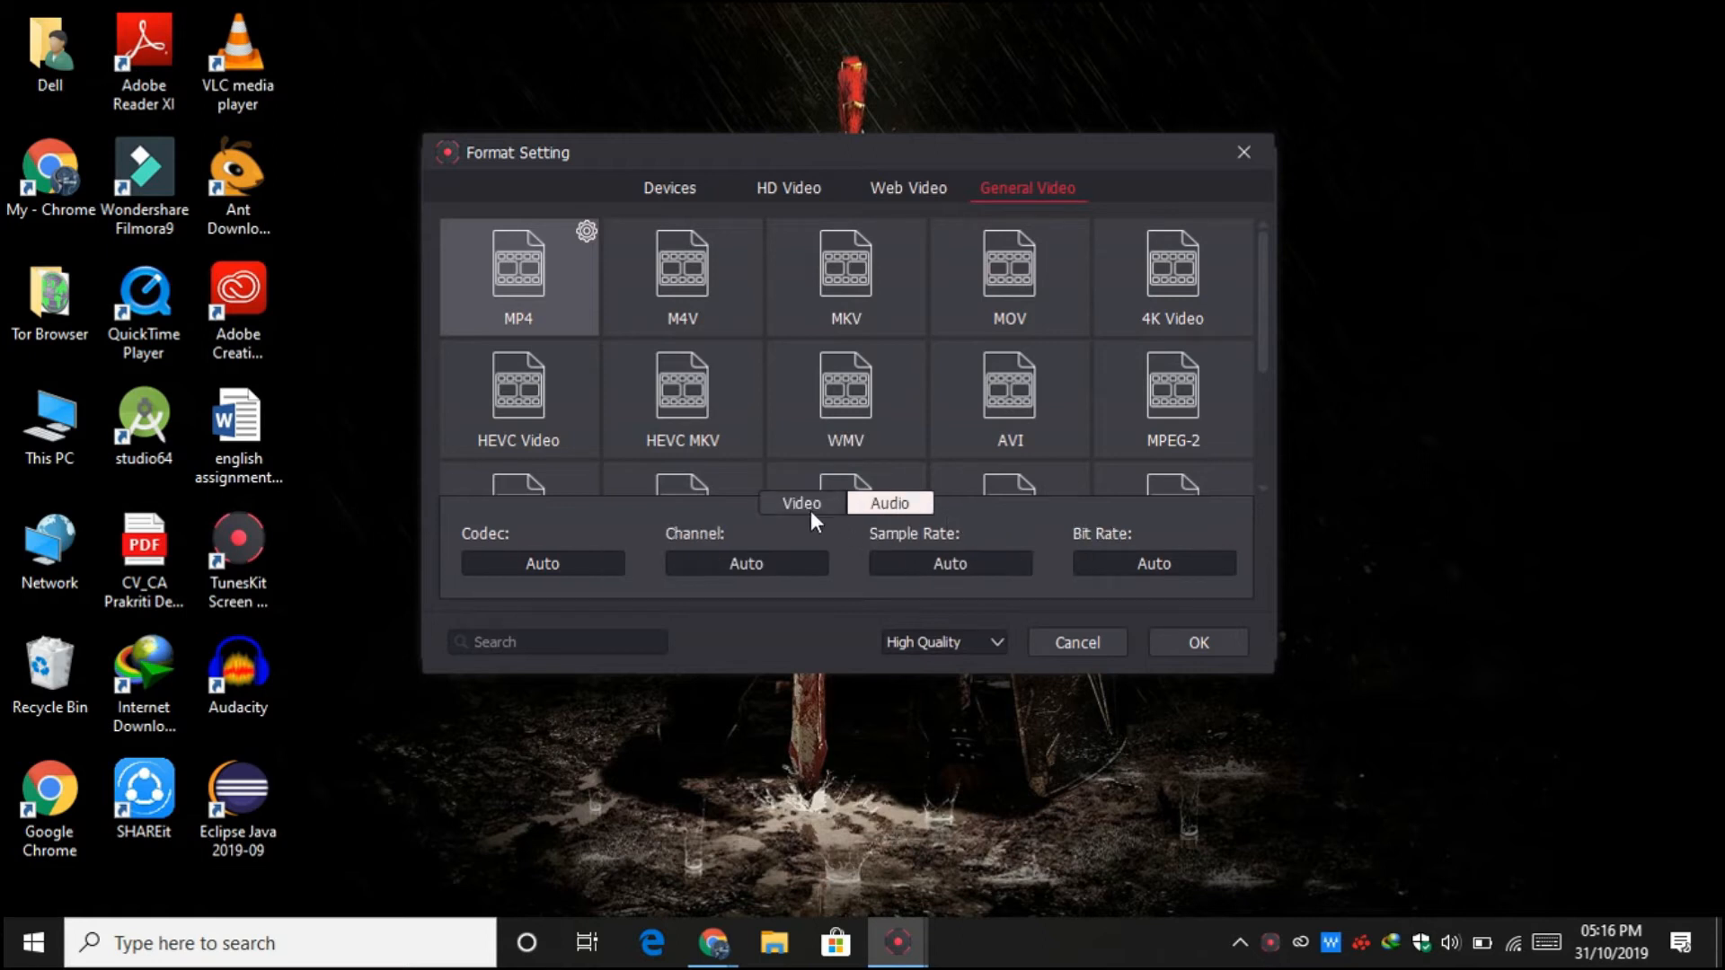
left_click(800, 504)
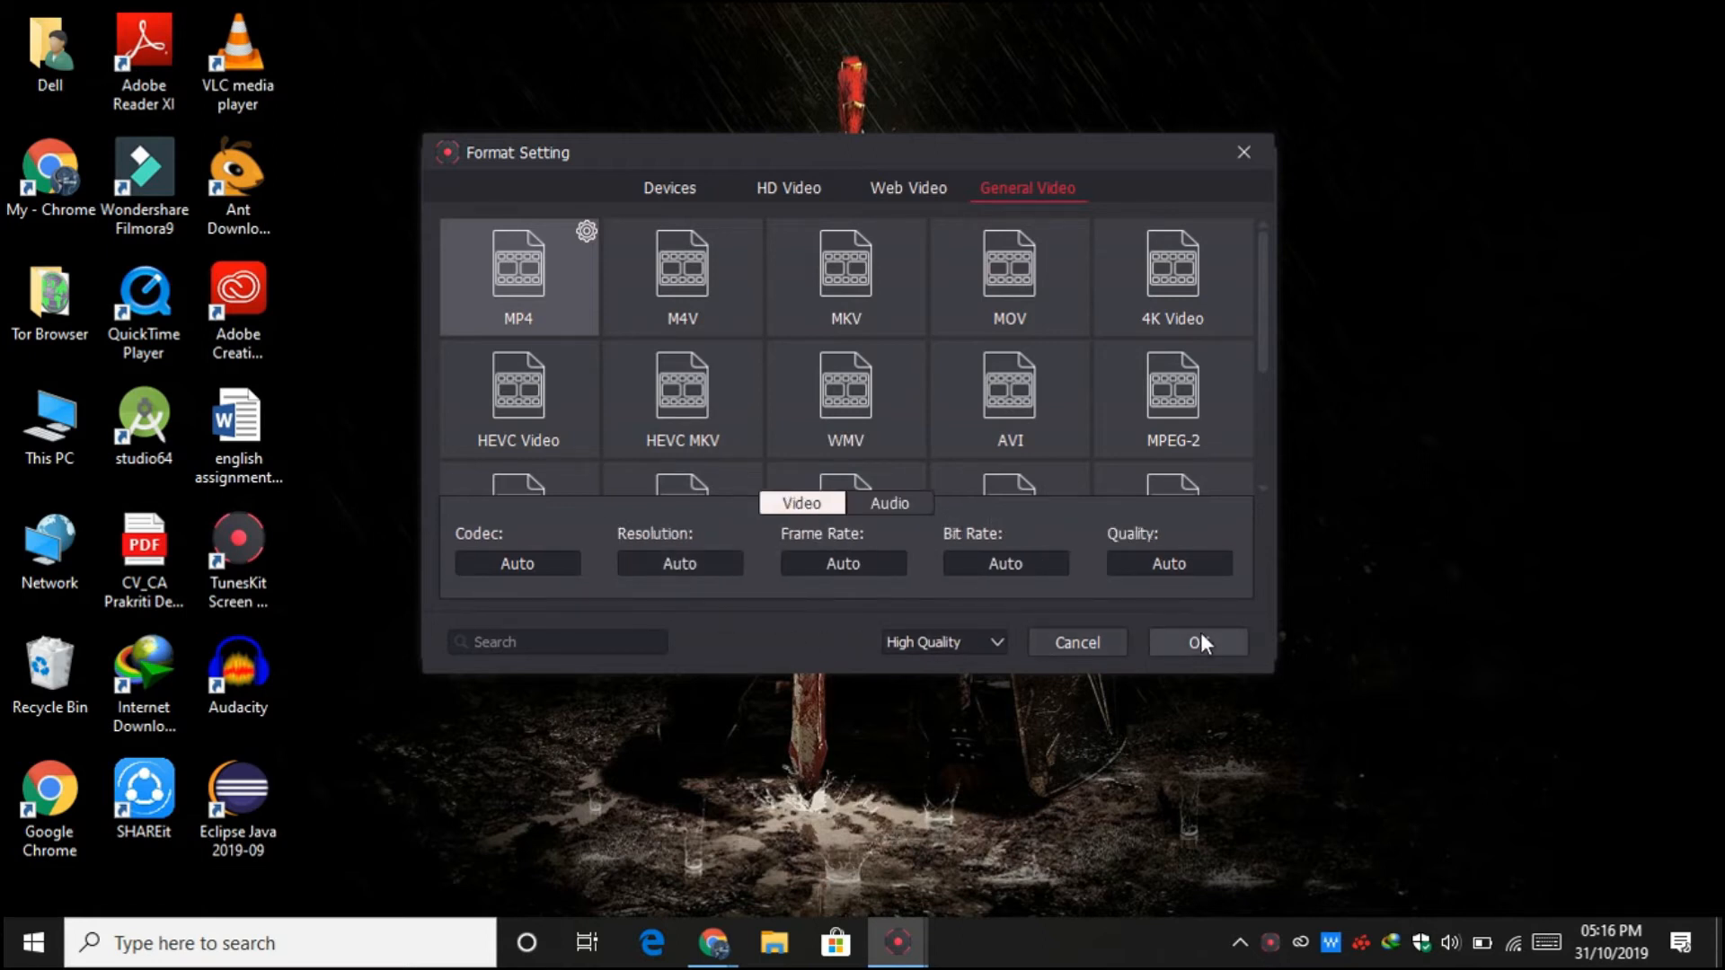
Confirm MP4 and browse capture shortcuts, ending on Start A New File (Ctrl+Alt+F10)
left_click(1191, 642)
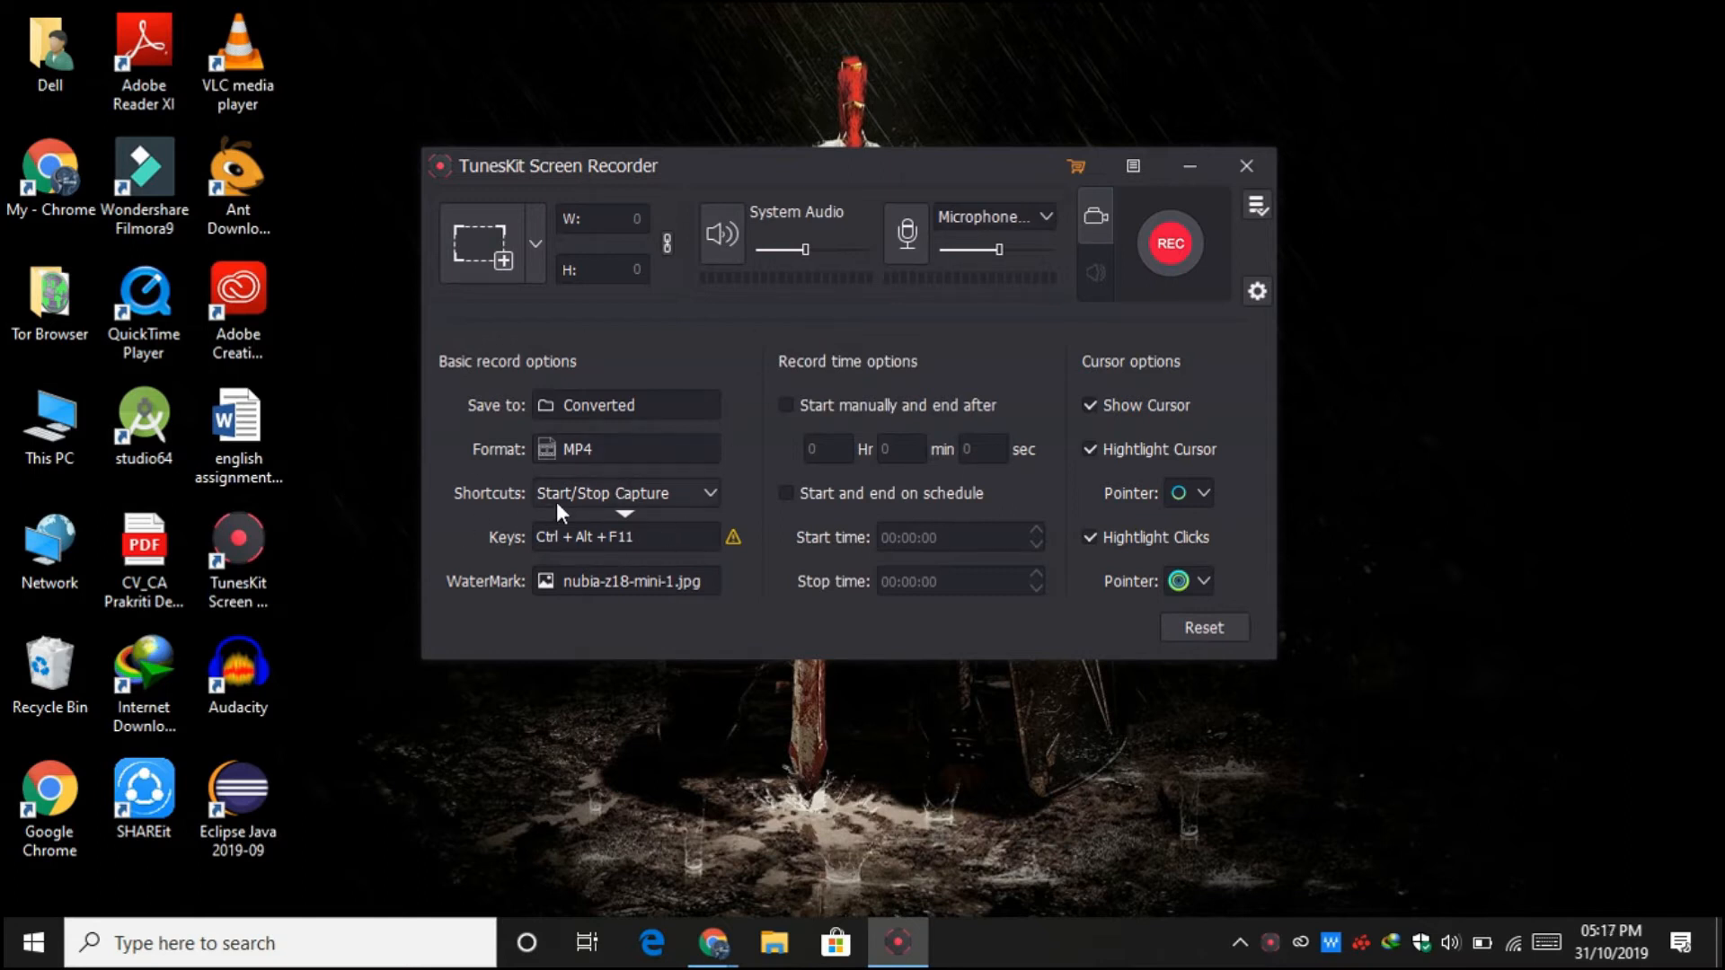
left_click(712, 493)
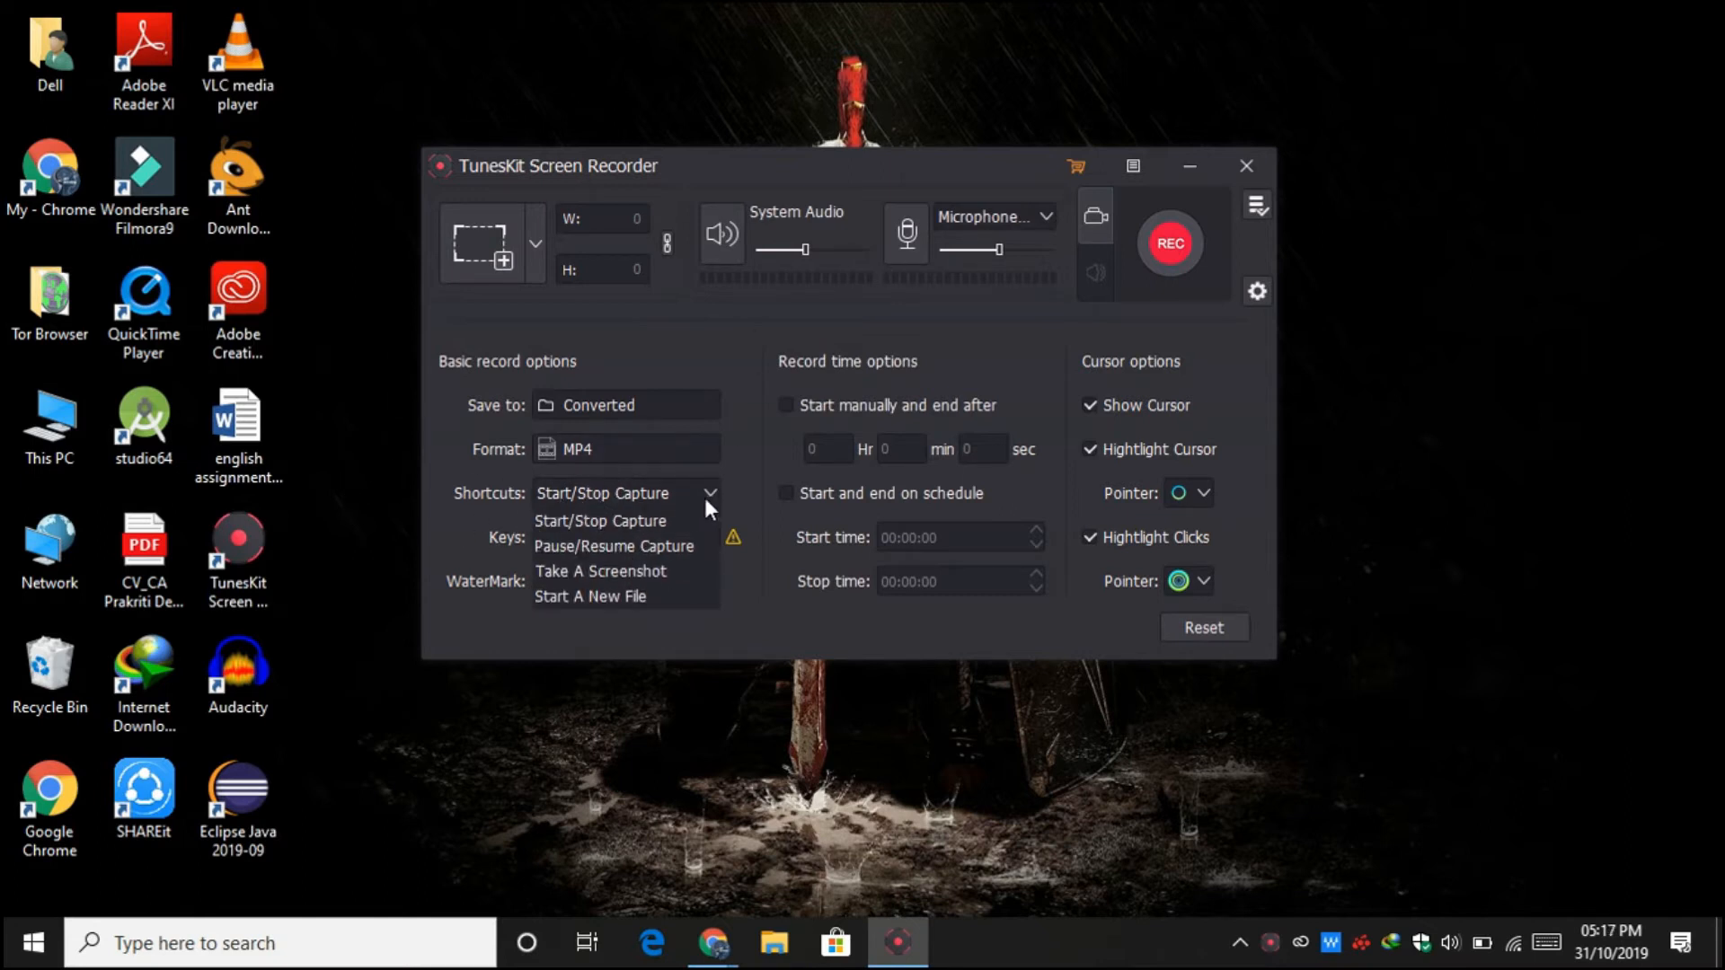
mouse_move(704, 547)
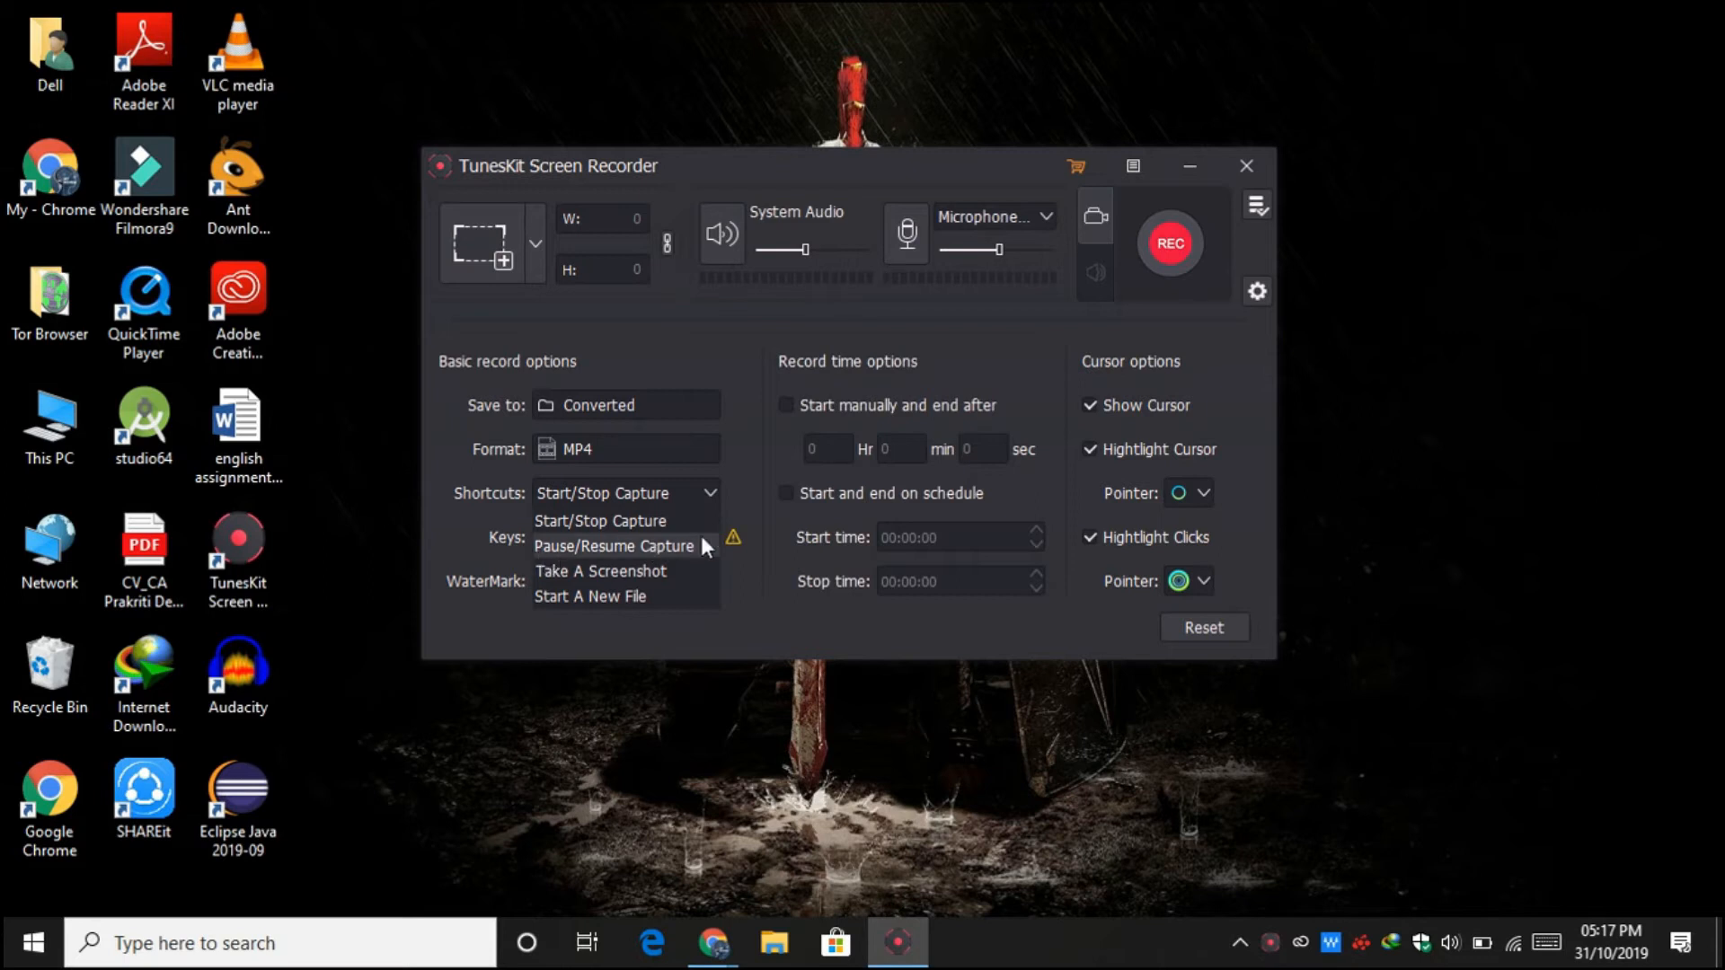
mouse_move(625, 597)
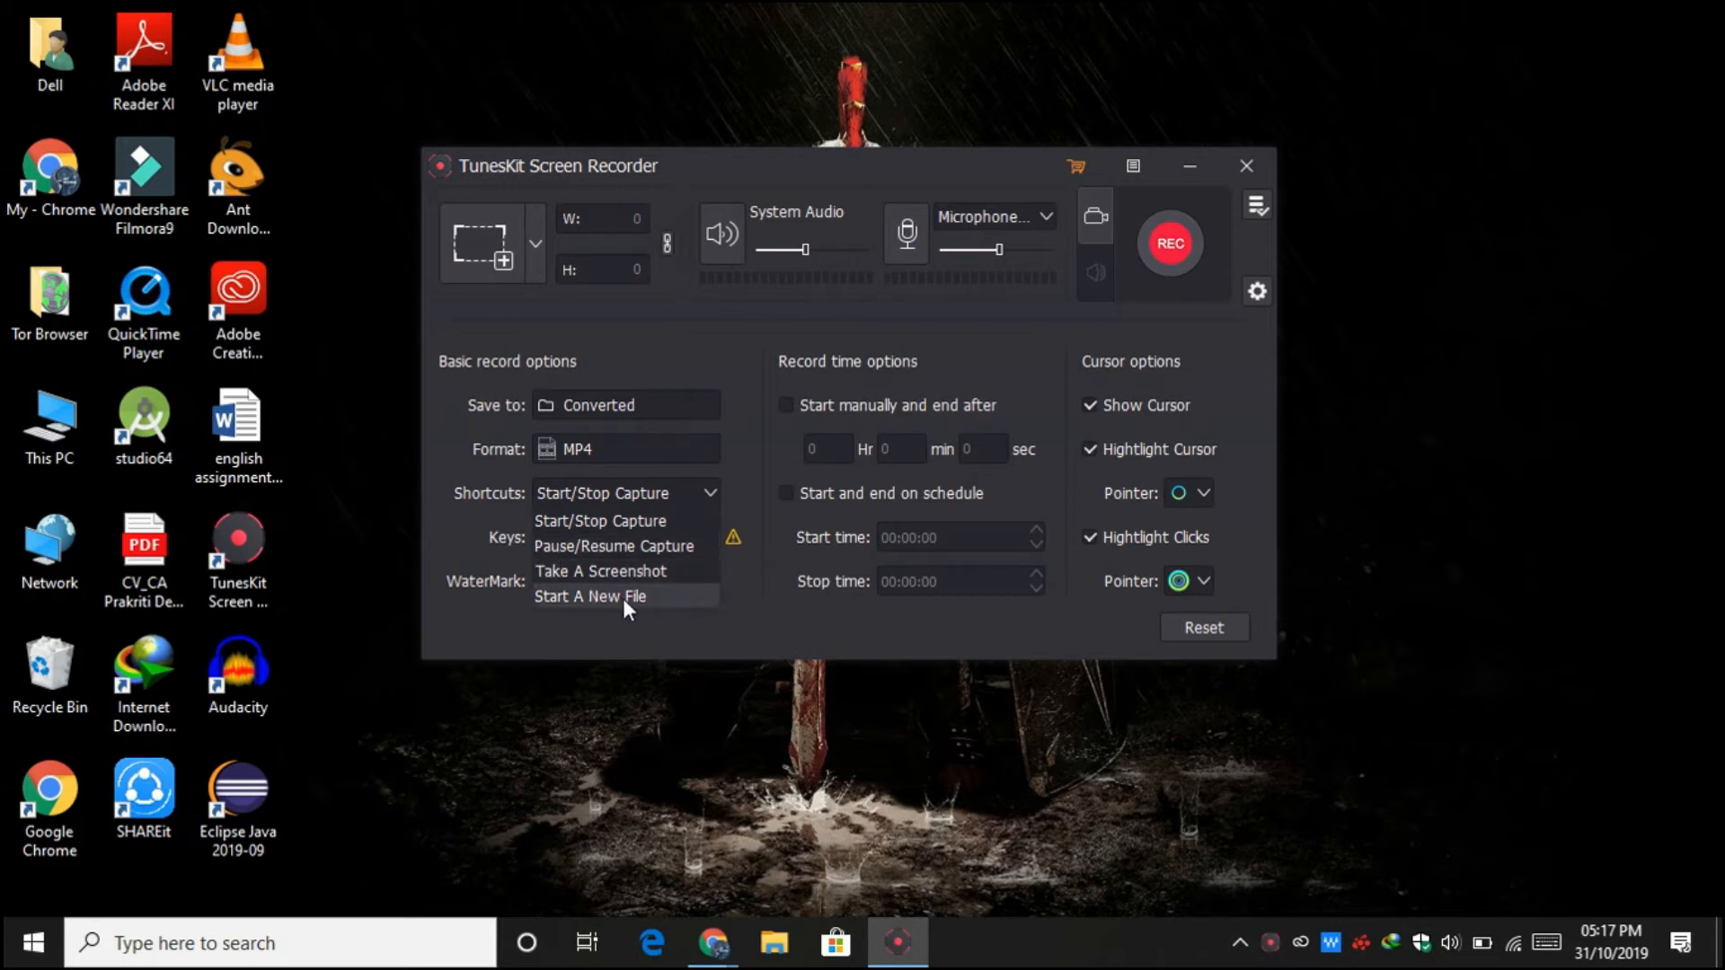
left_click(614, 546)
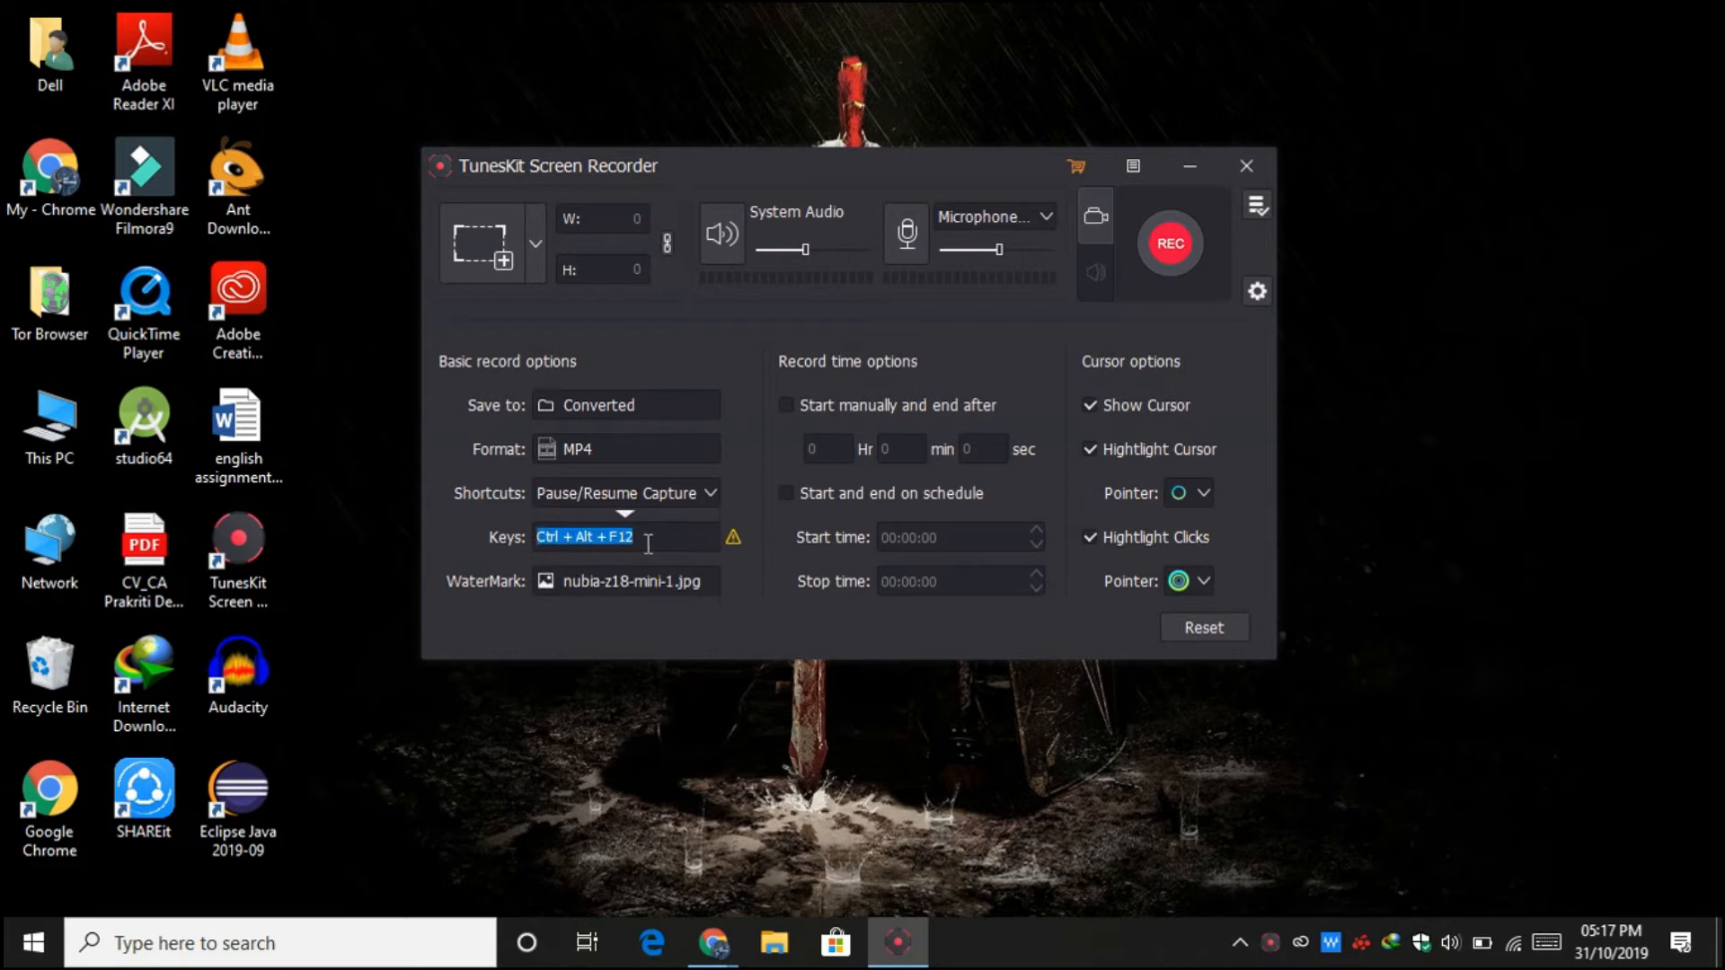
left_click(710, 493)
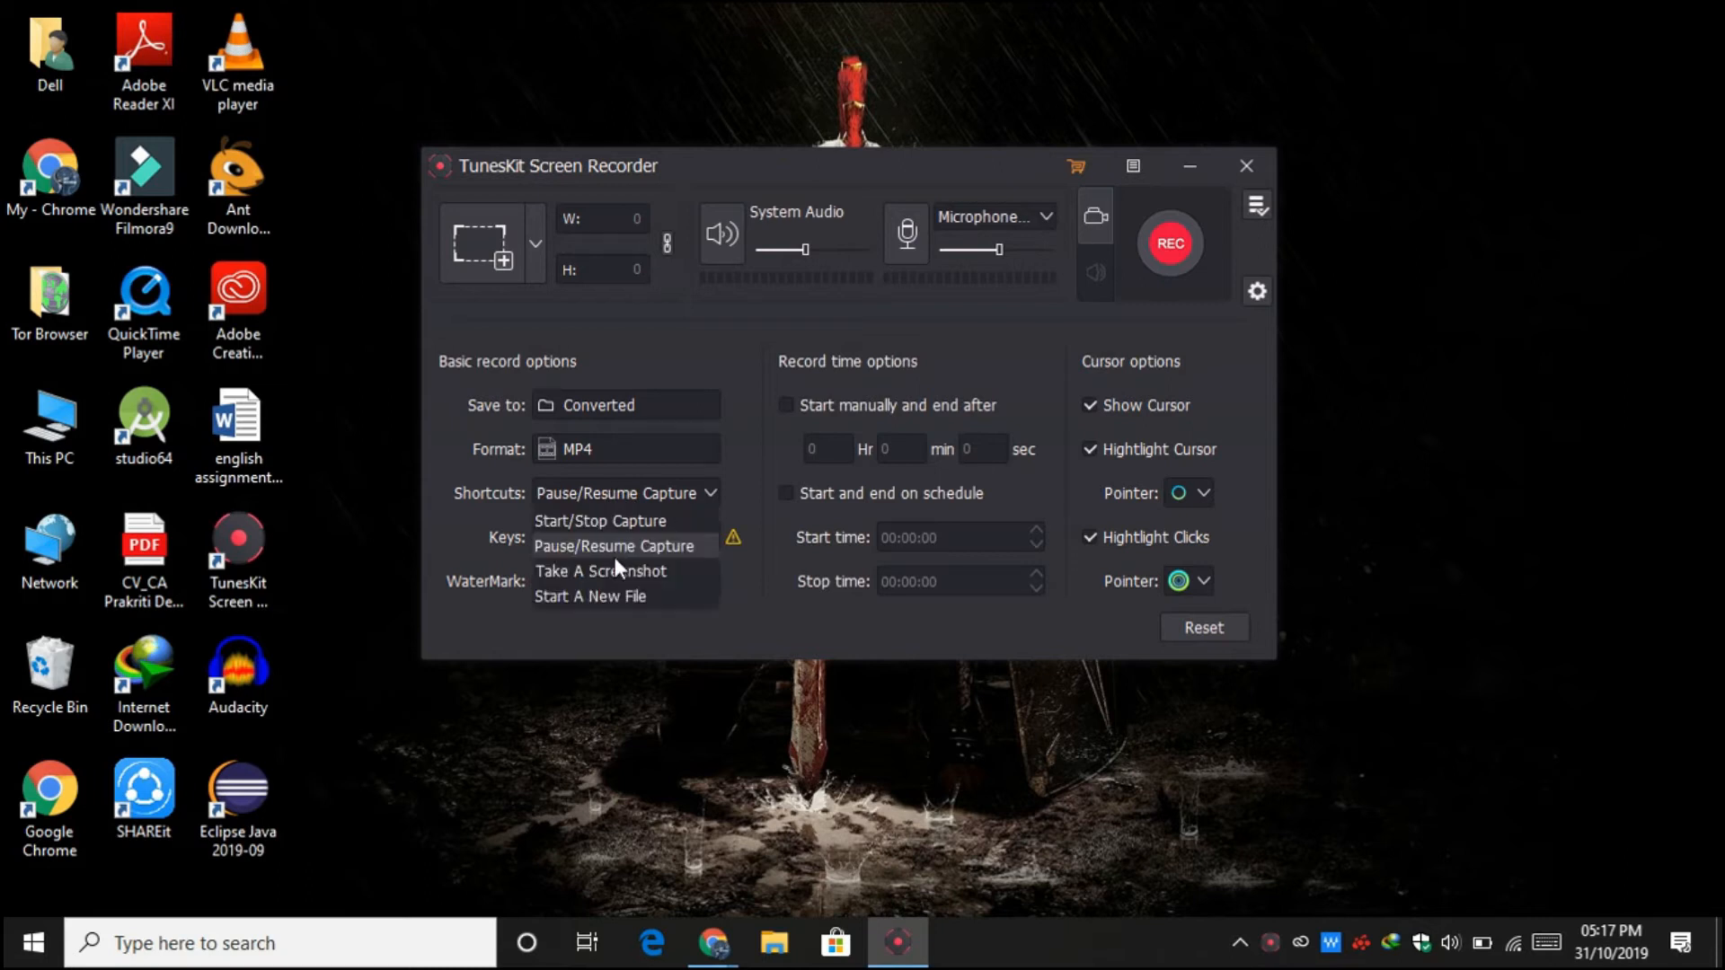
left_click(599, 521)
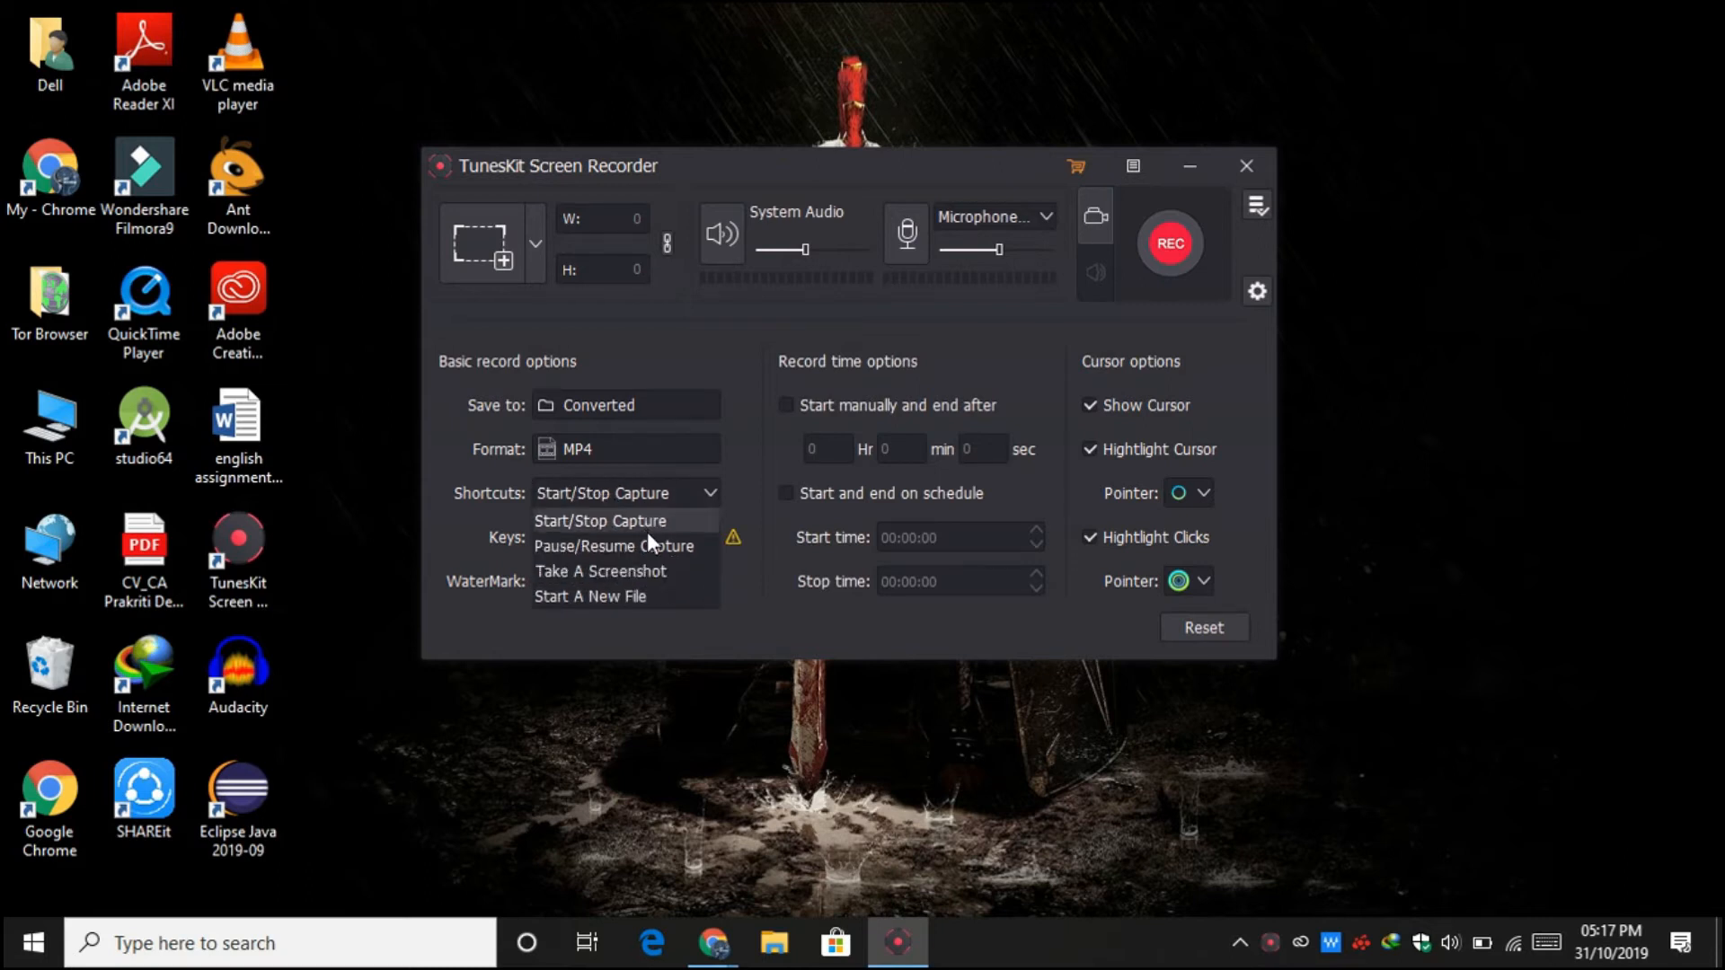
left_click(591, 595)
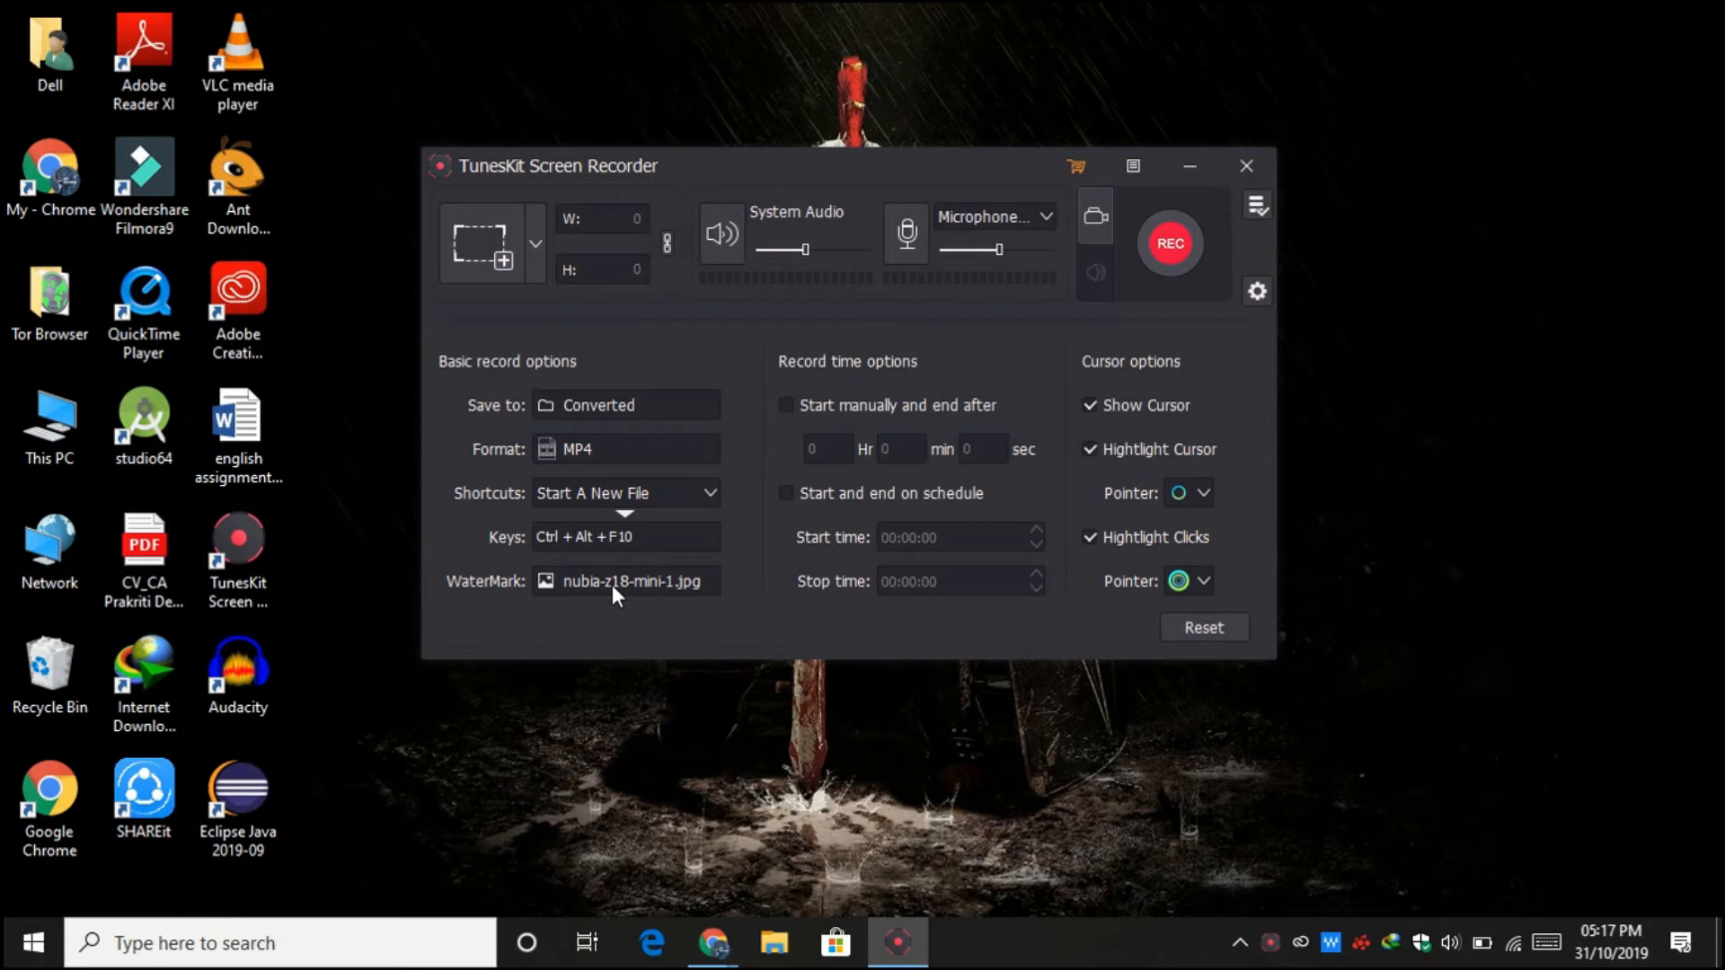
Load a watermark image from Pictures, test its positions, then remove it and confirm
left_click(623, 581)
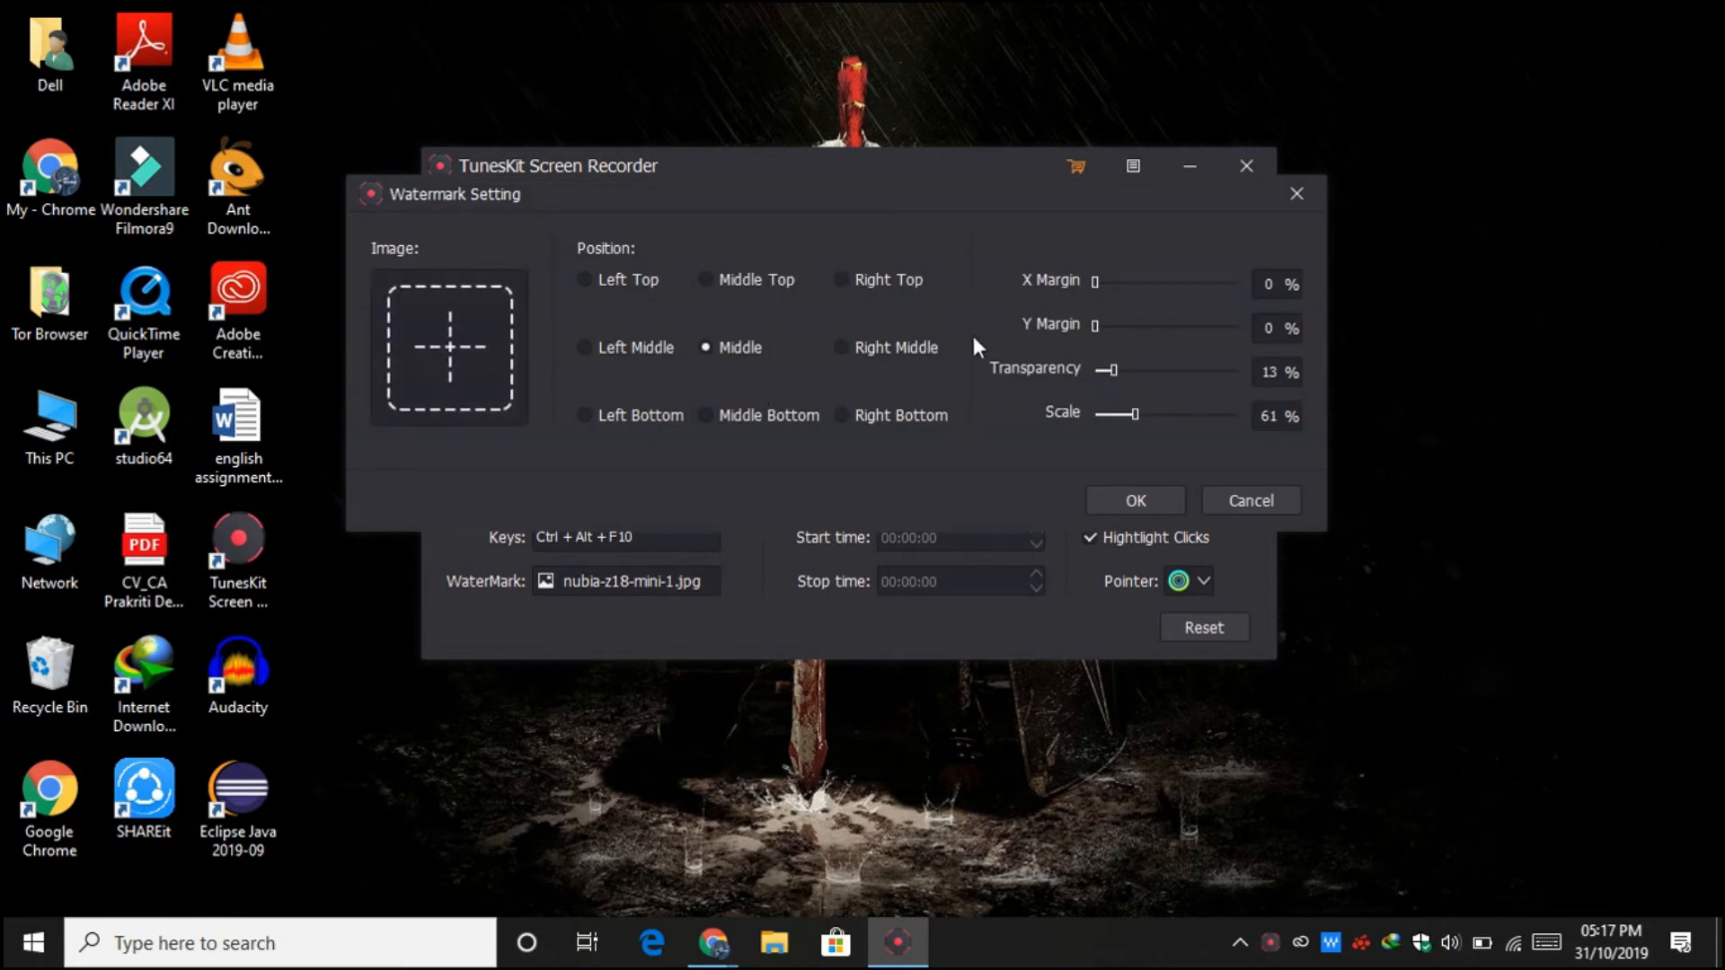
left_click(587, 347)
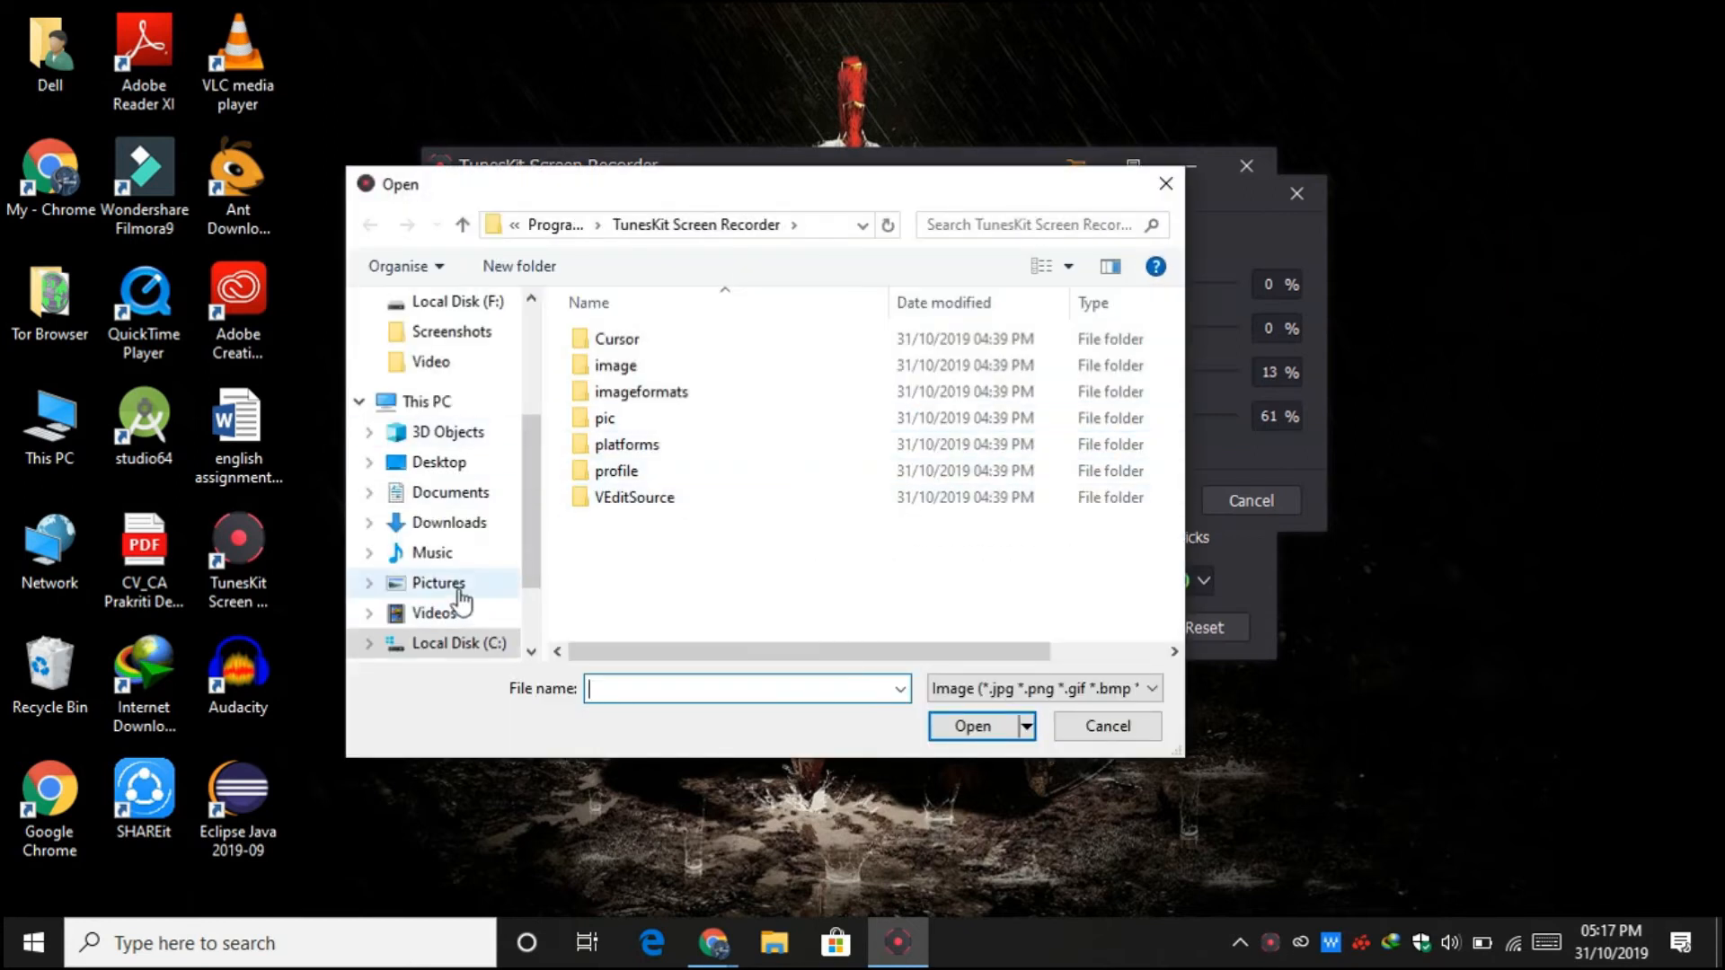
left_click(971, 725)
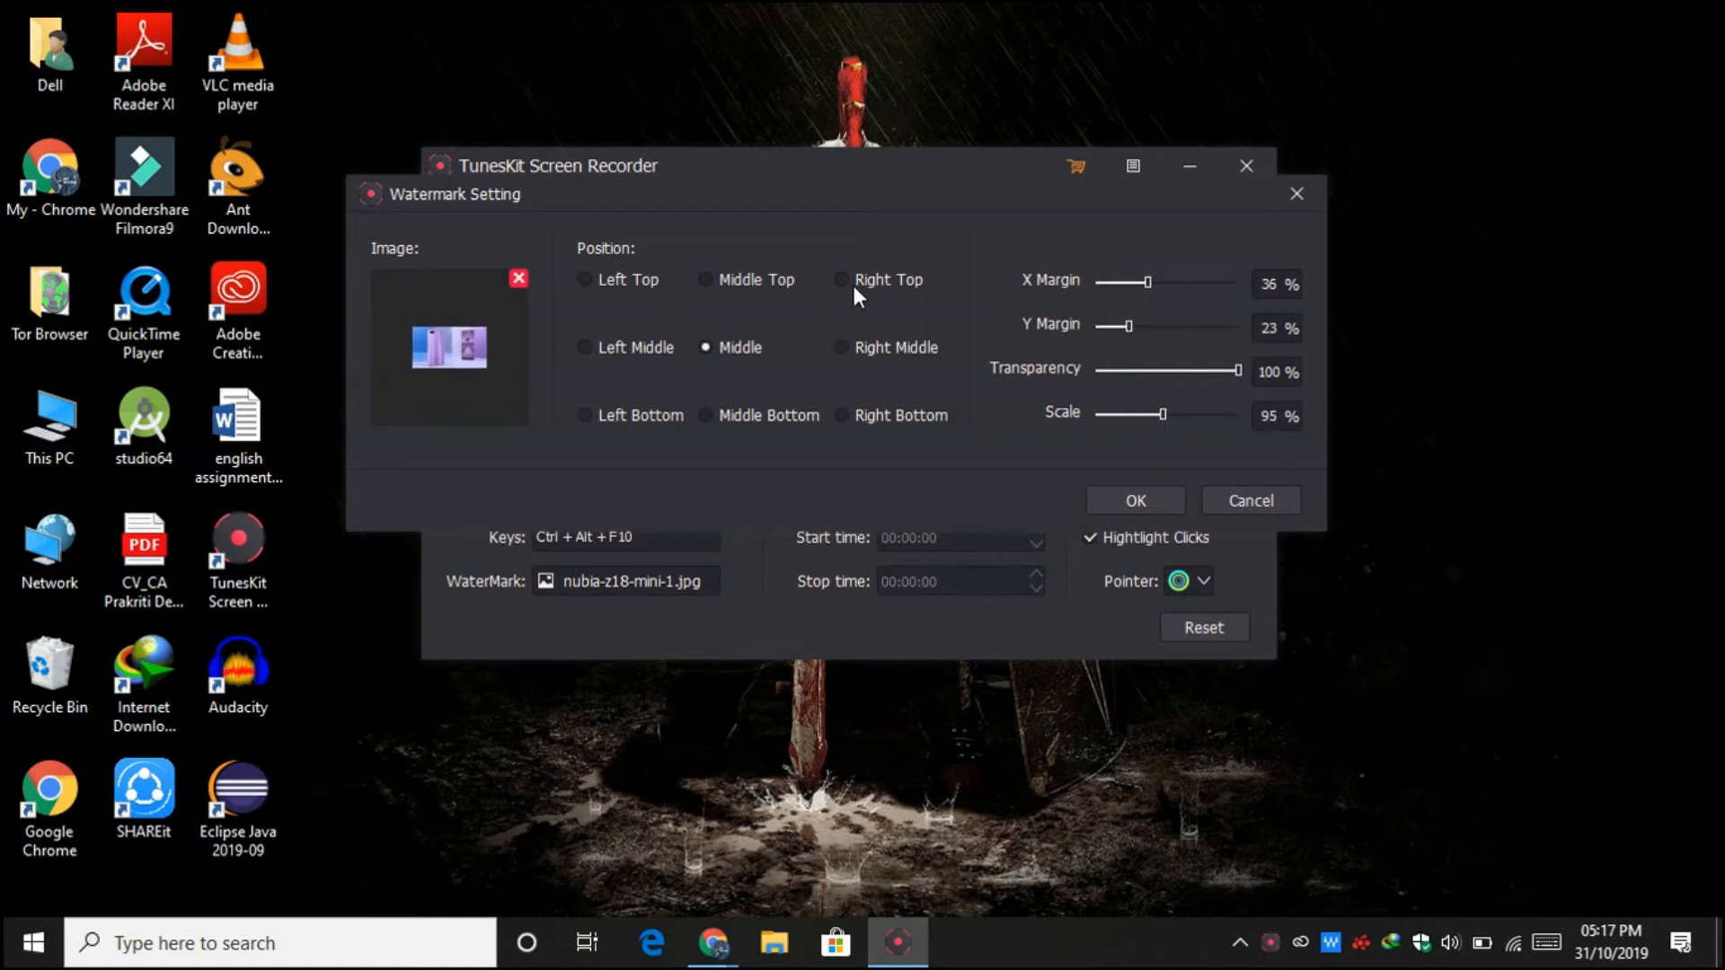
left_click(585, 348)
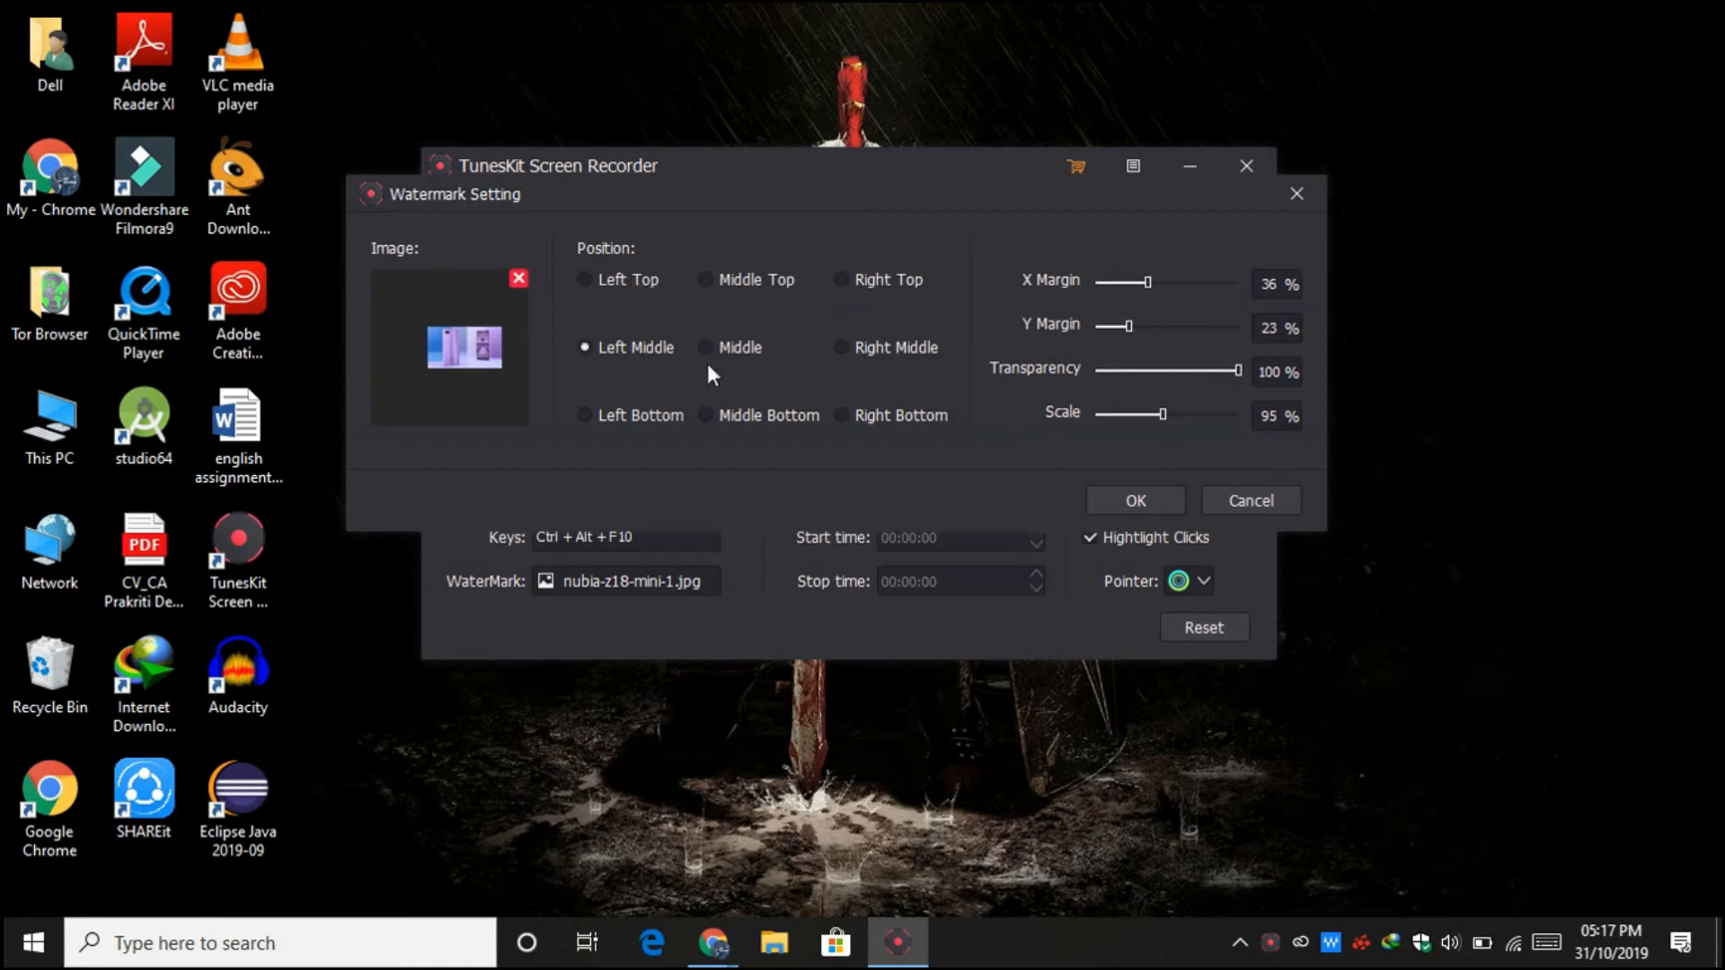
left_click(706, 346)
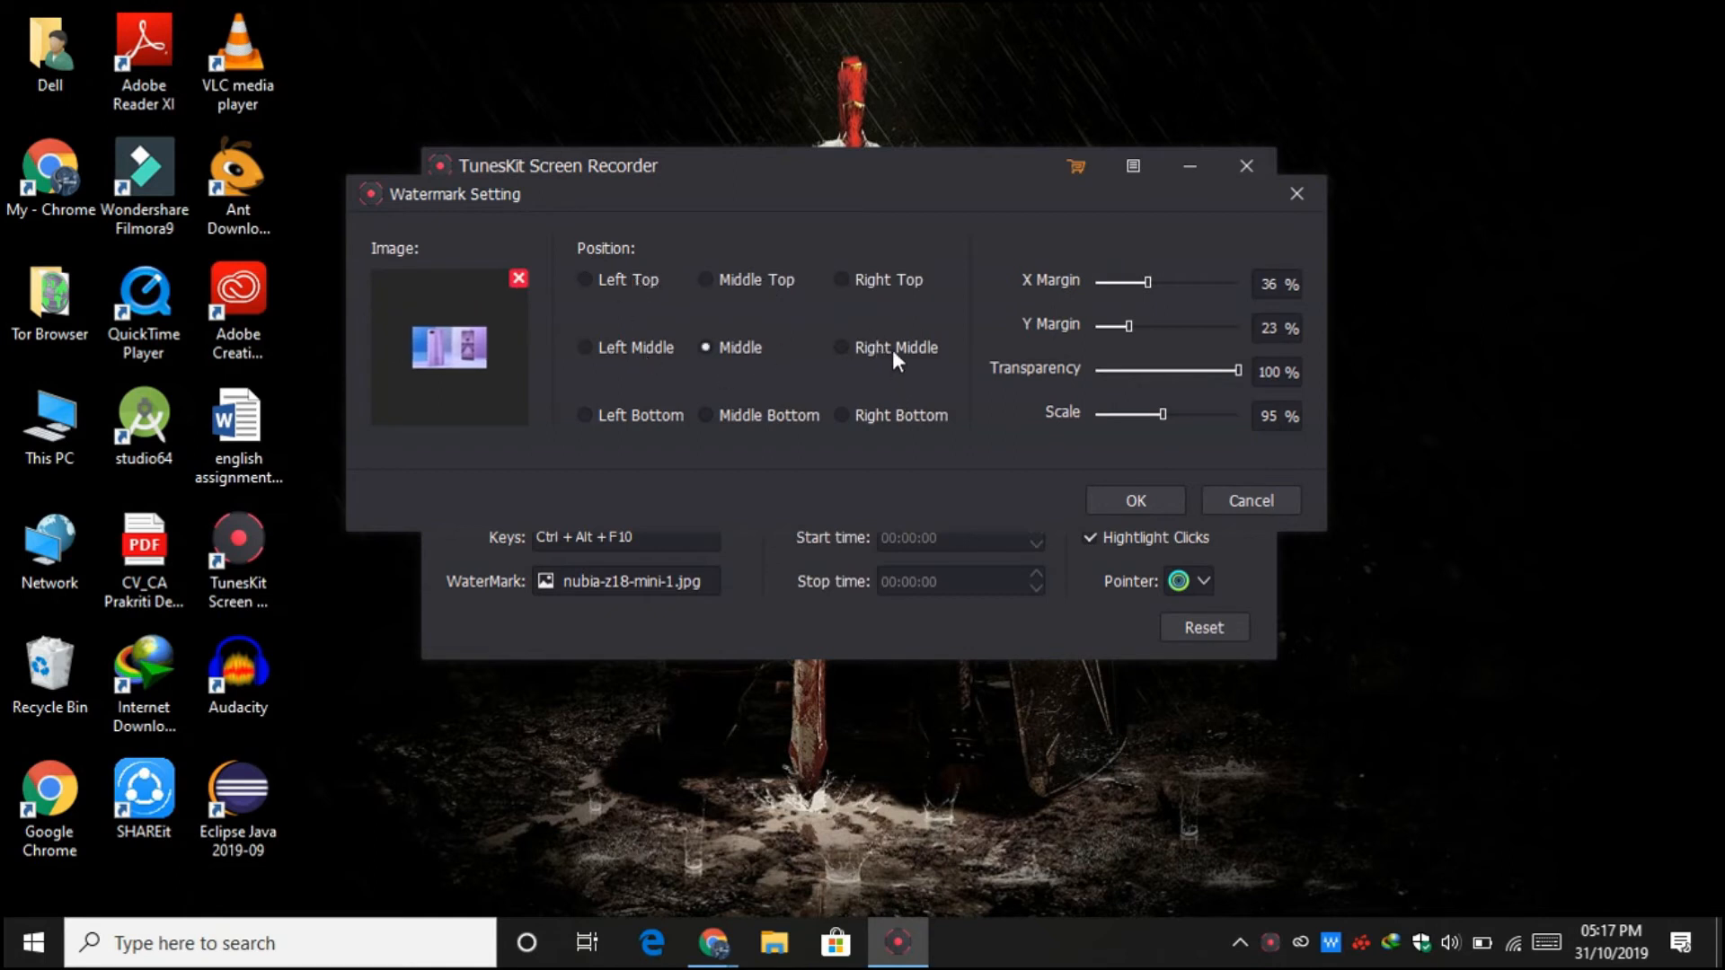
left_click(584, 415)
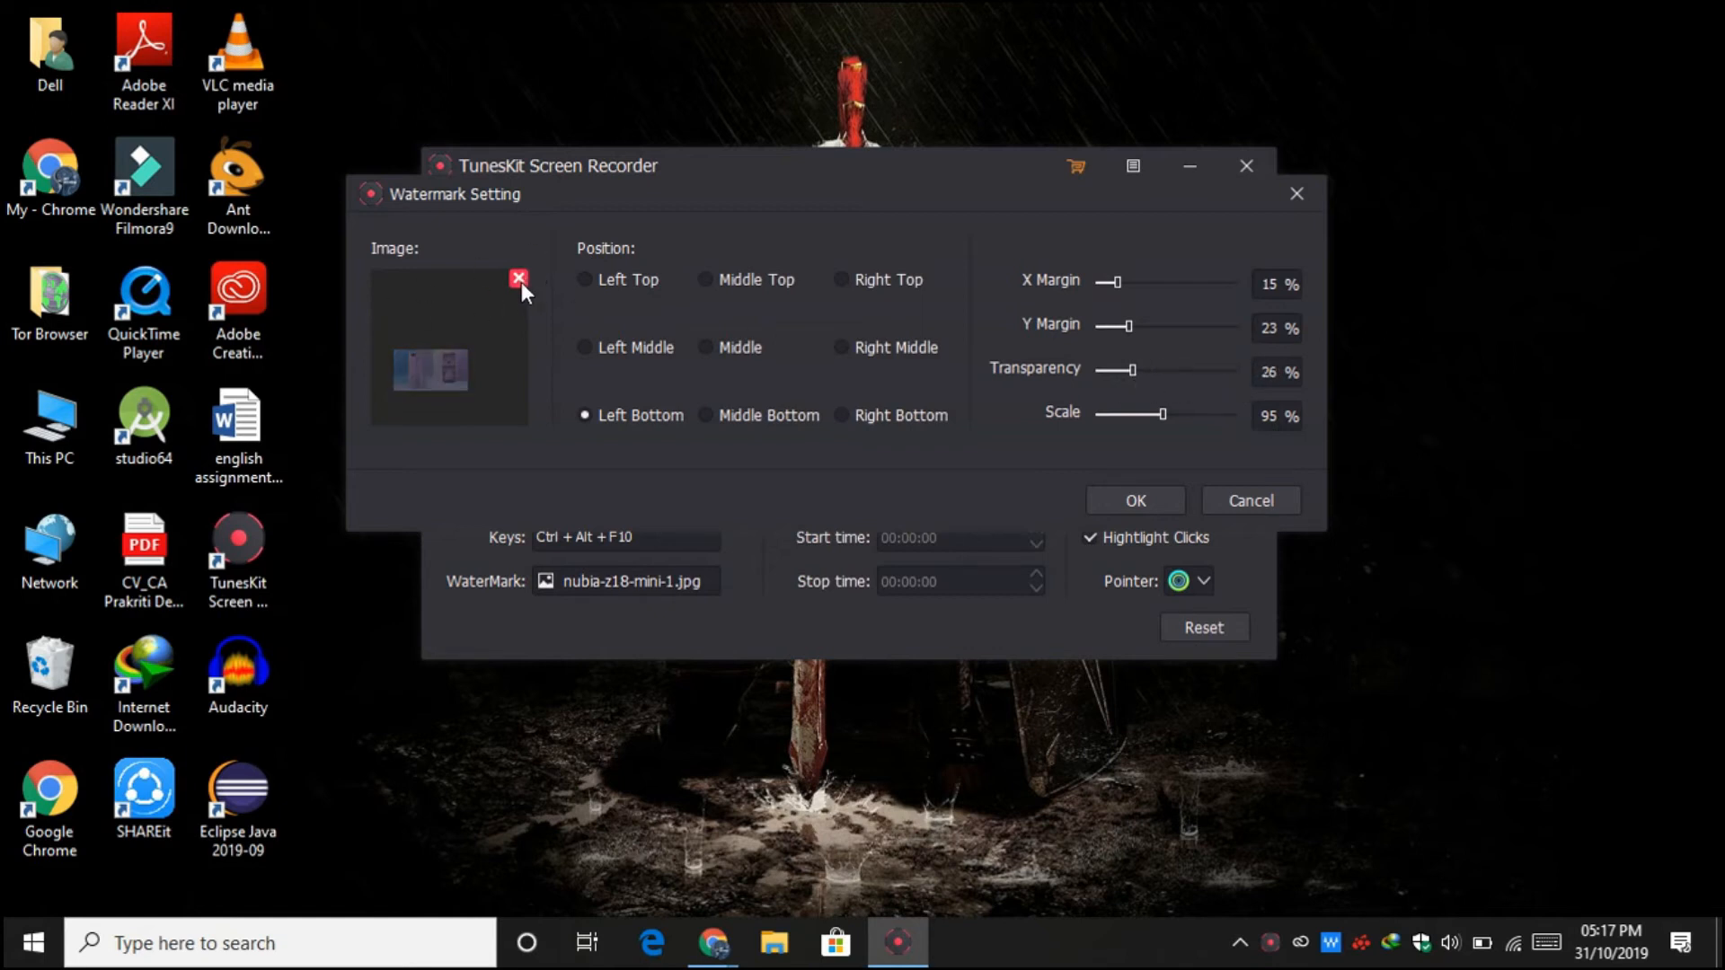
left_click(518, 278)
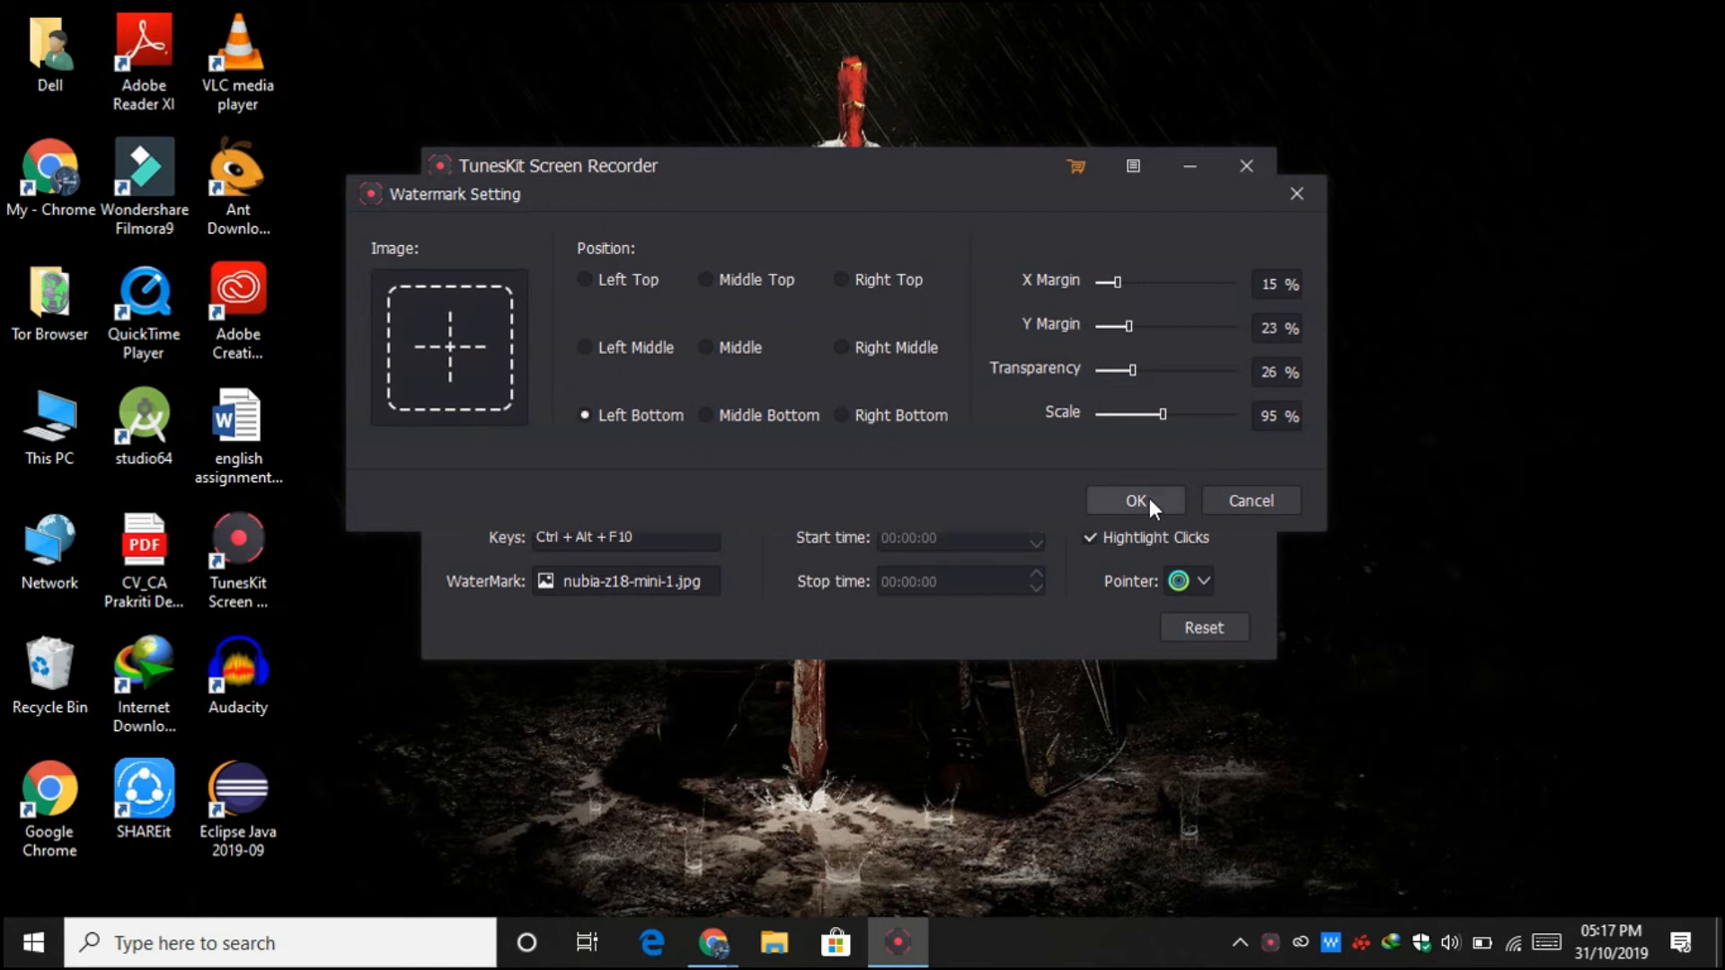
left_click(1134, 500)
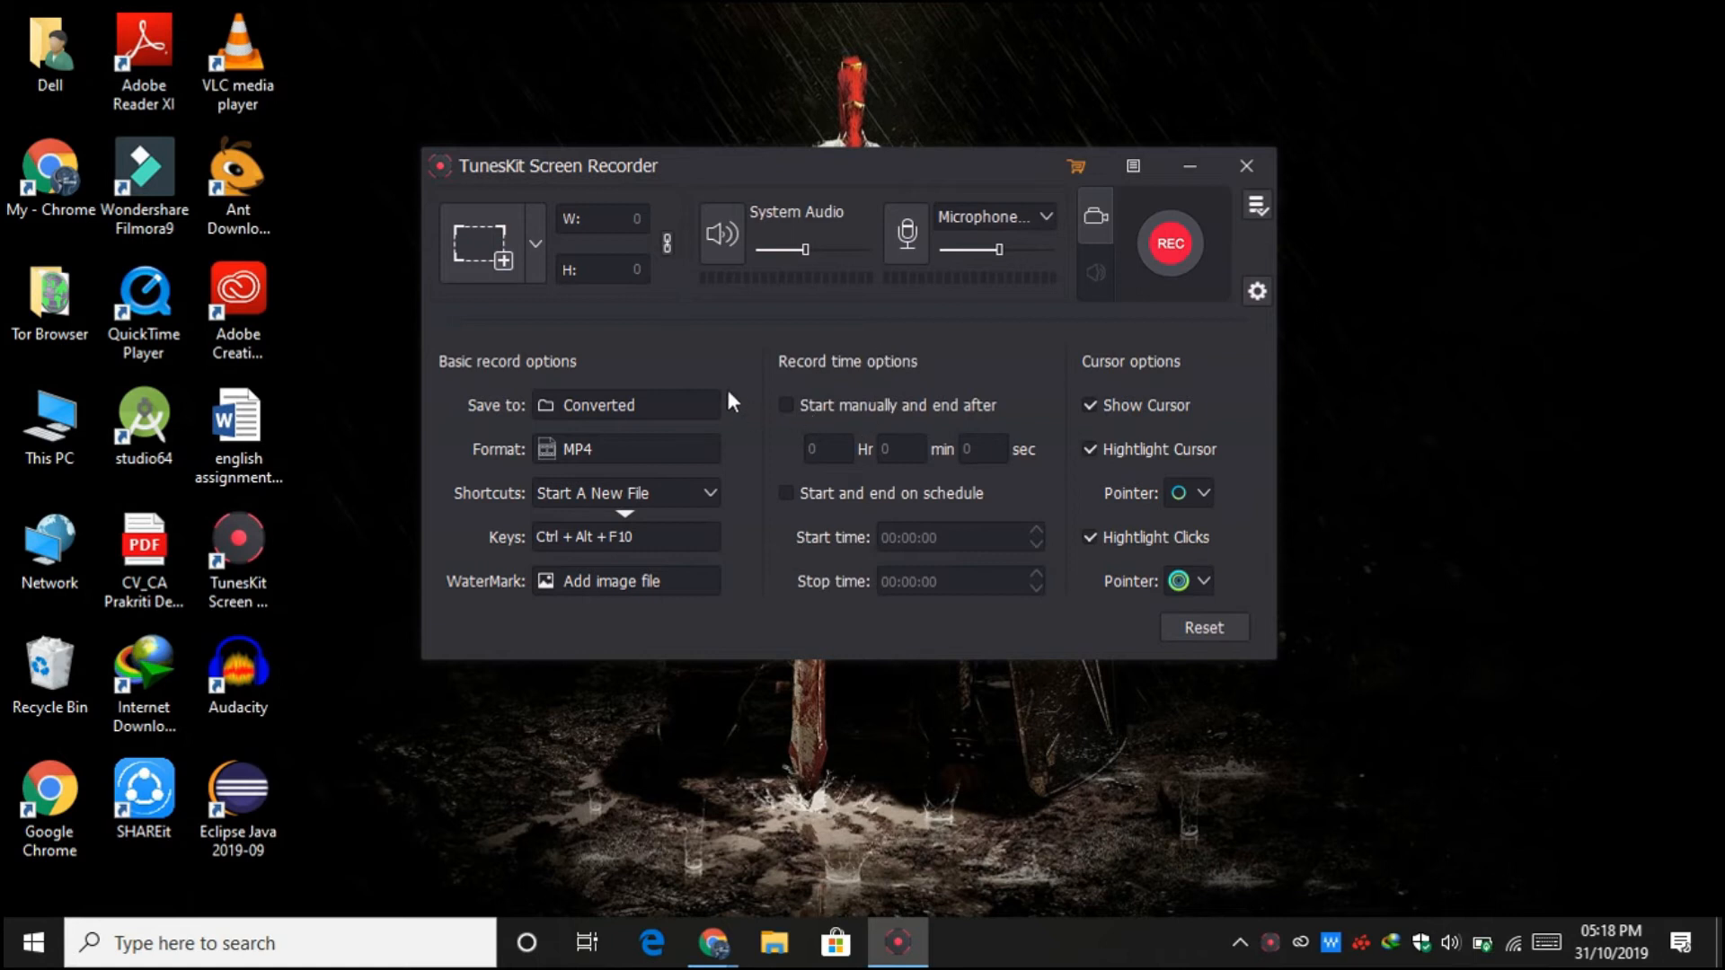
mouse_move(888, 416)
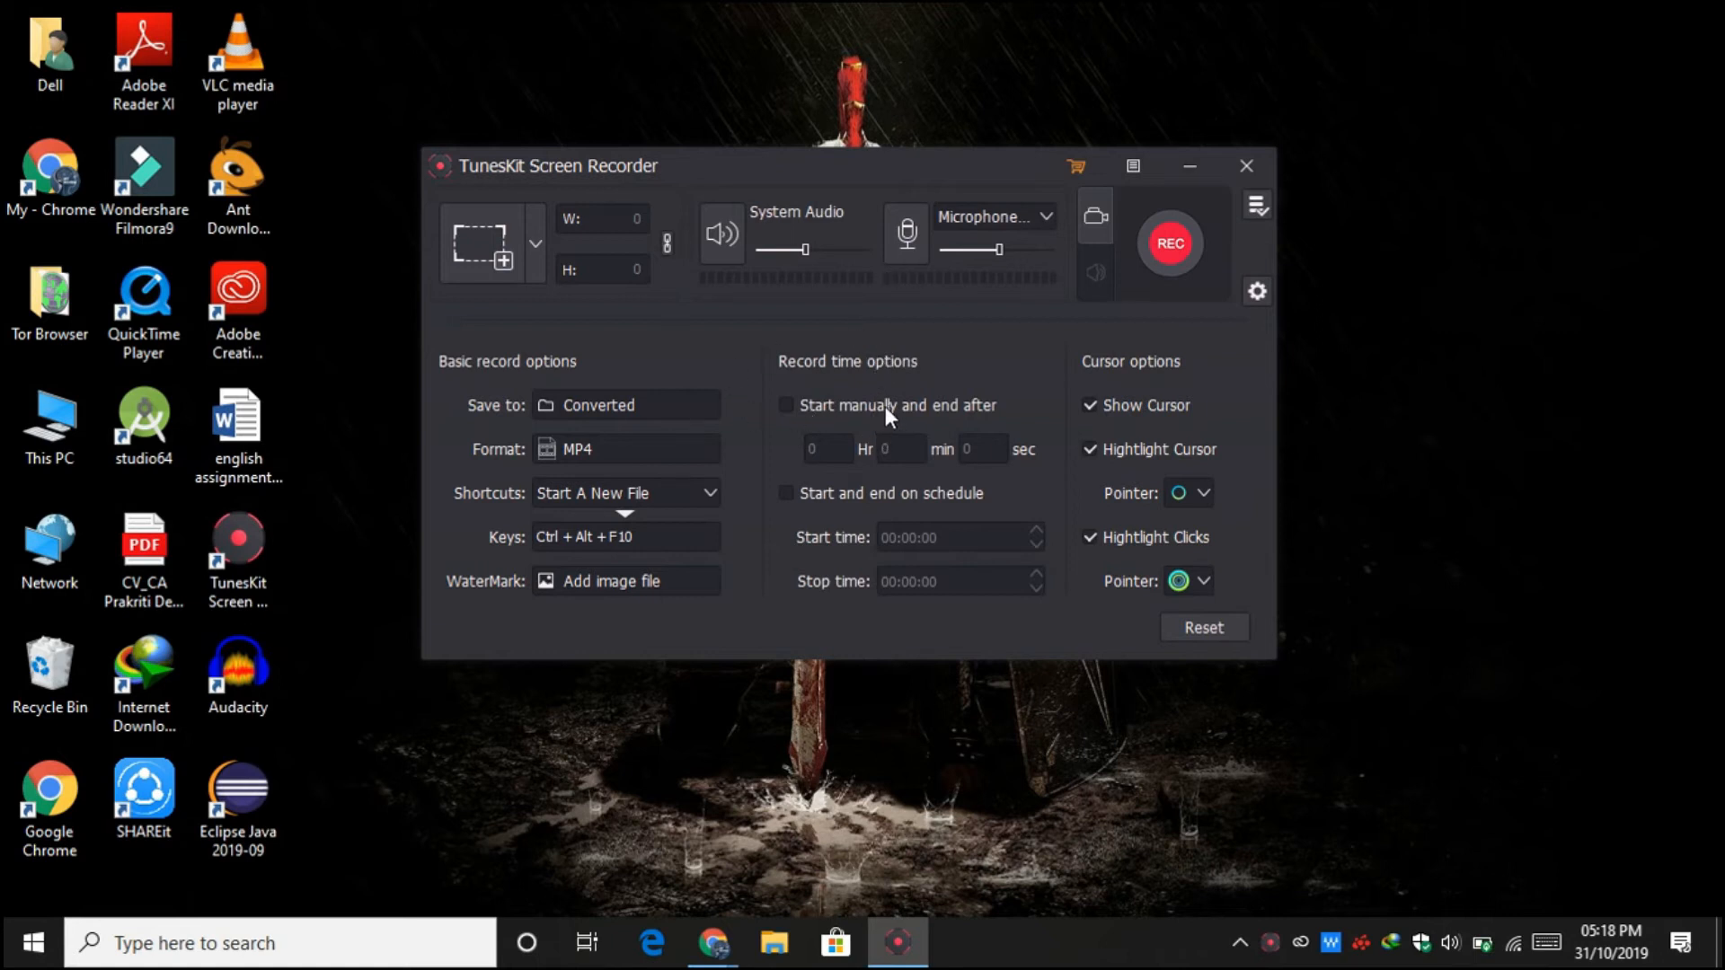
Try 'Start manually and end after' and 'Start and end on schedule' times, leaving both off
left_click(785, 405)
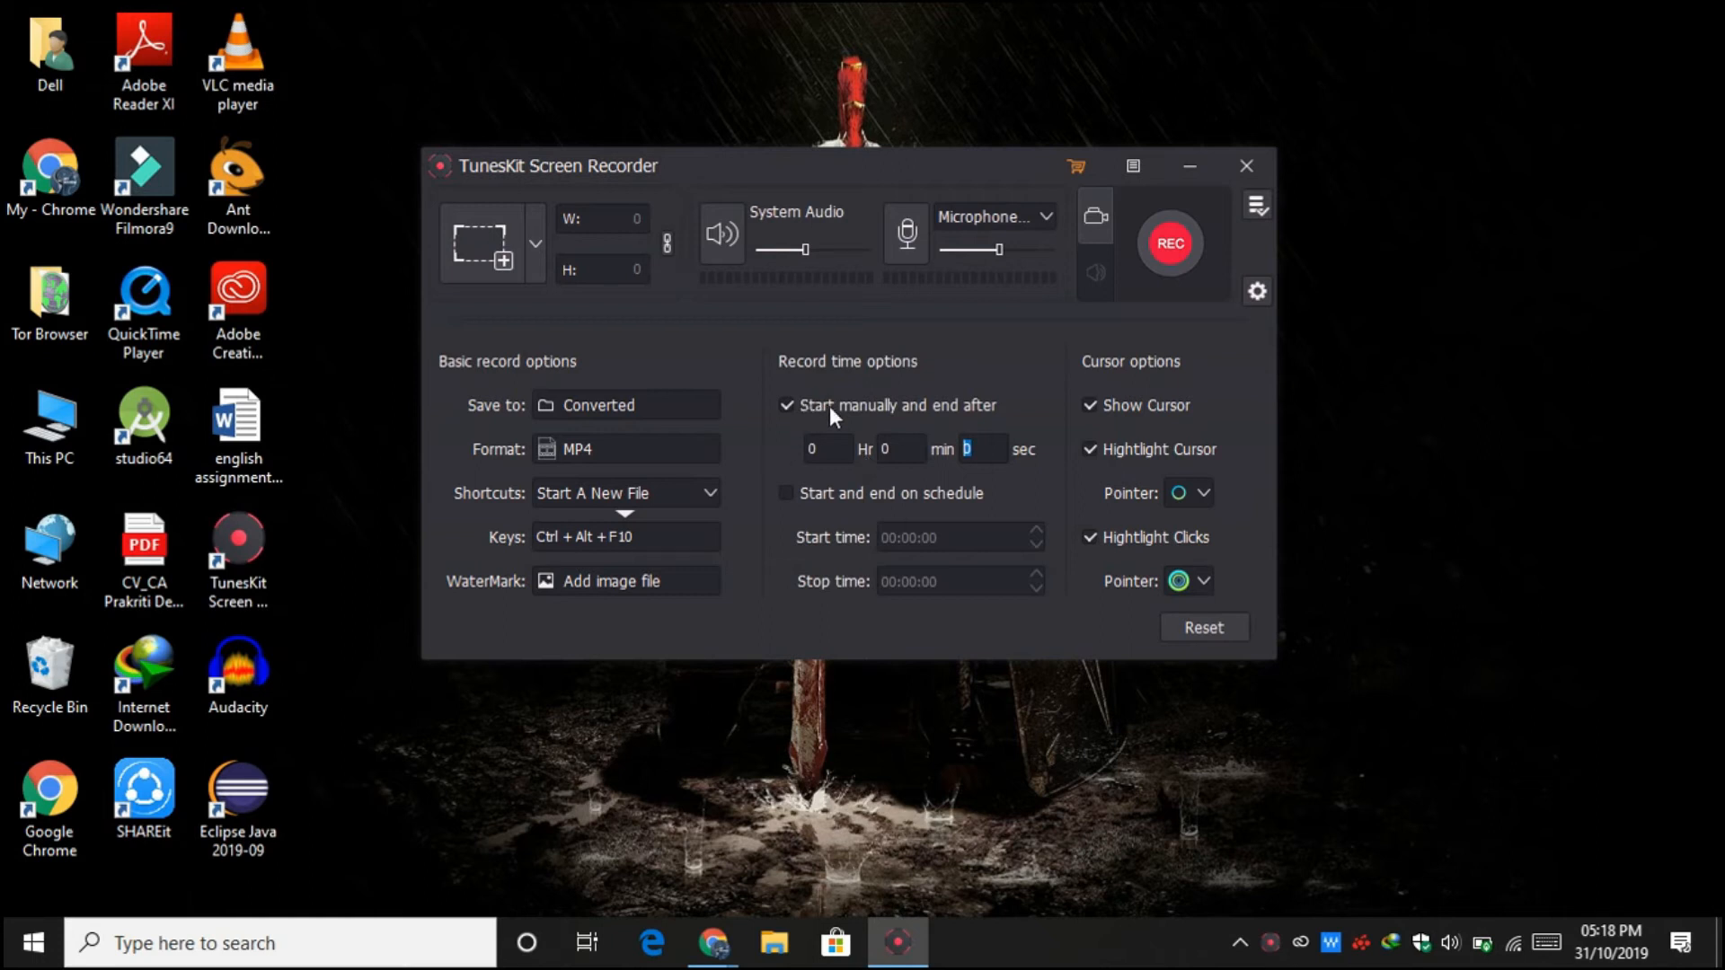
left_click(786, 493)
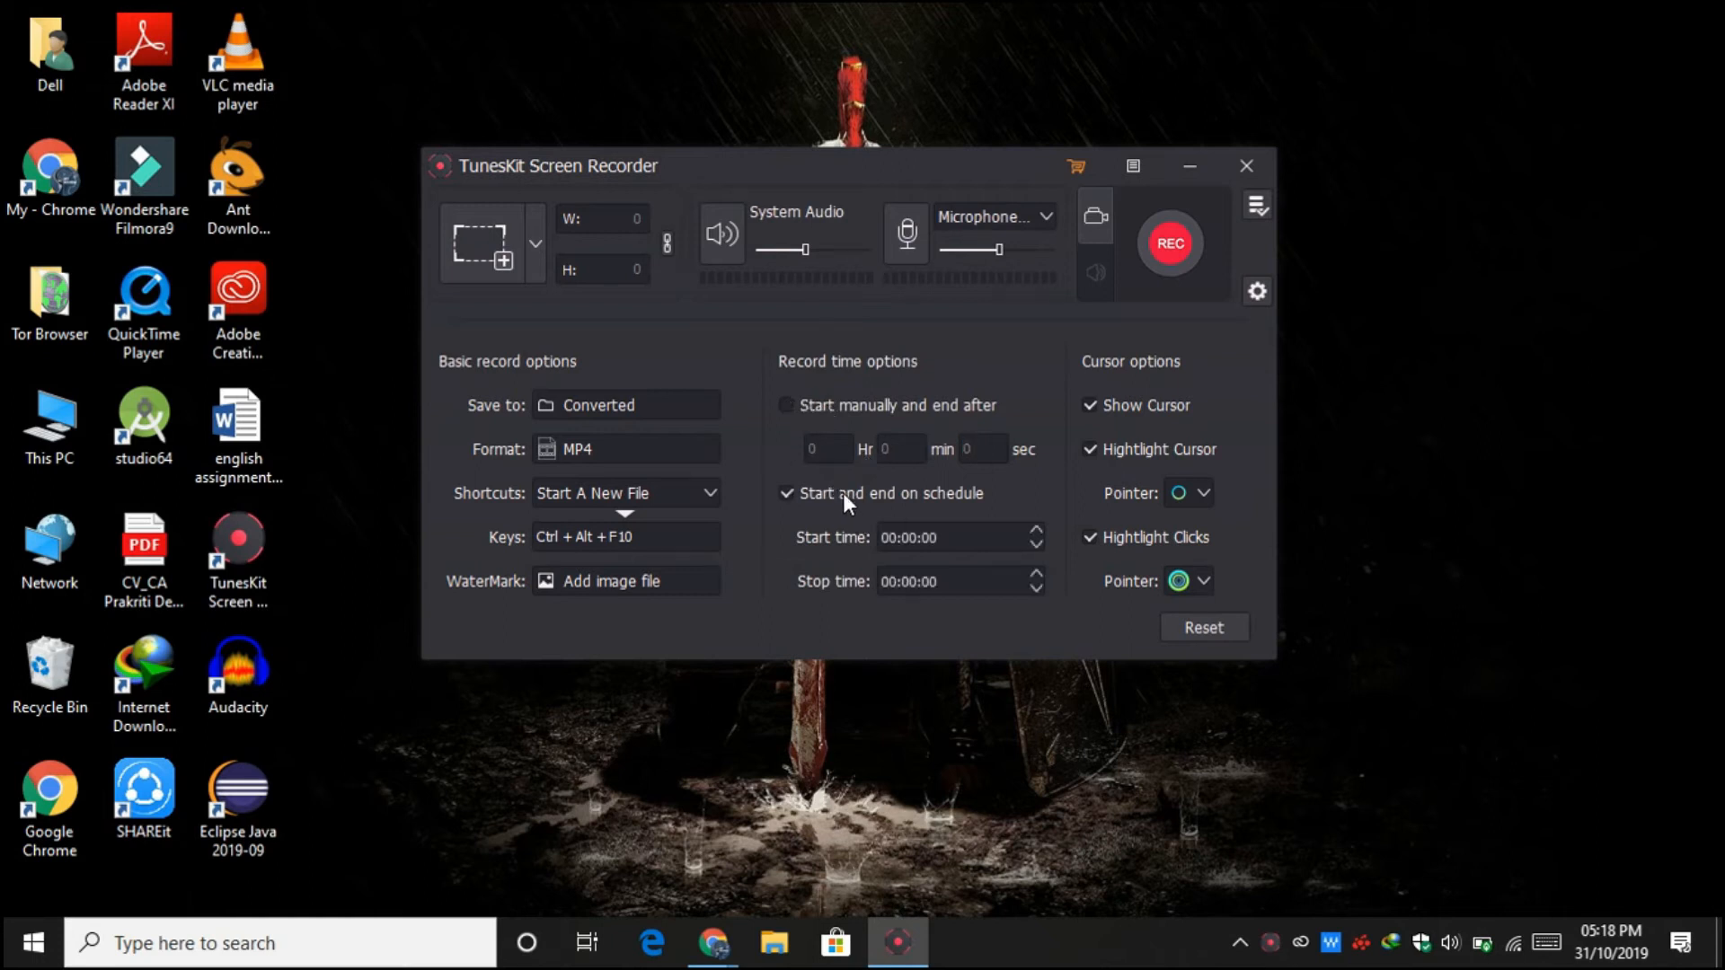
left_click(930, 537)
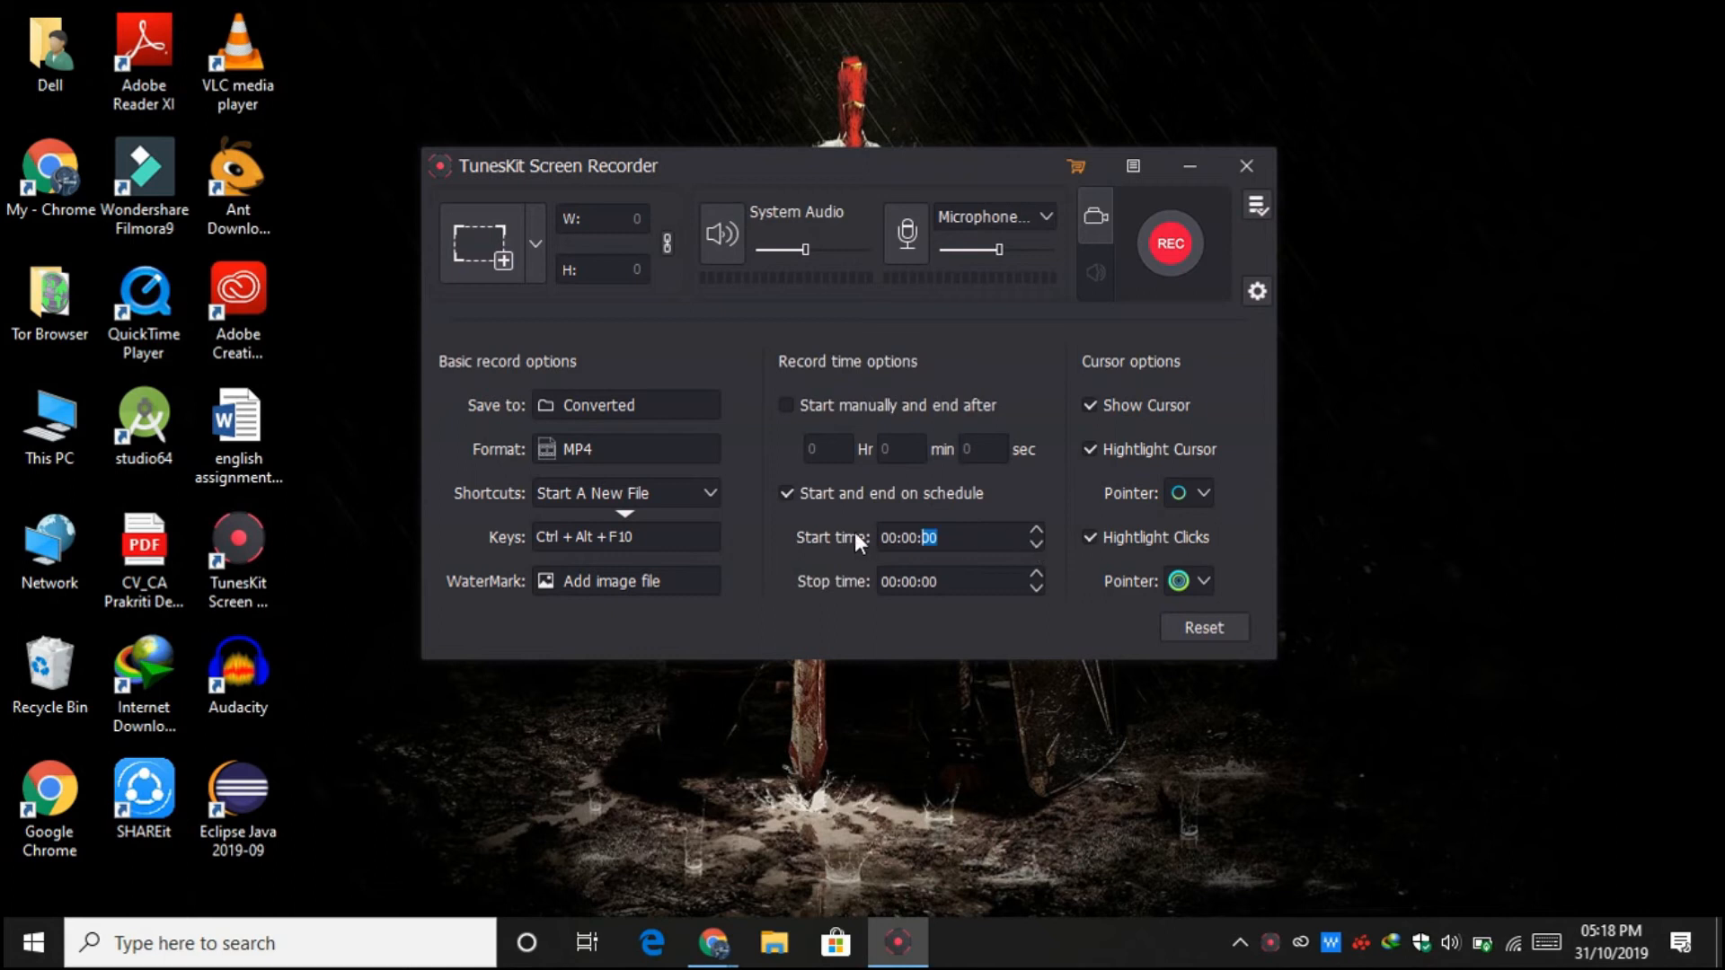
left_click(908, 581)
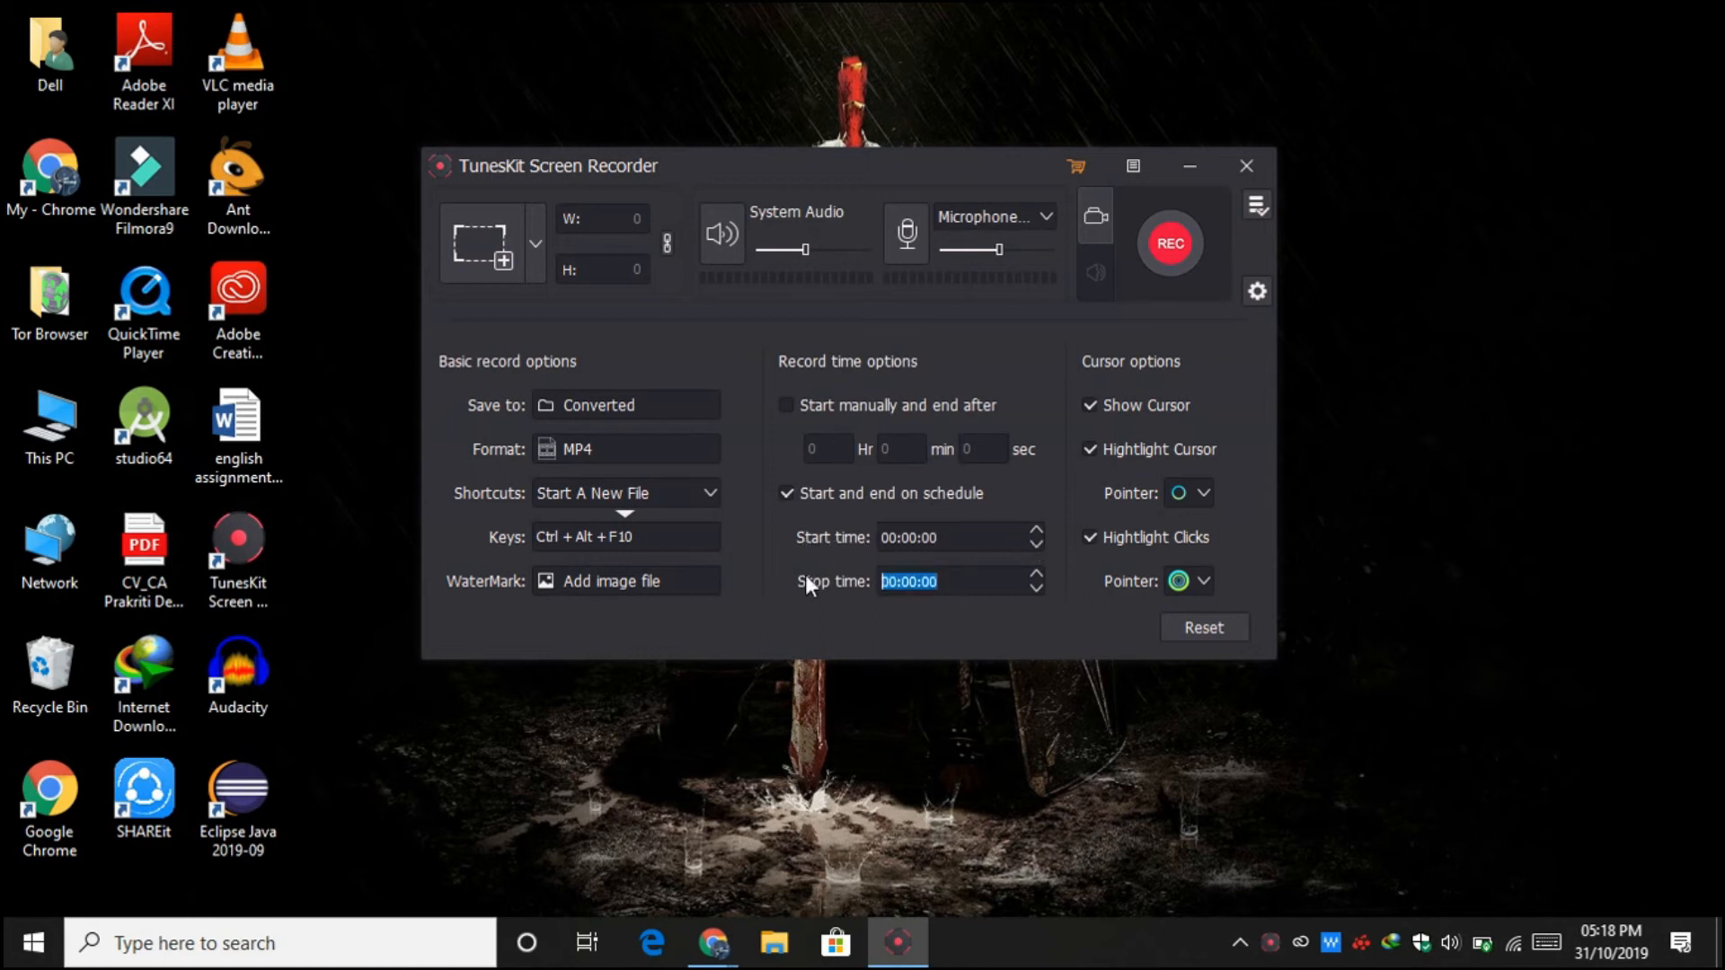
left_click(787, 493)
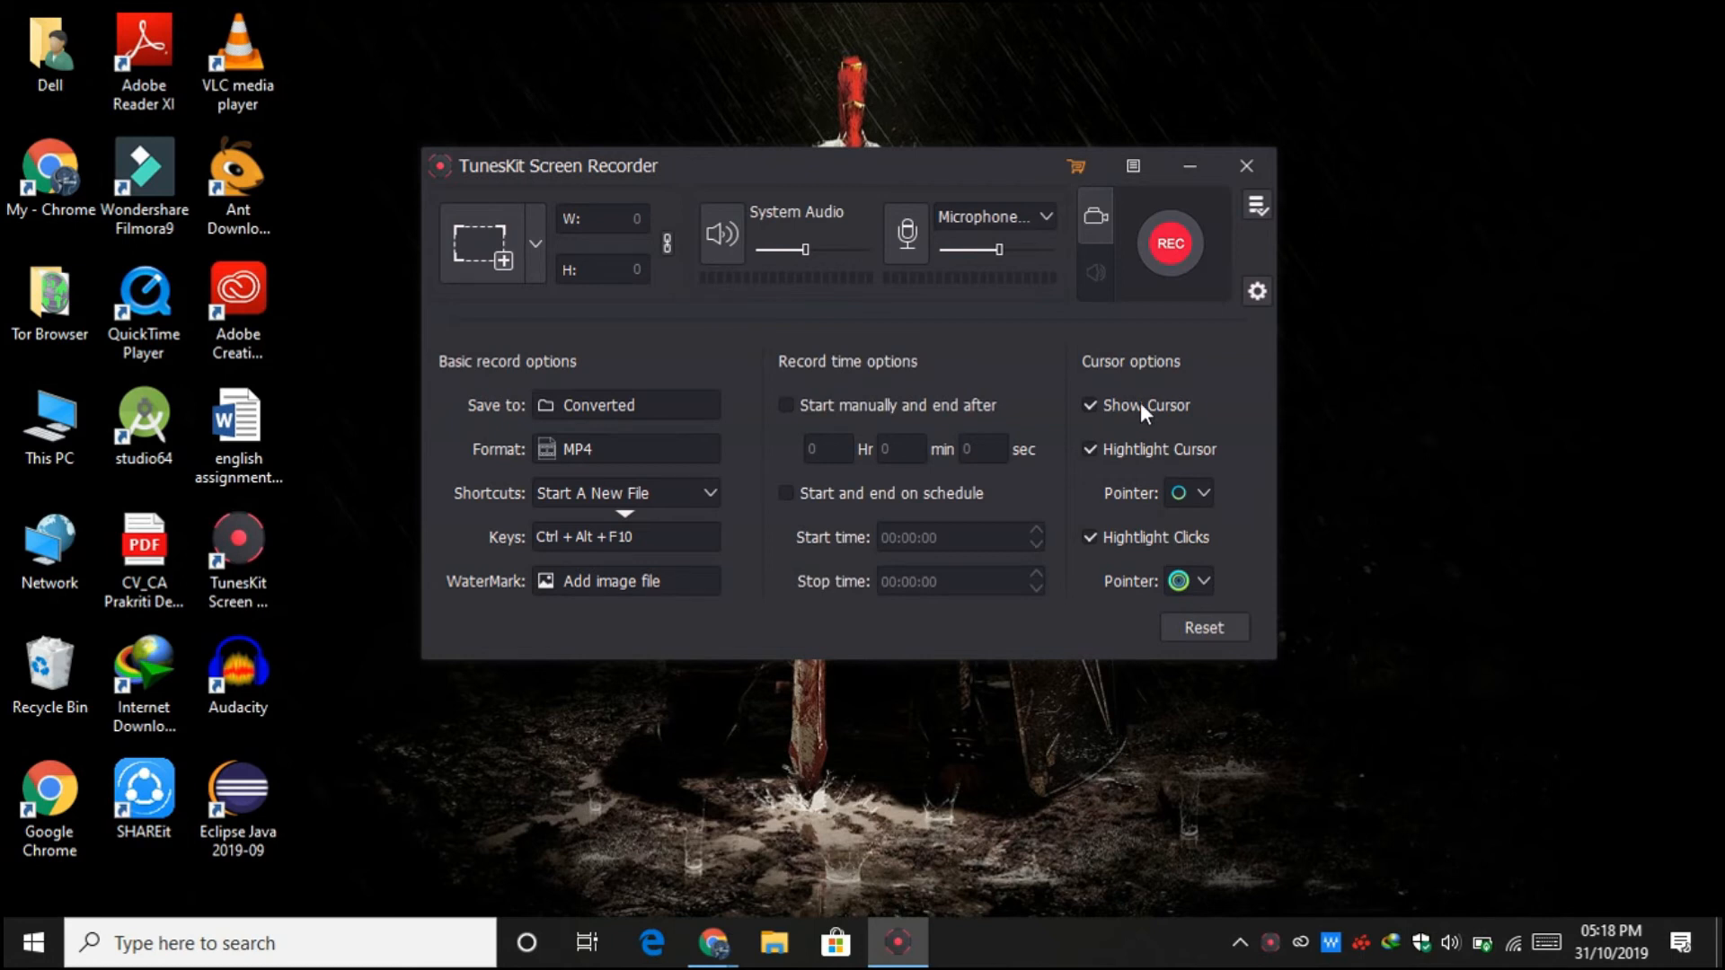
mouse_move(1124, 461)
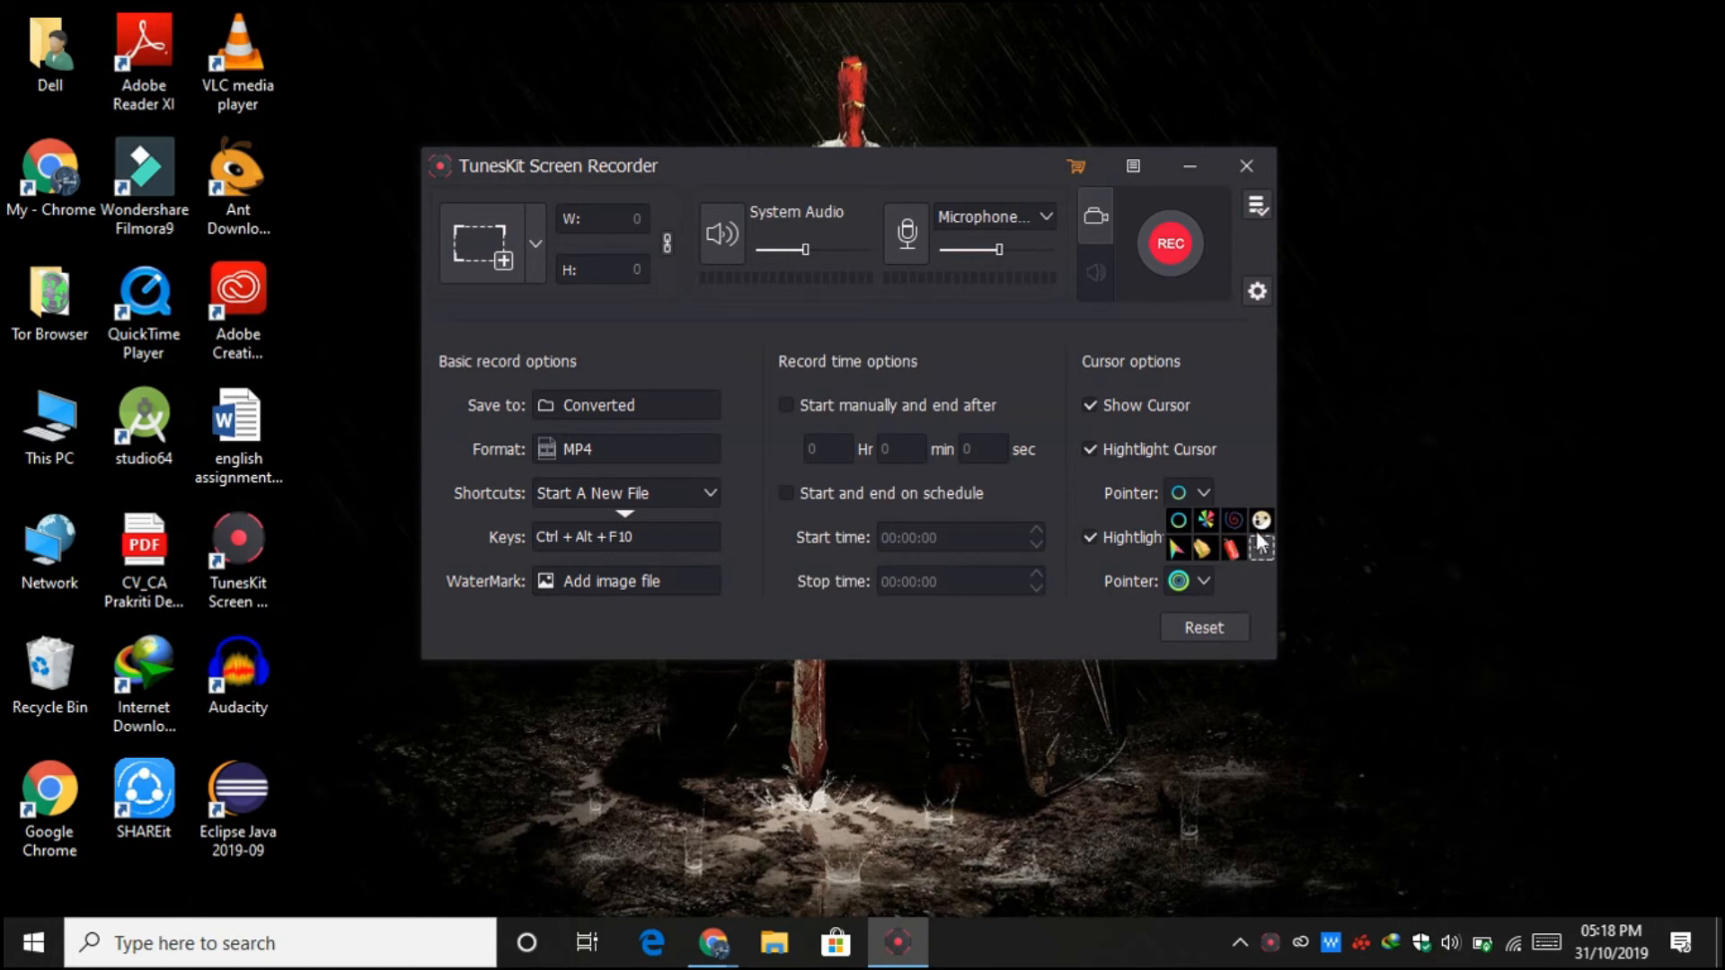
mouse_move(1088, 459)
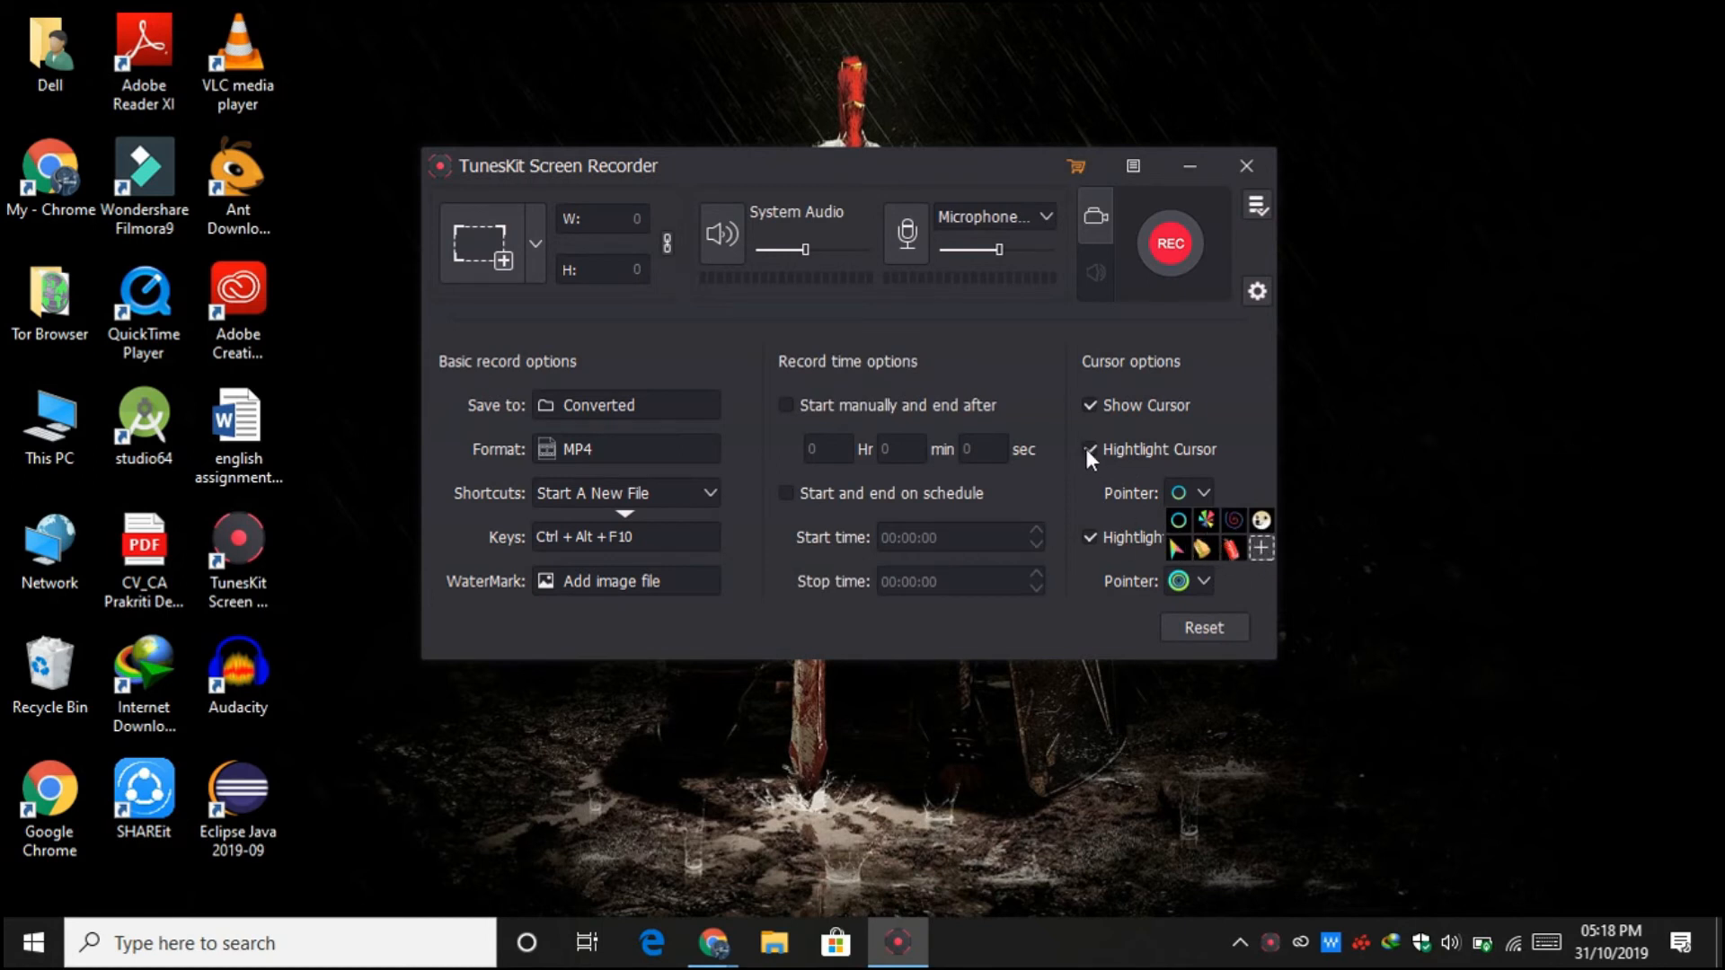
Uncheck Highlight Cursor and Highlight Clicks, dismissing the click styles and image chooser unchanged
left_click(1089, 453)
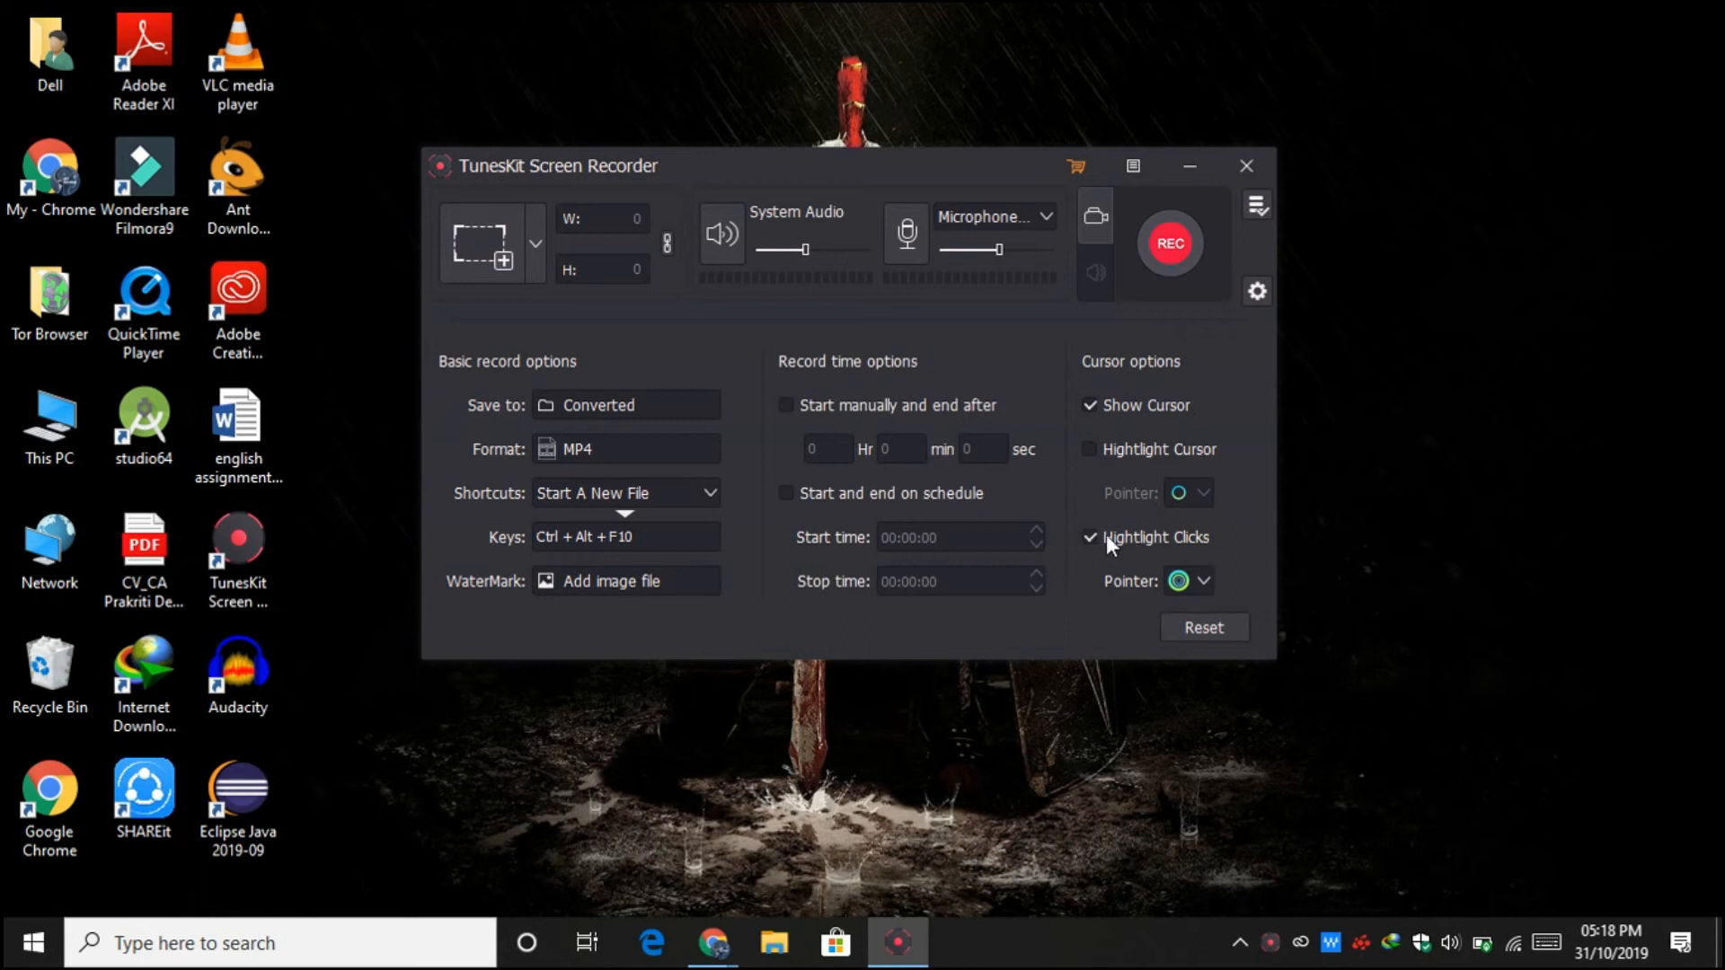
left_click(1207, 581)
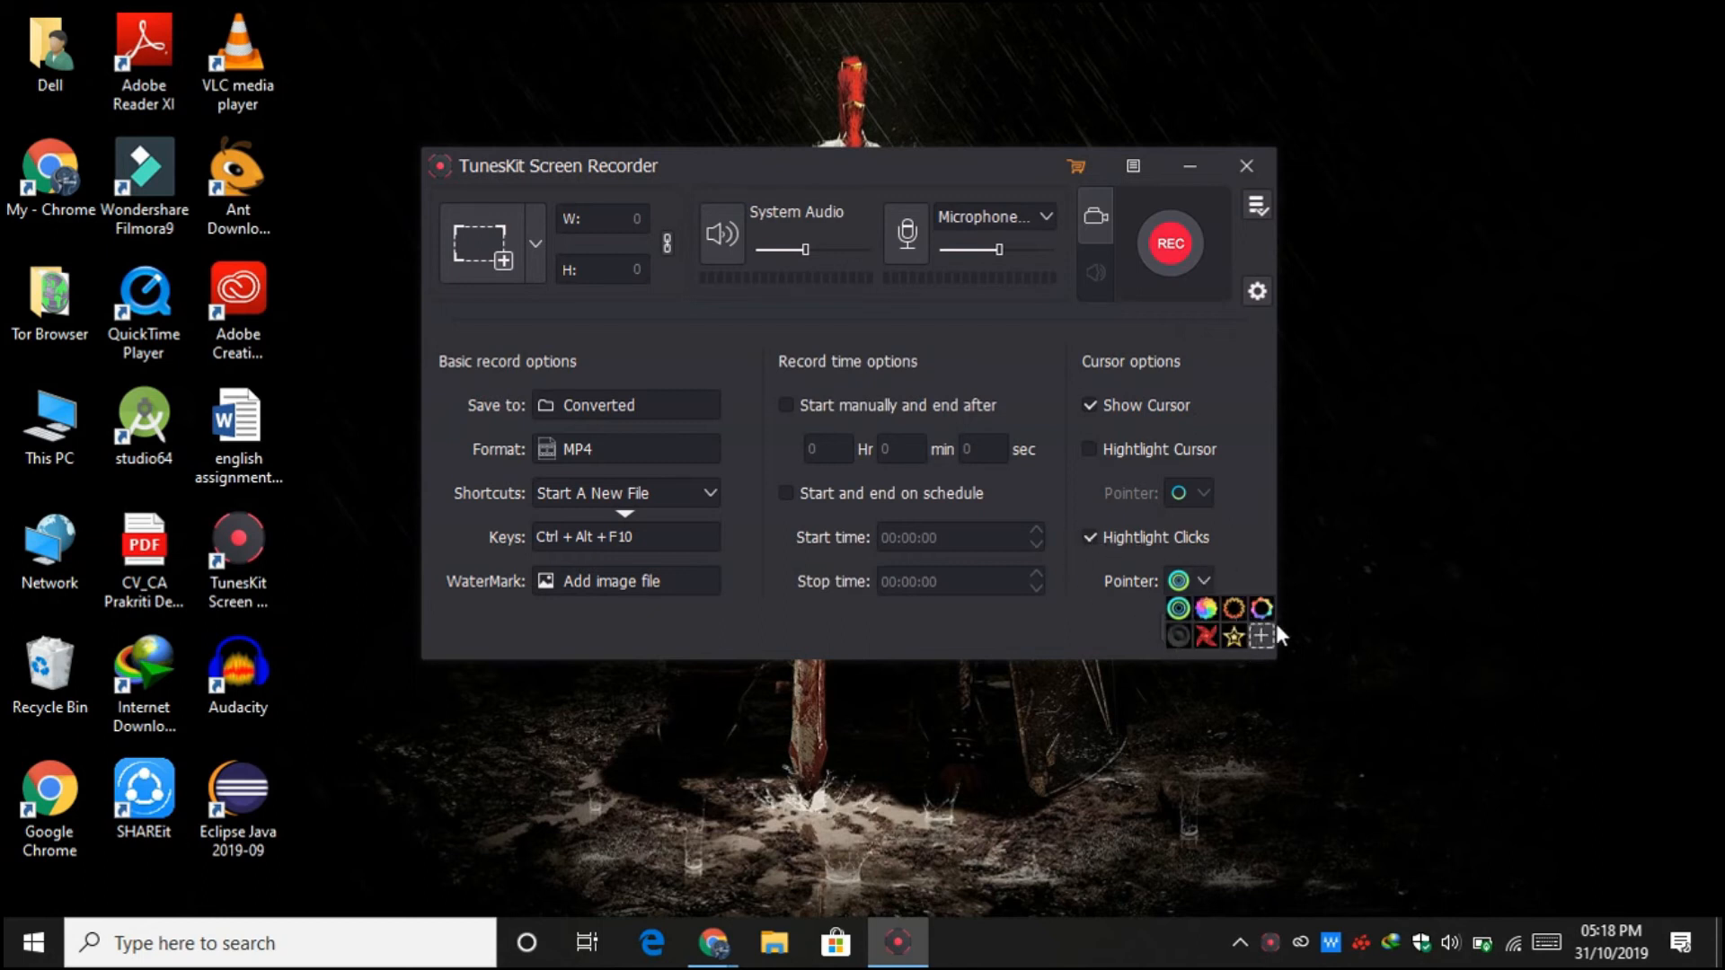
left_click(1177, 608)
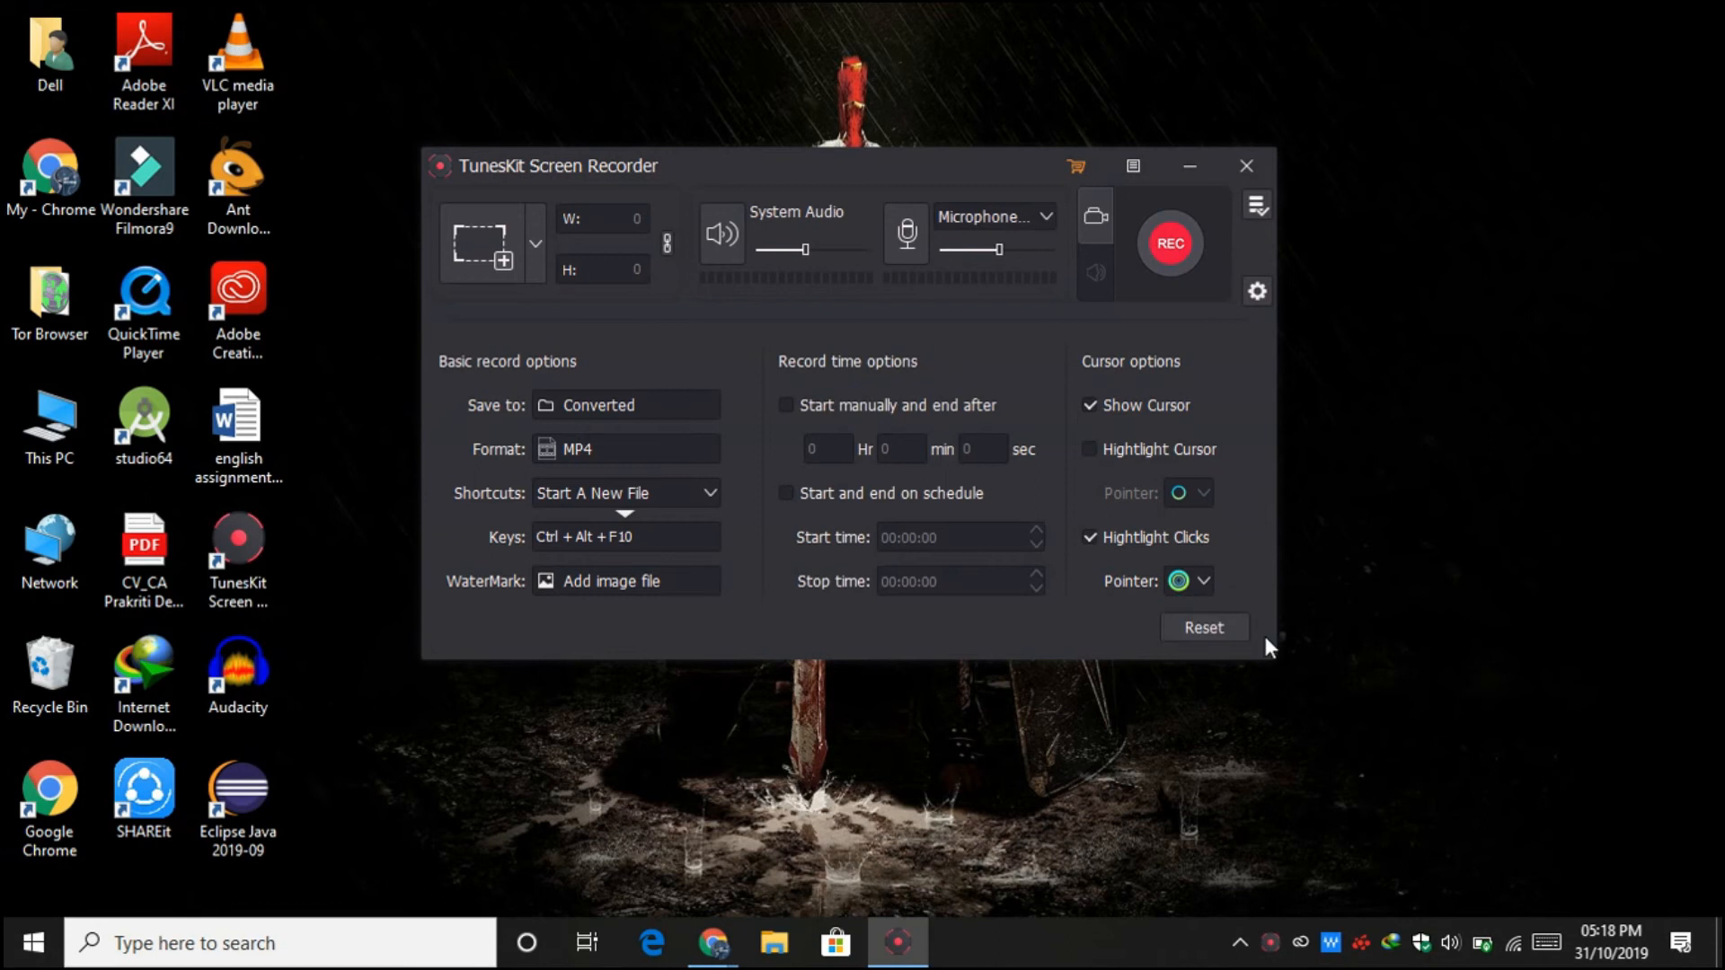
left_click(611, 580)
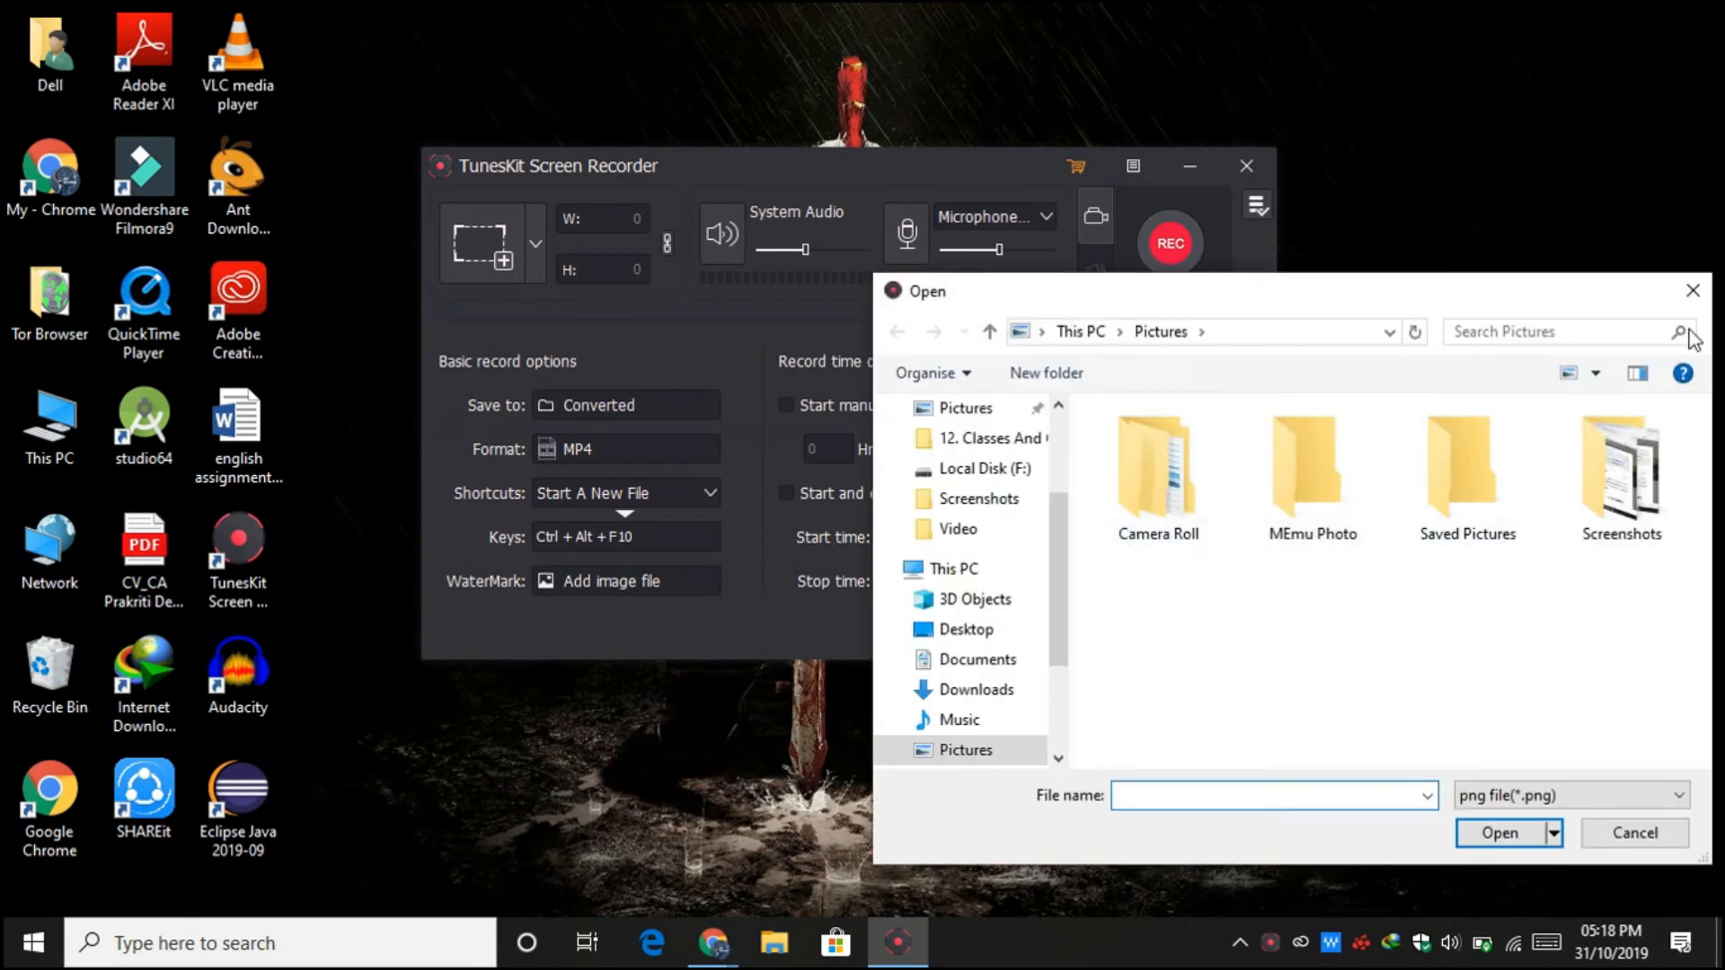
left_click(1633, 833)
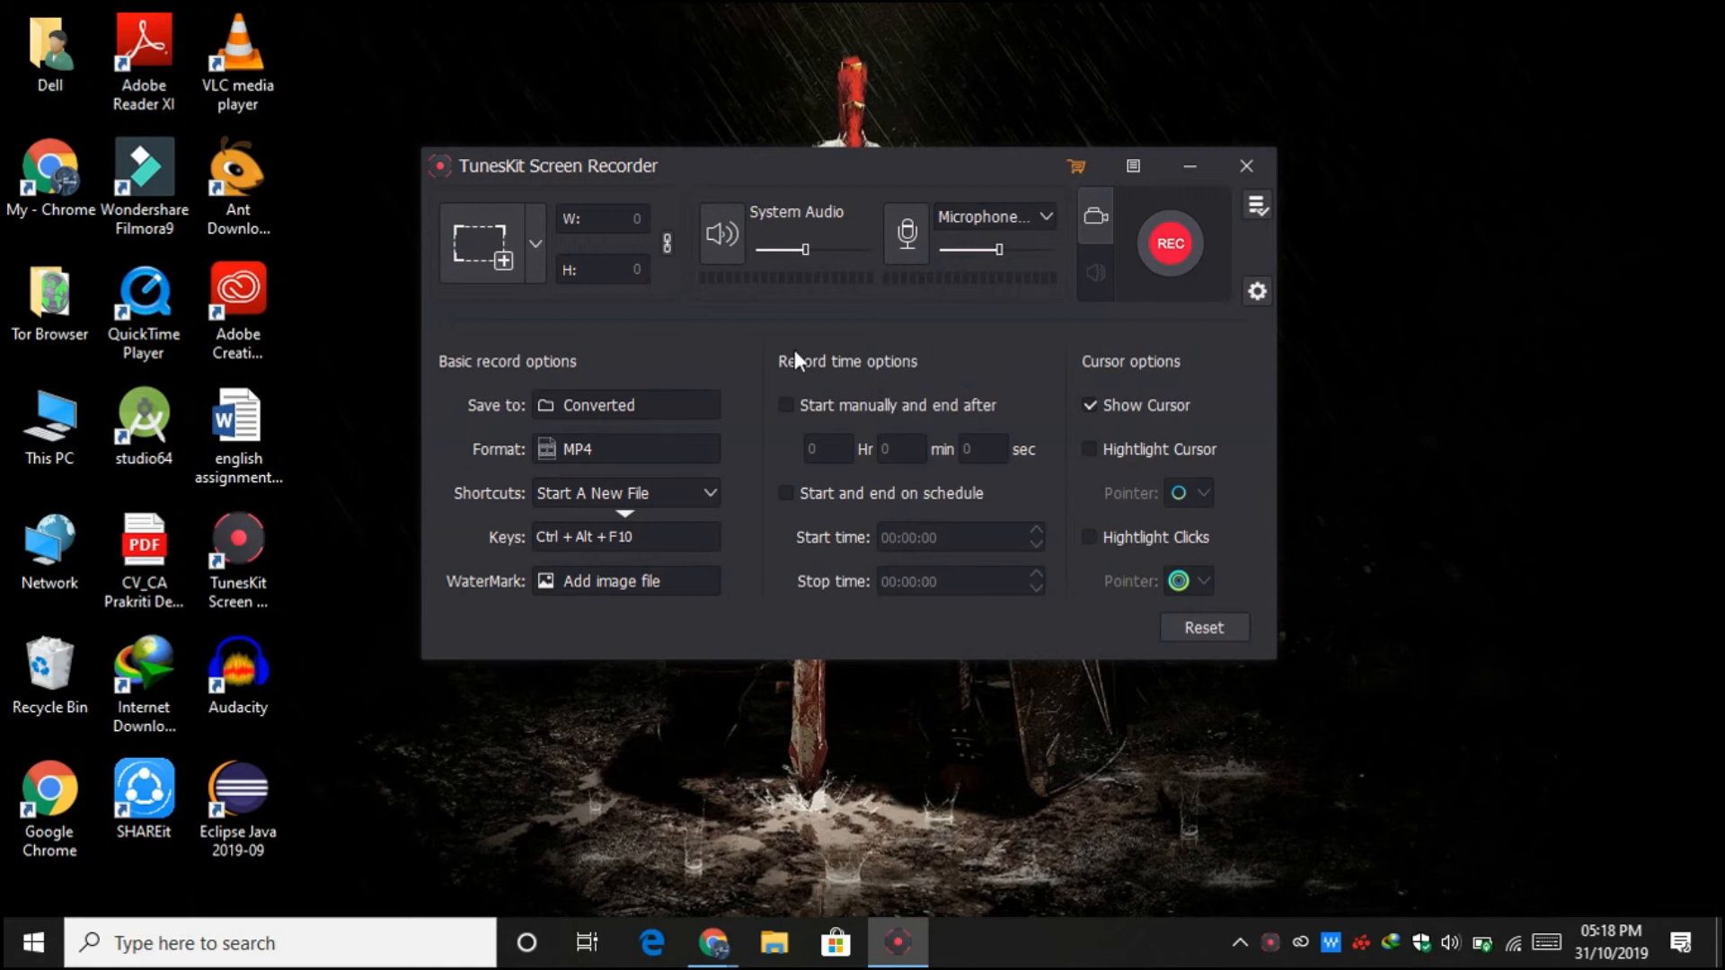
mouse_move(1079, 632)
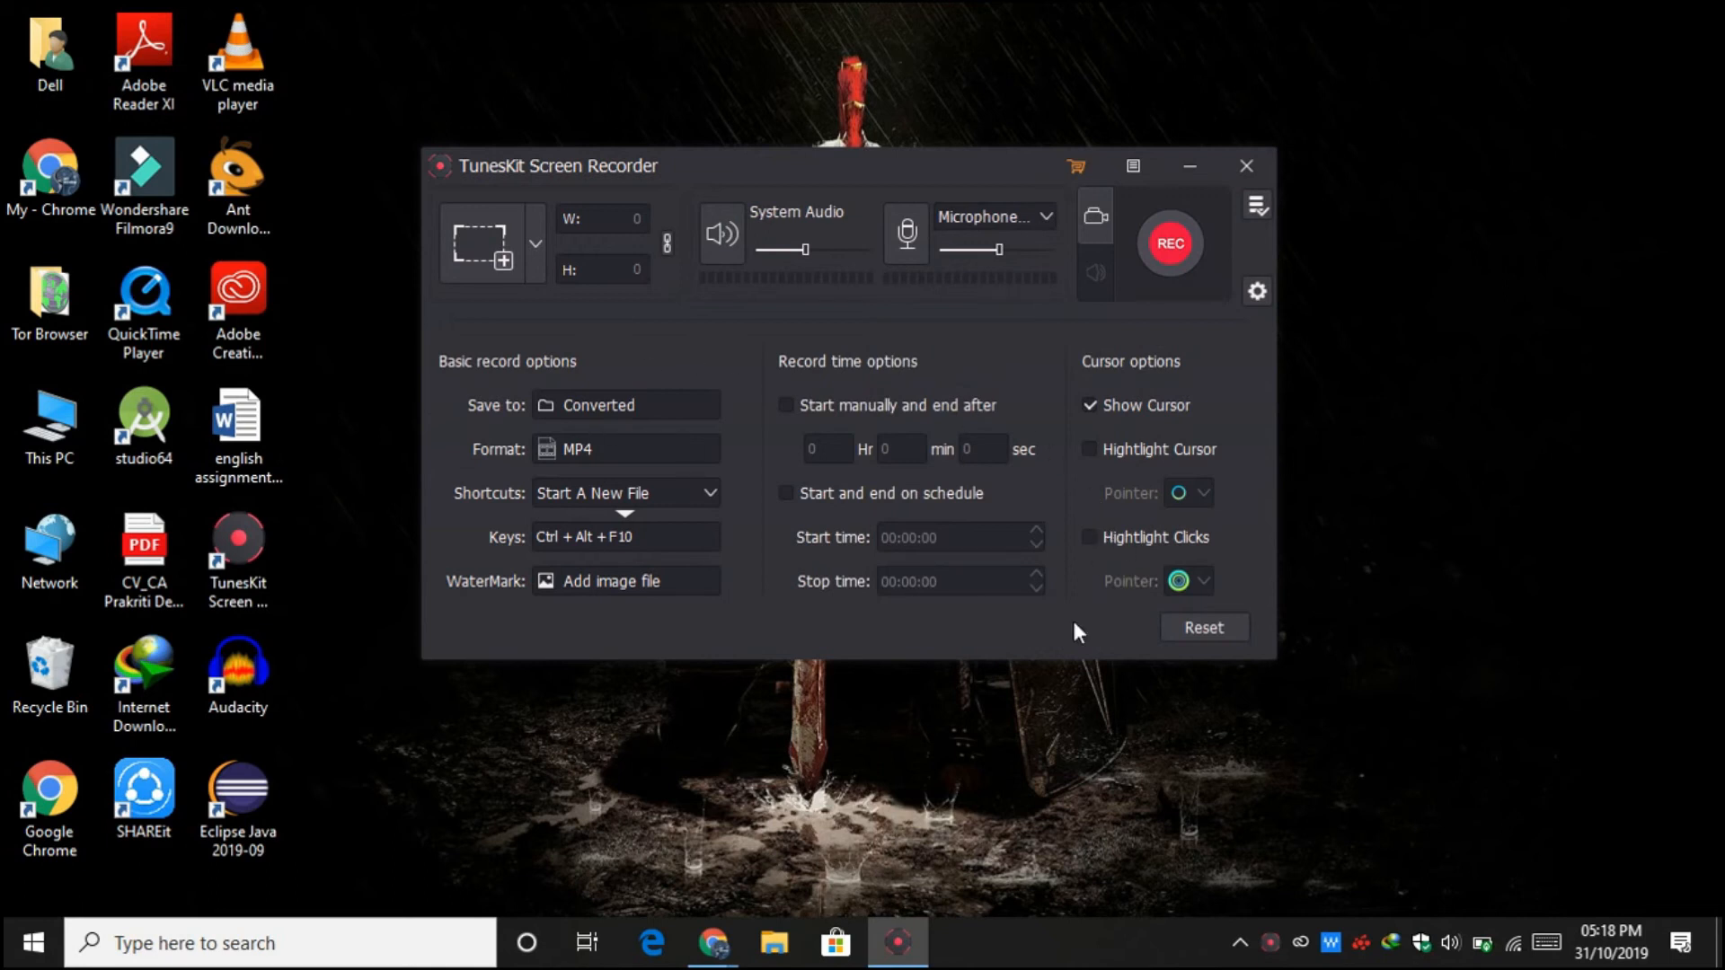
mouse_move(970, 400)
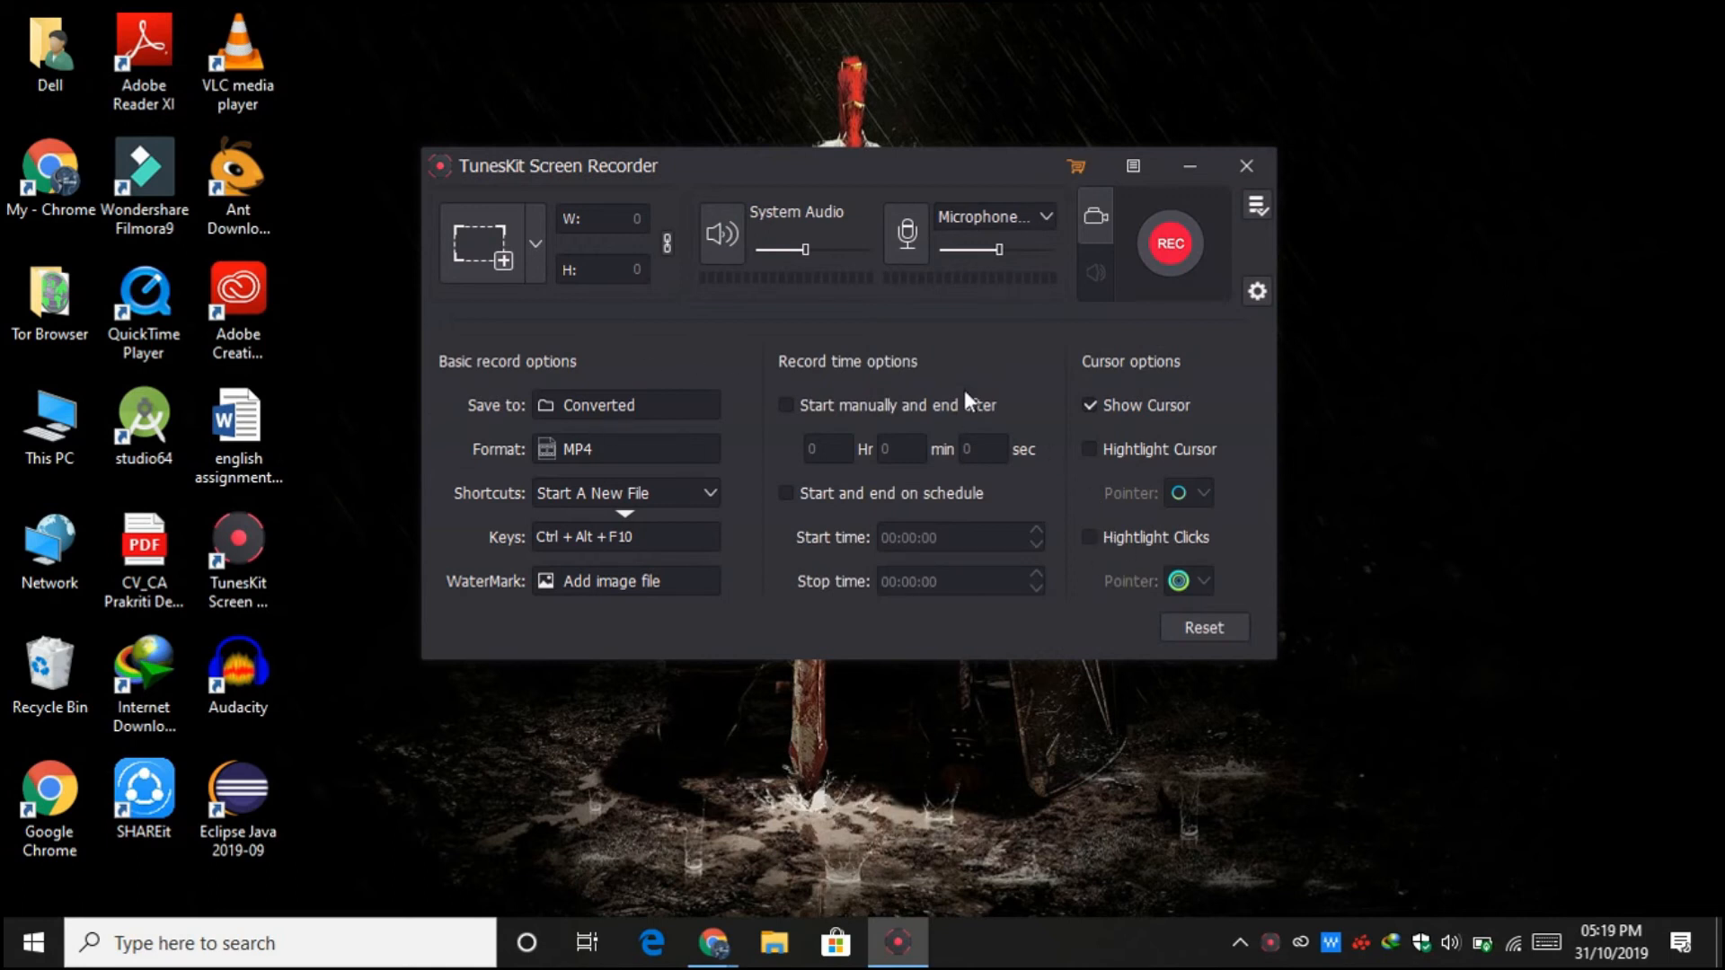
mouse_move(988, 396)
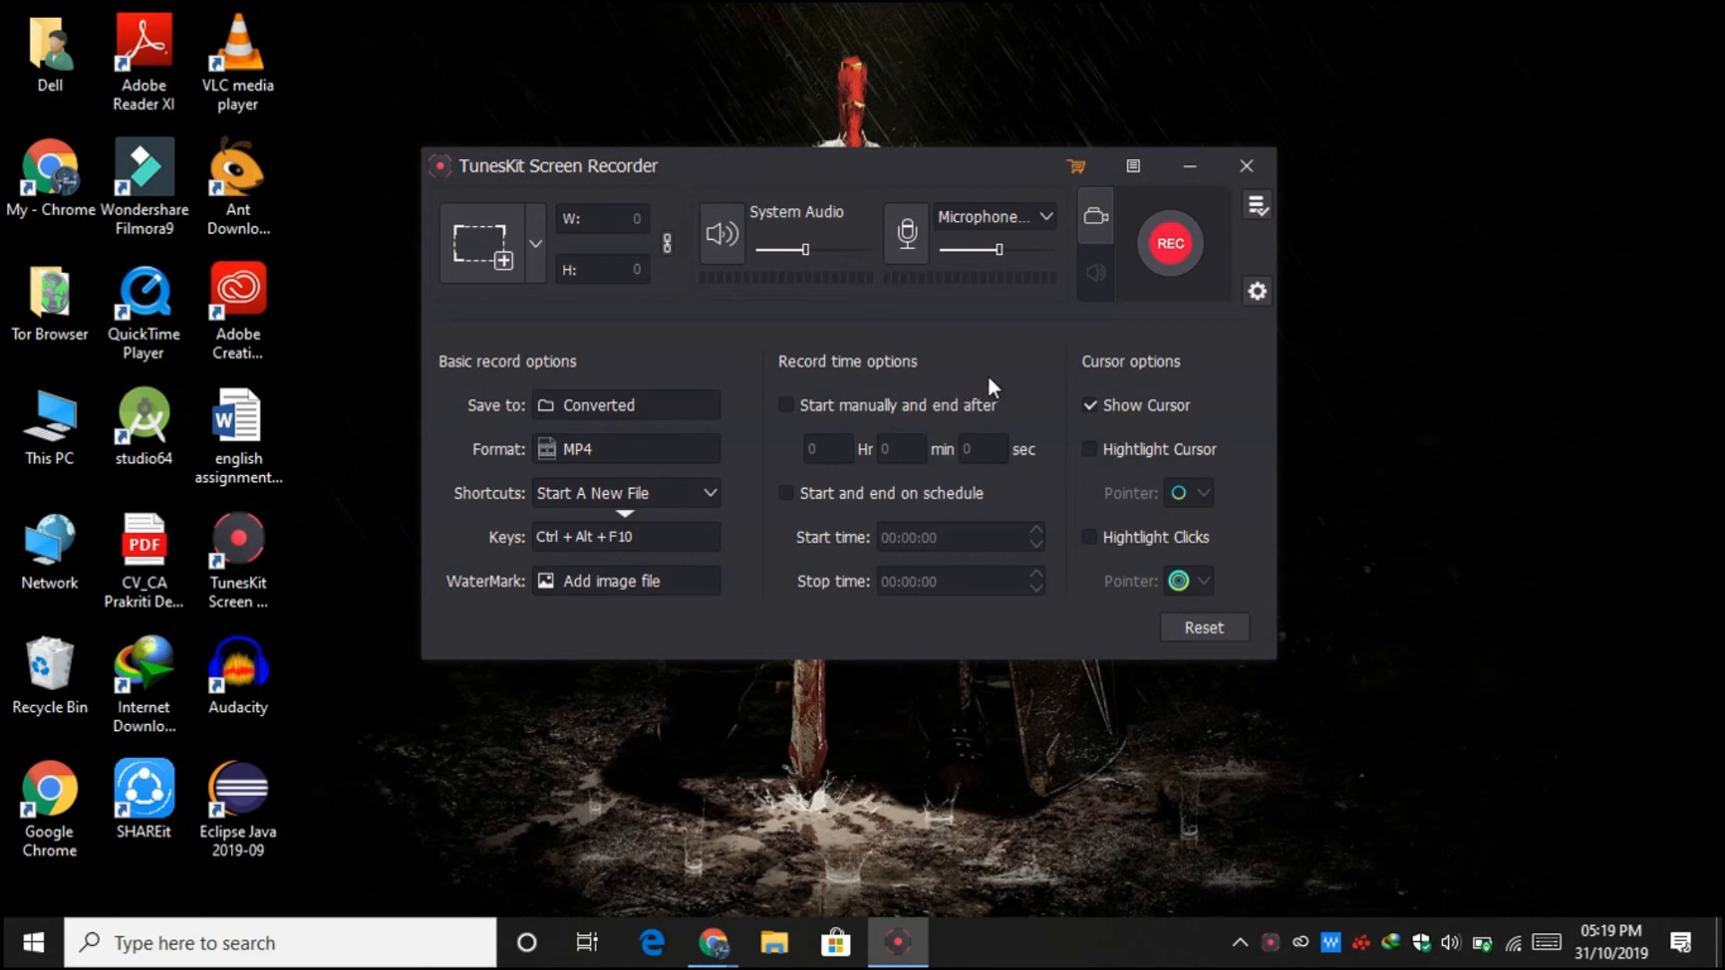
mouse_move(1249, 315)
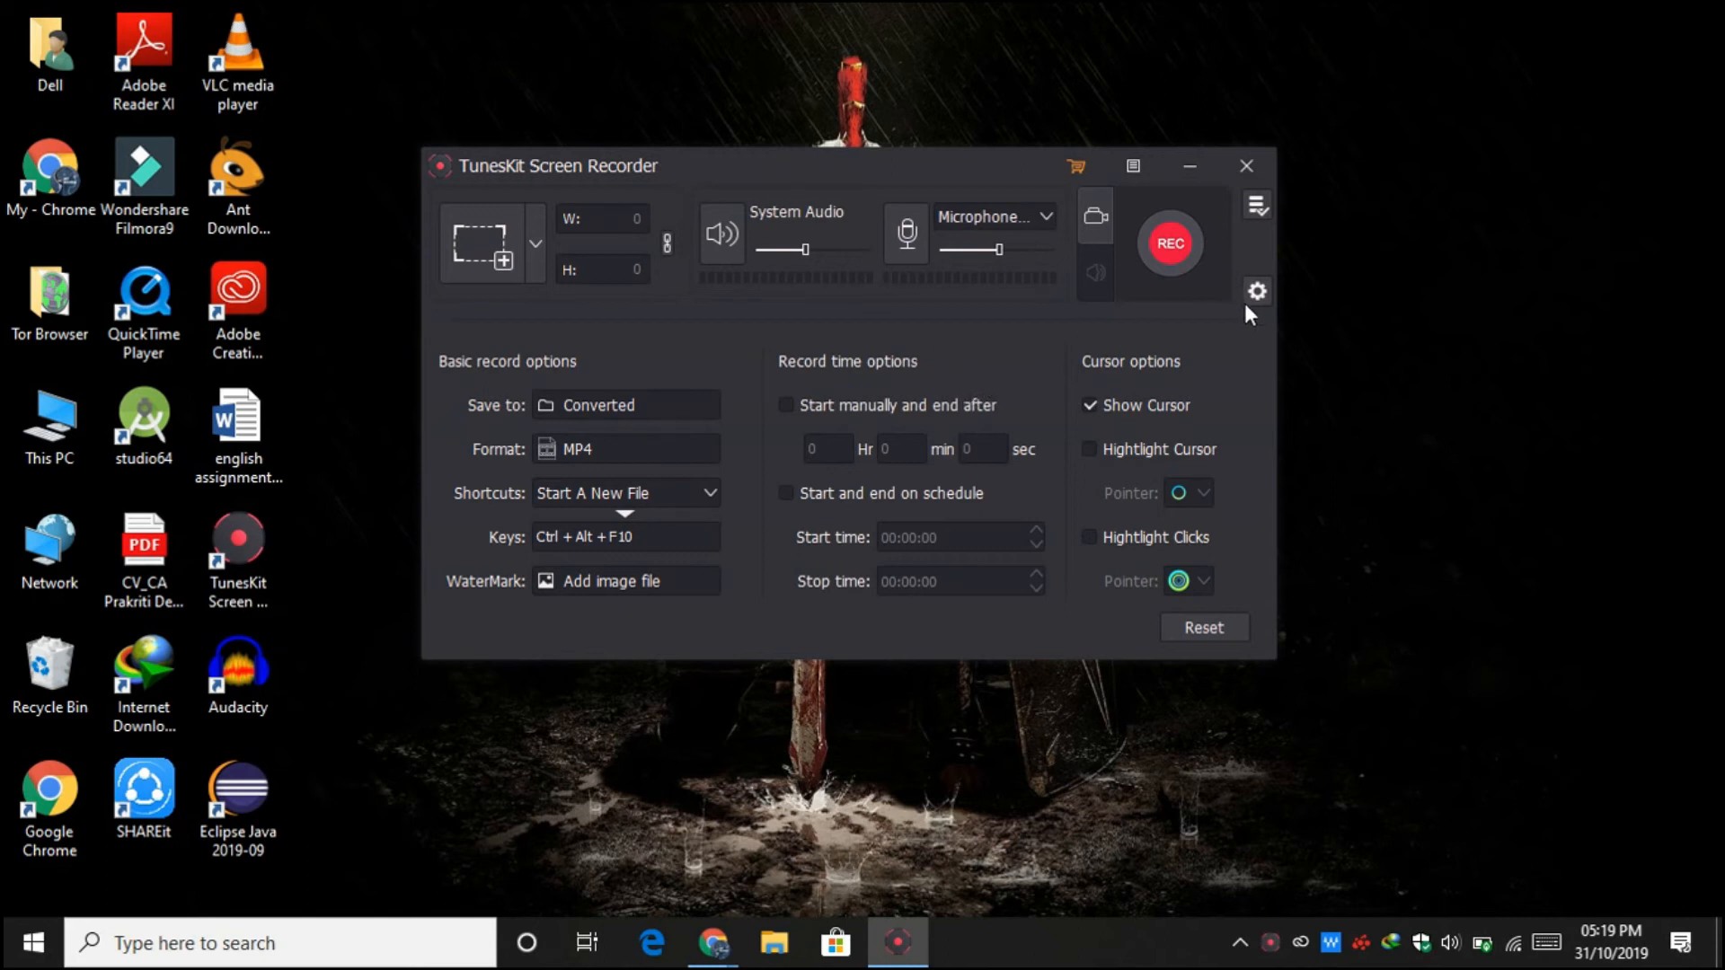
Collapse settings and draw a 726×406 capture area around the YouTube video player
left_click(1256, 291)
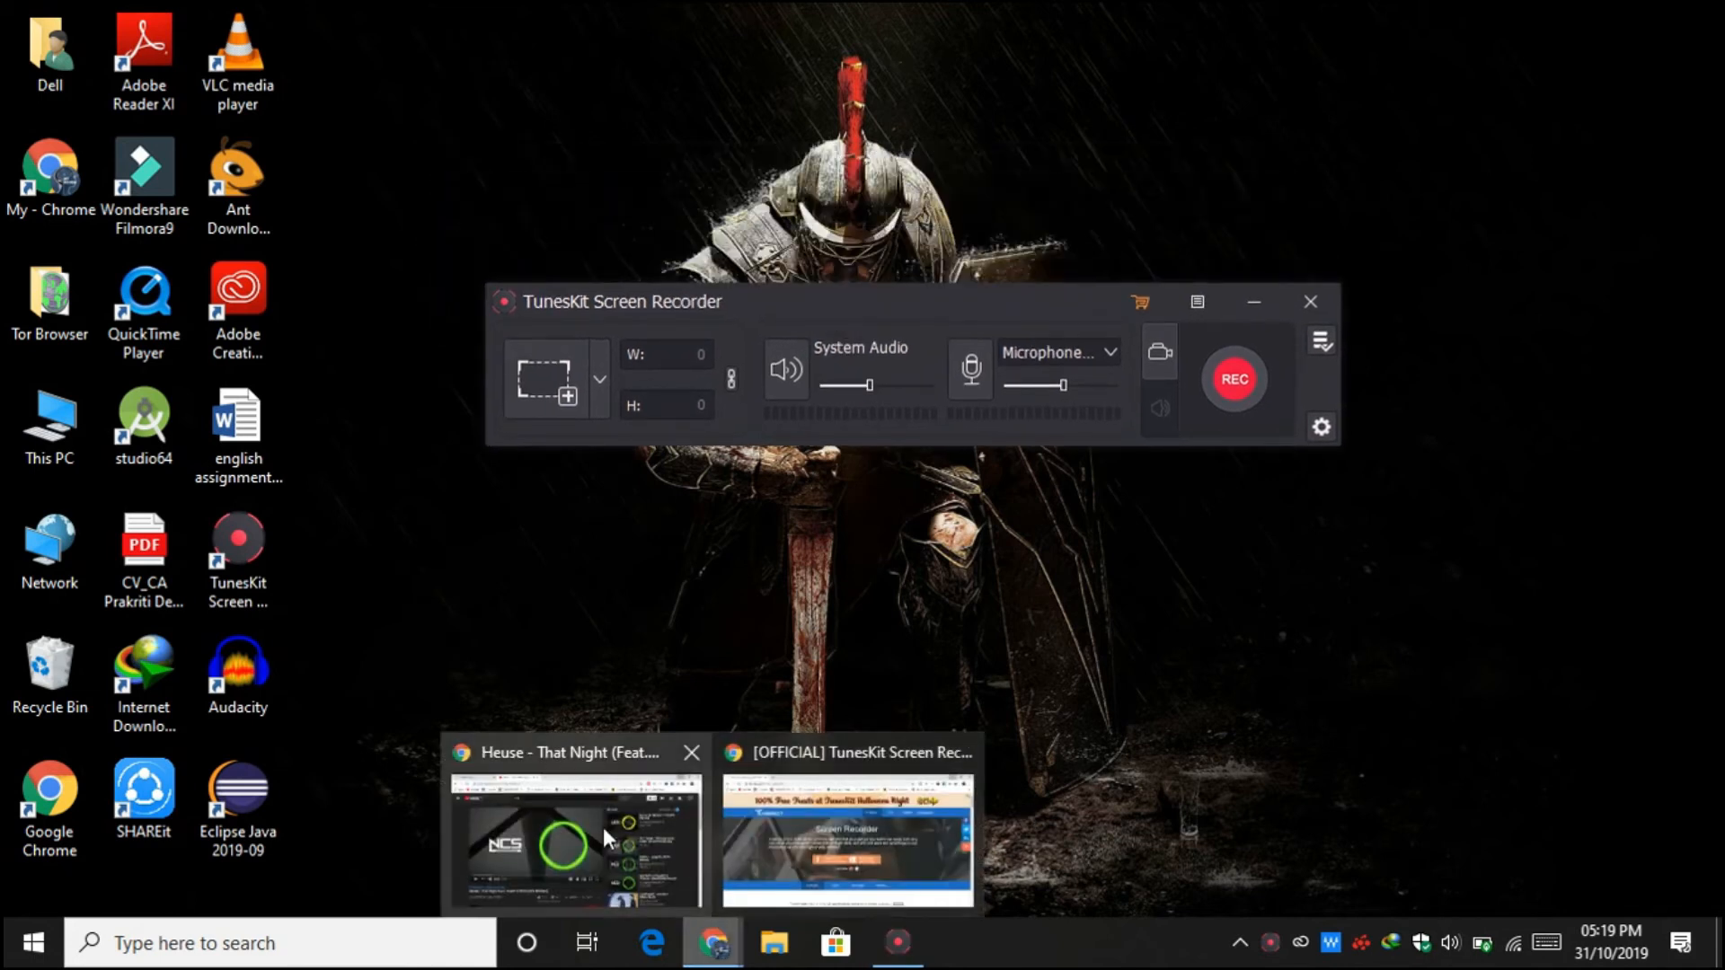
left_click(573, 836)
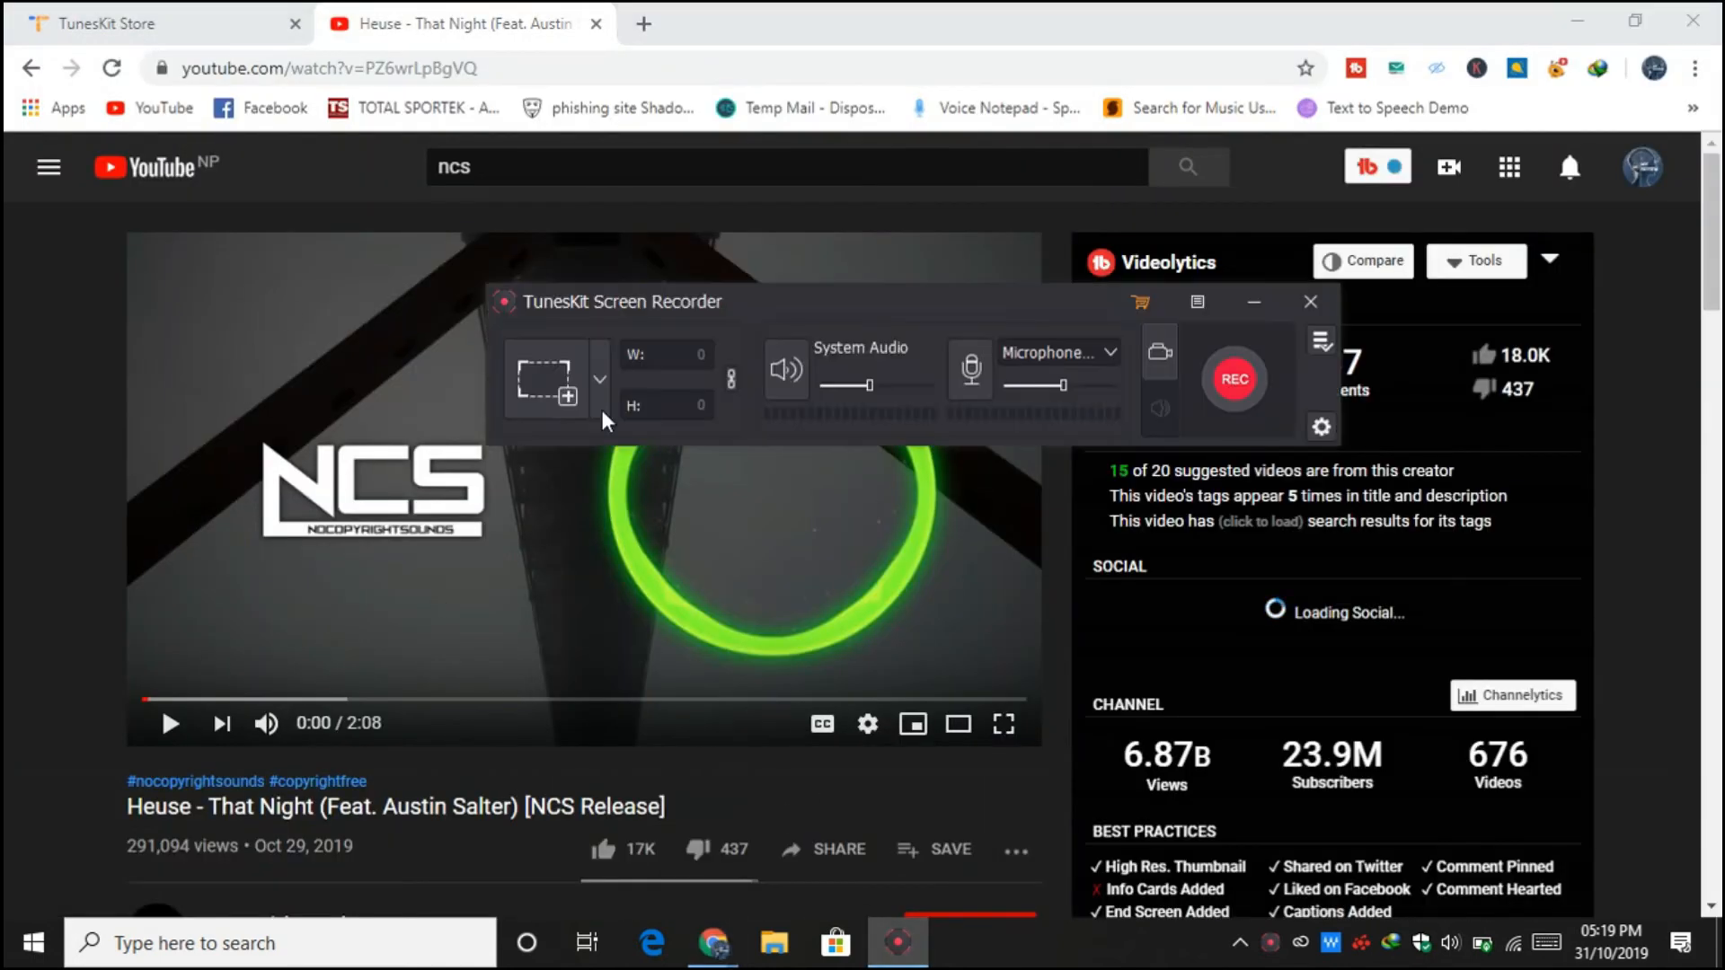
left_click(601, 379)
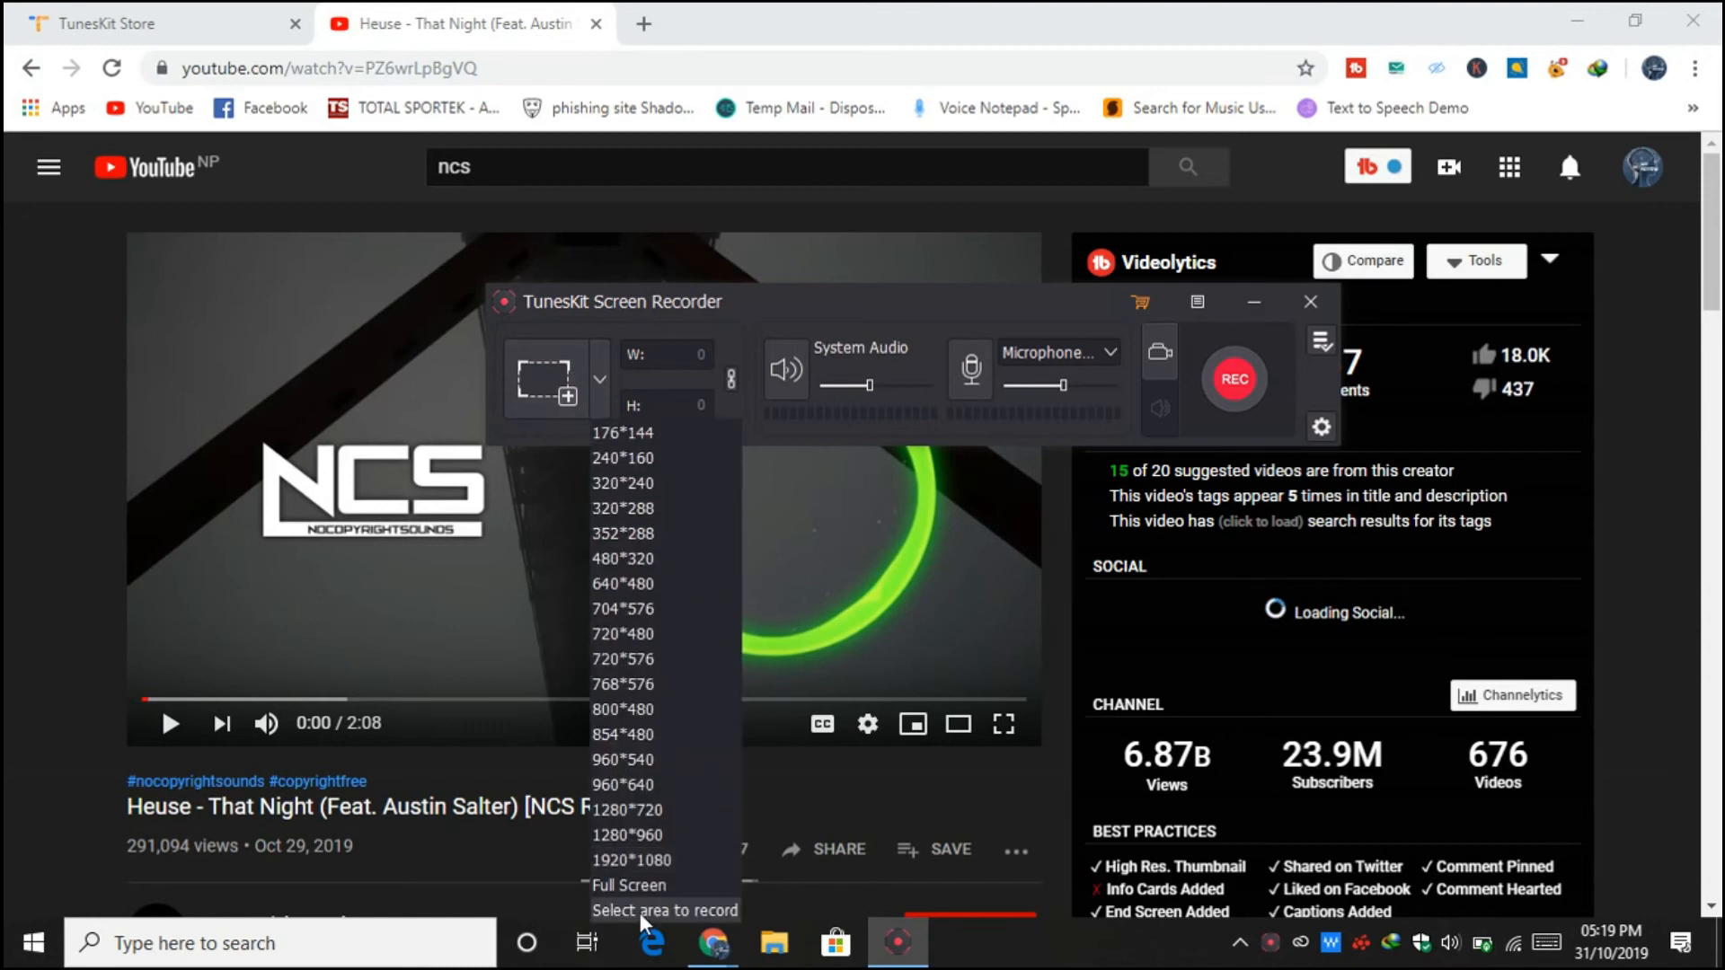
left_click(663, 910)
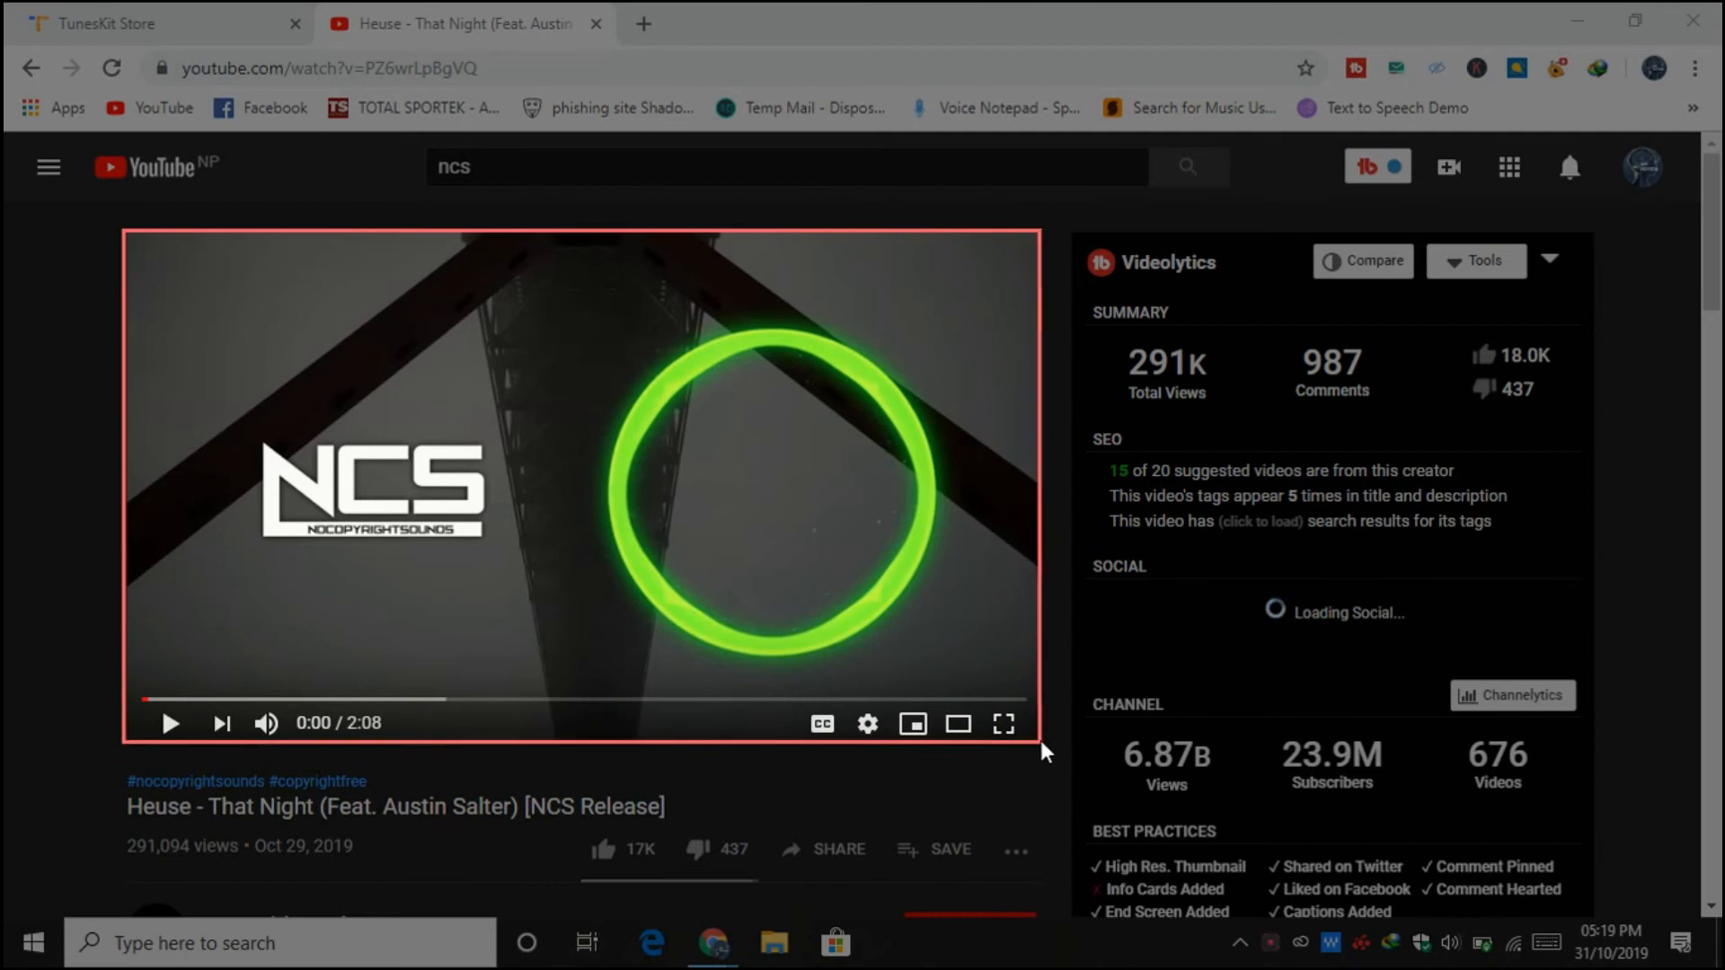
left_click(897, 943)
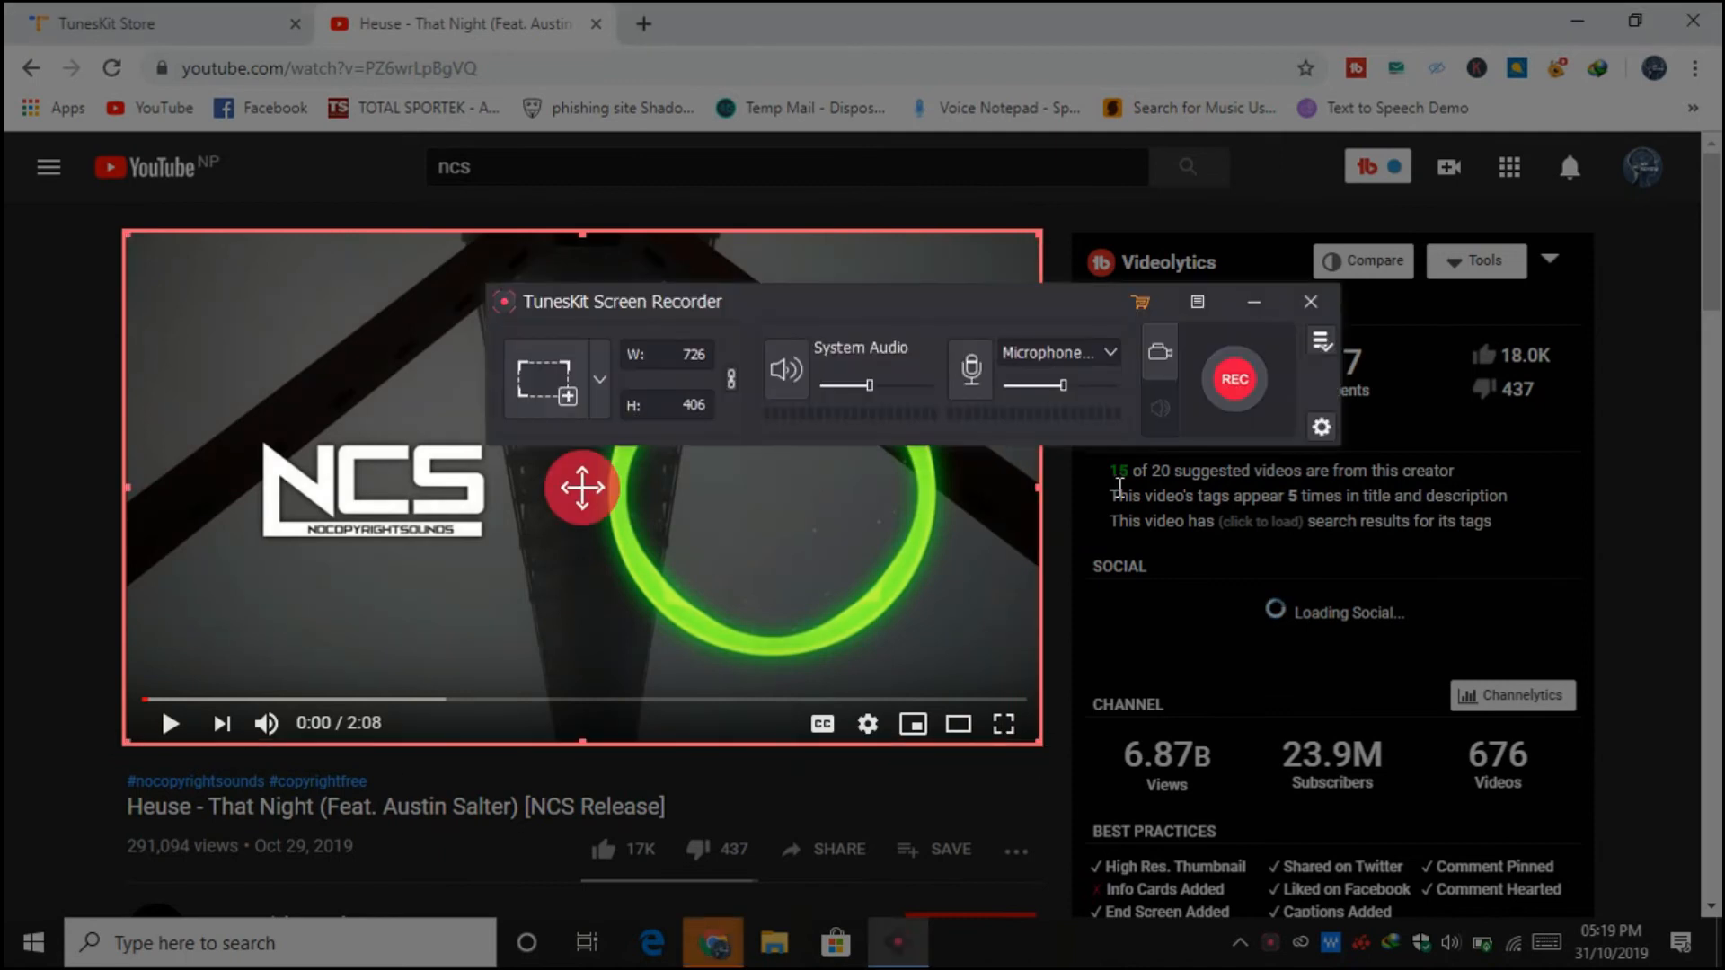
mouse_move(1034, 378)
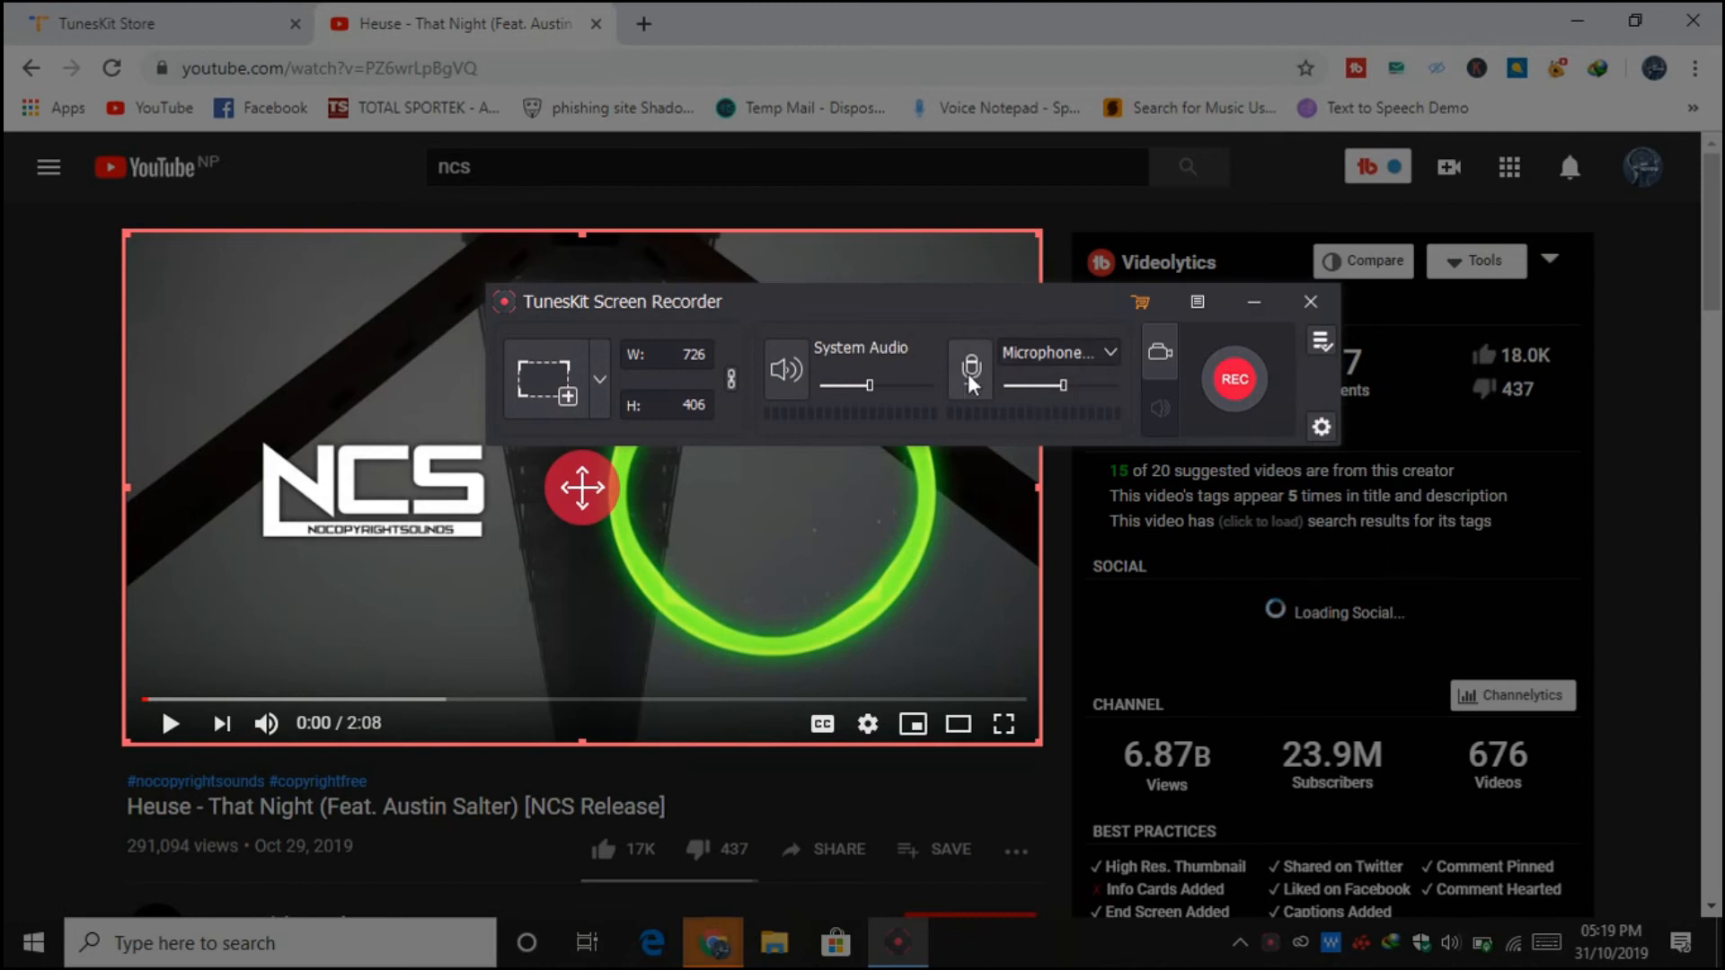
mouse_move(971, 368)
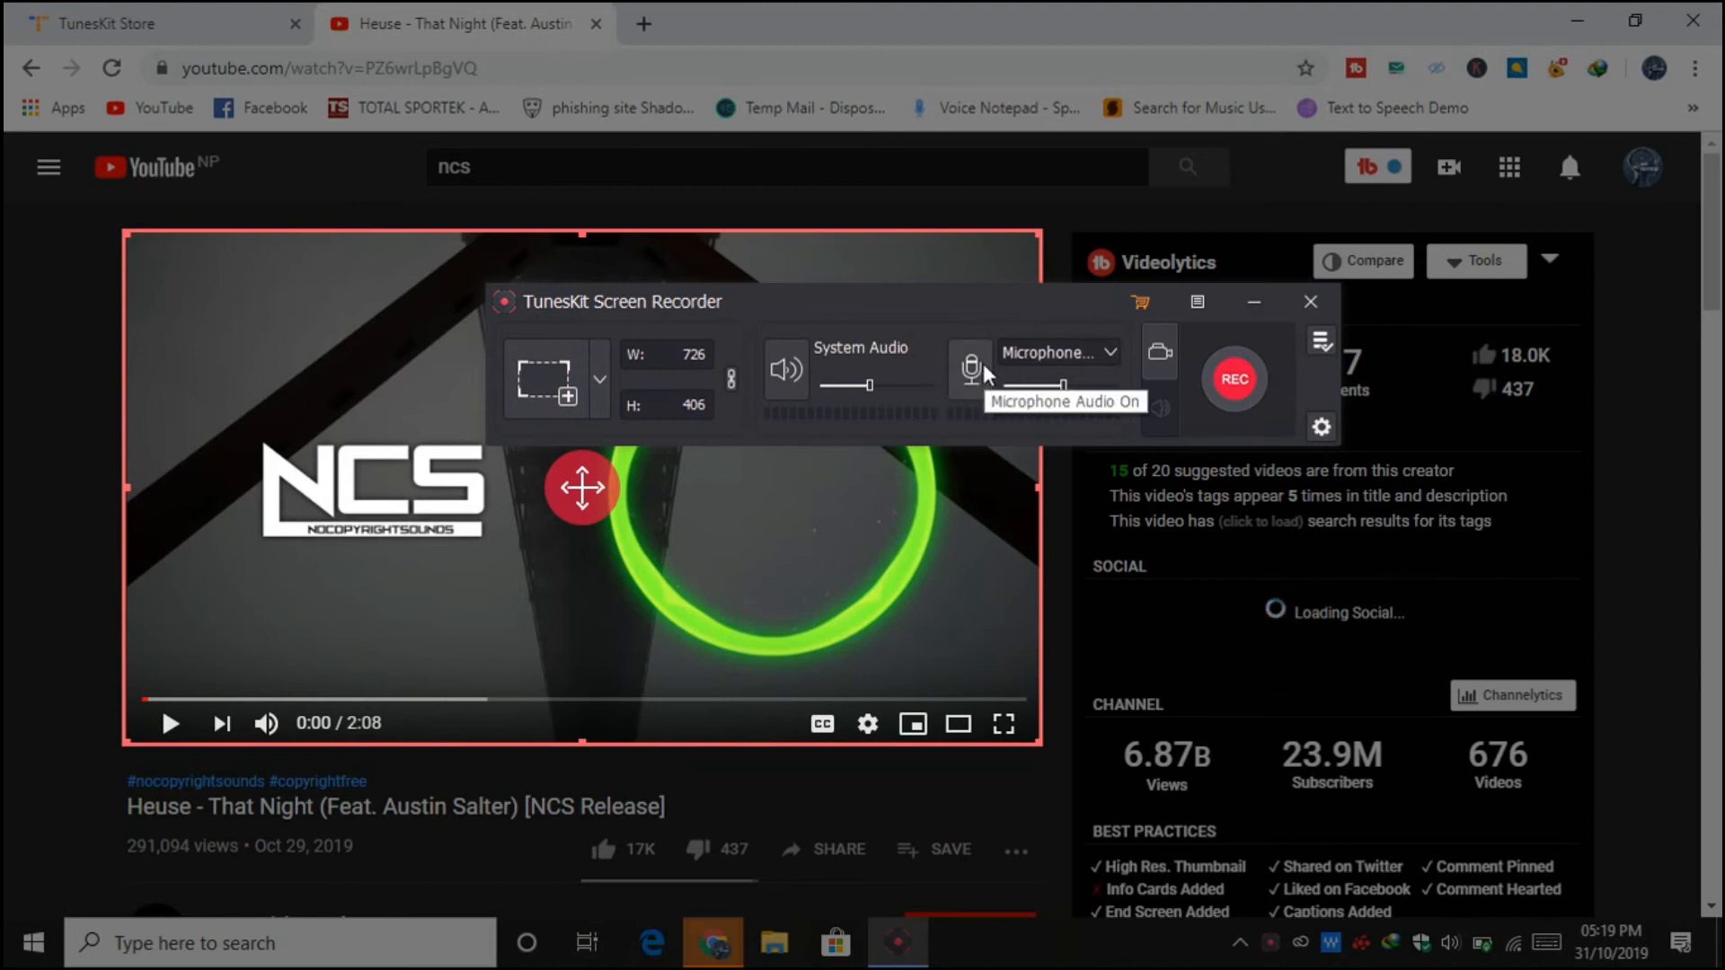
mouse_move(869, 397)
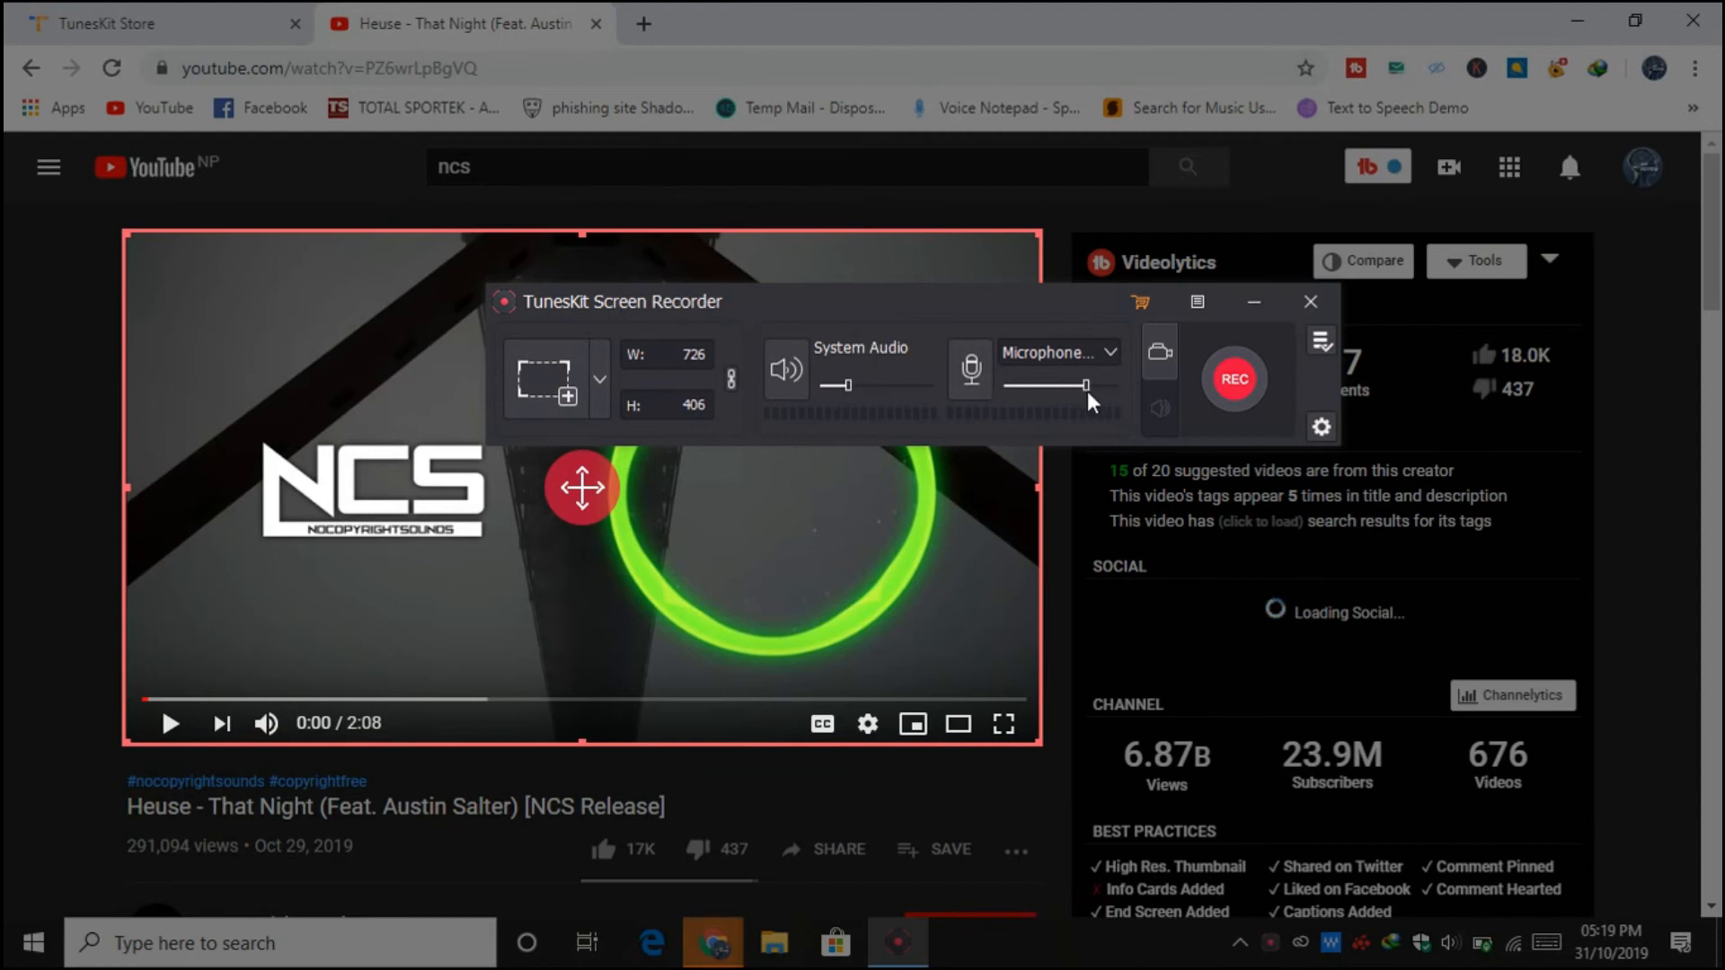
mouse_move(1171, 344)
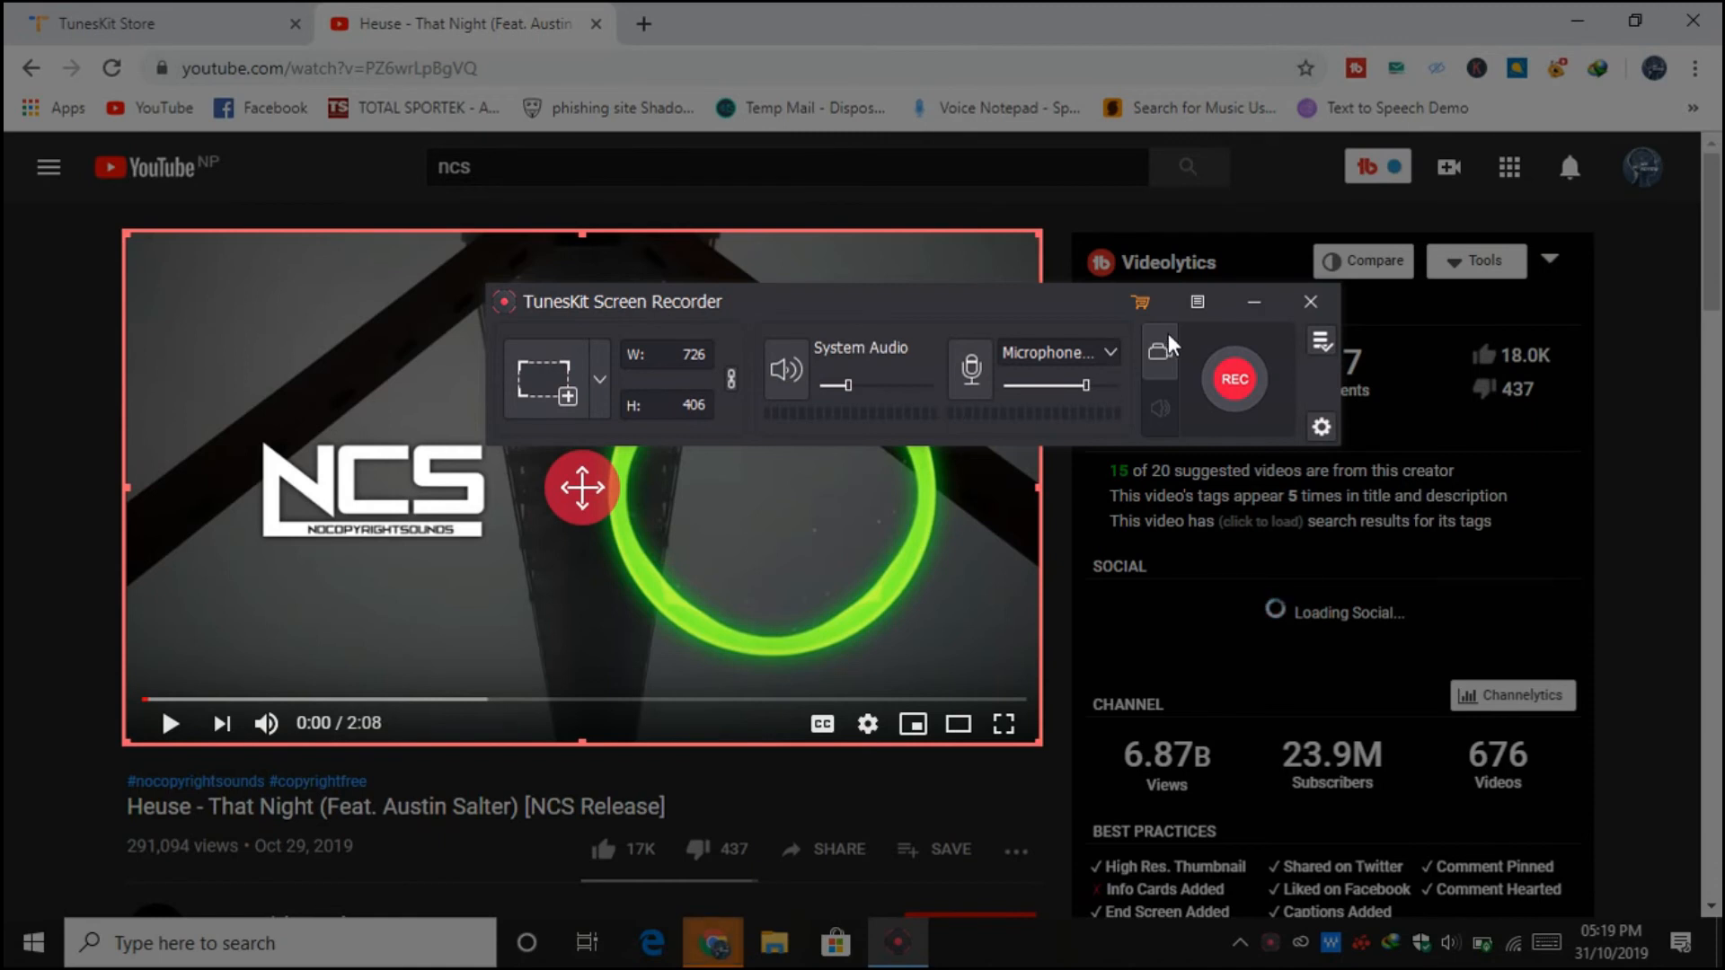
mouse_move(1249, 439)
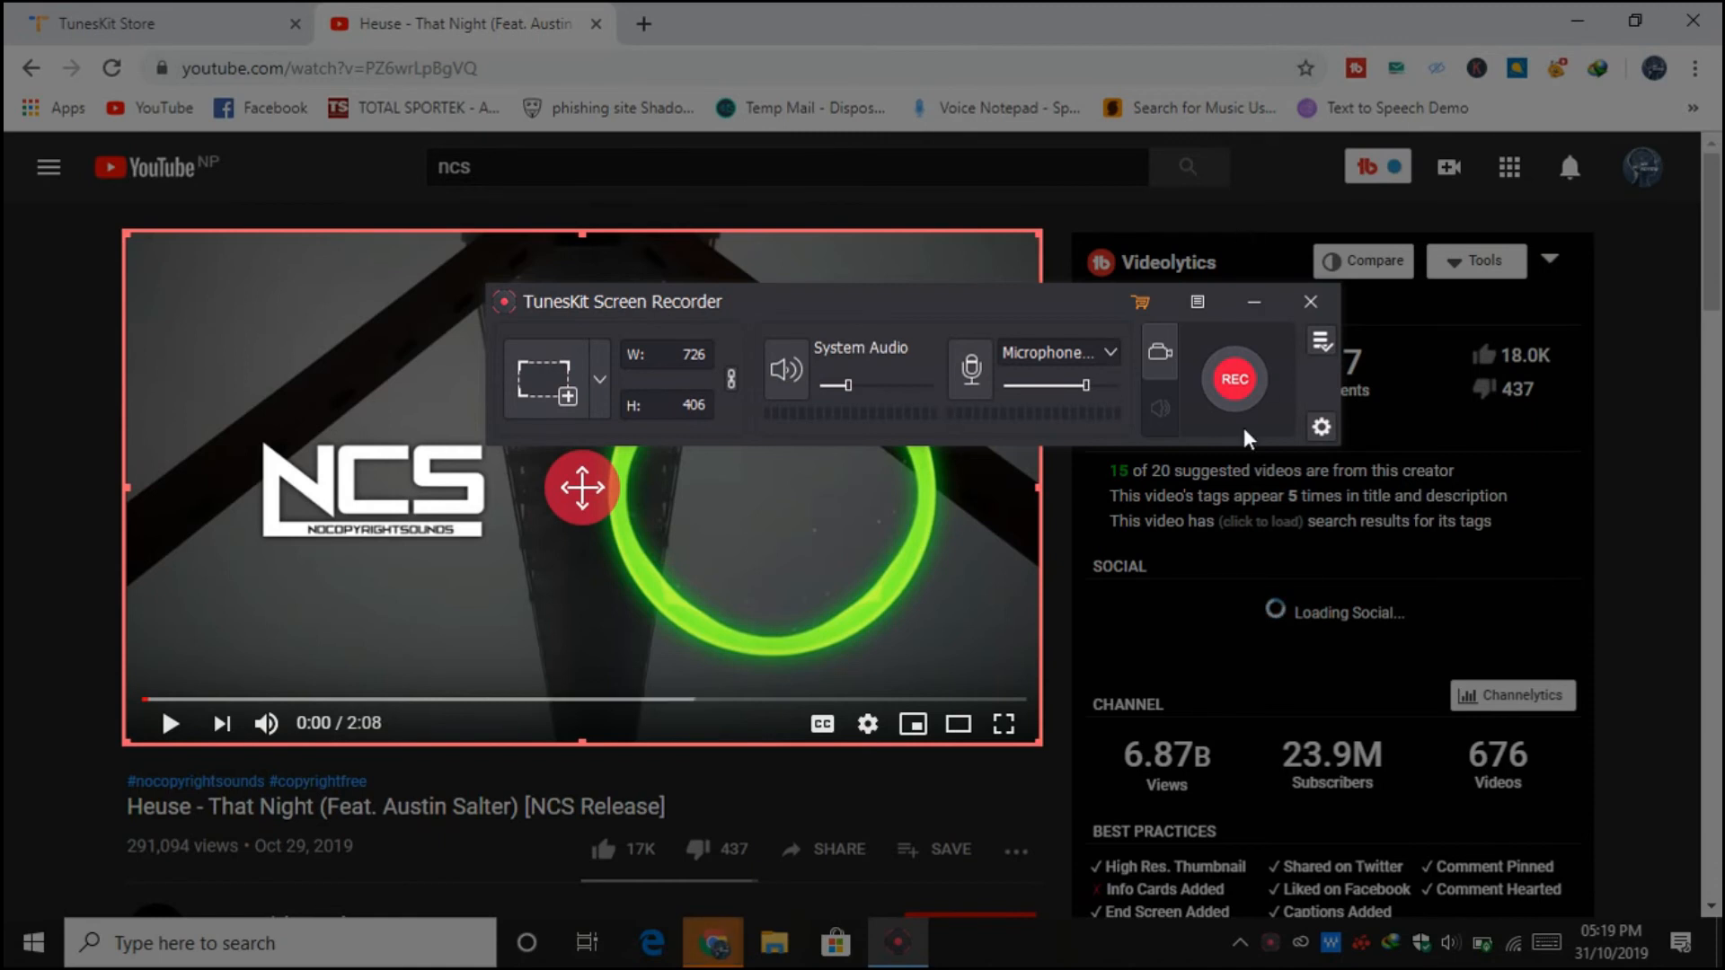
mouse_move(1318, 416)
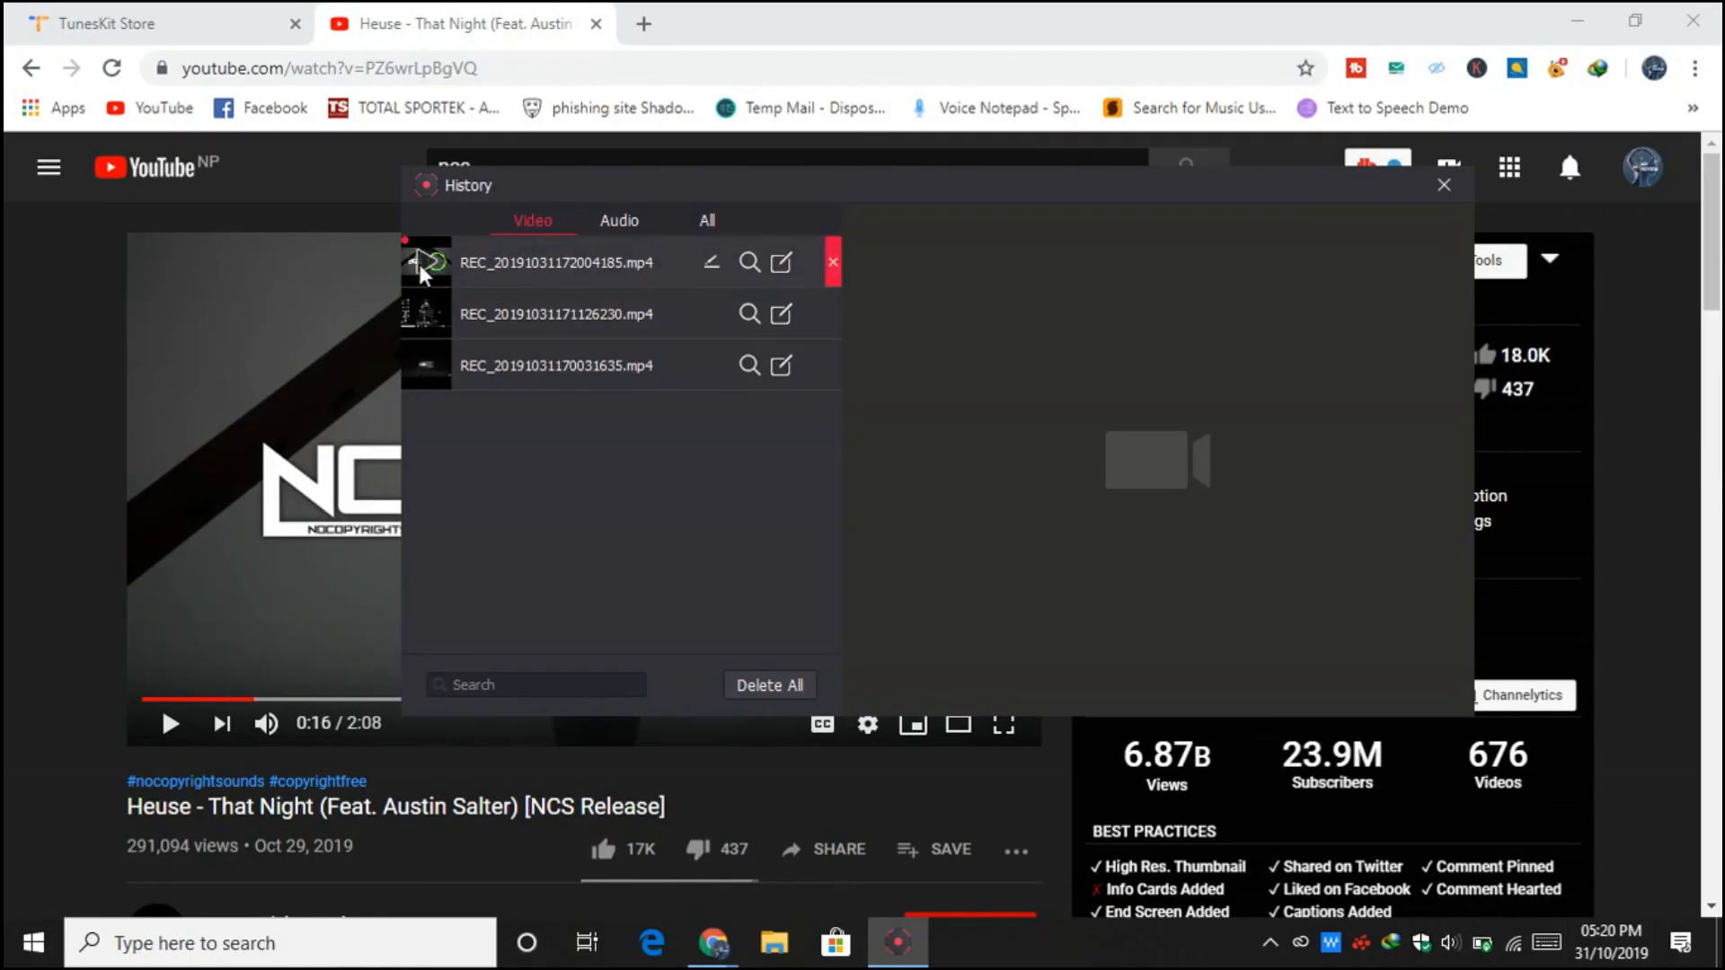
Play the newest 12-second recording, open it in the Trim editor, pause, then close it
left_click(423, 261)
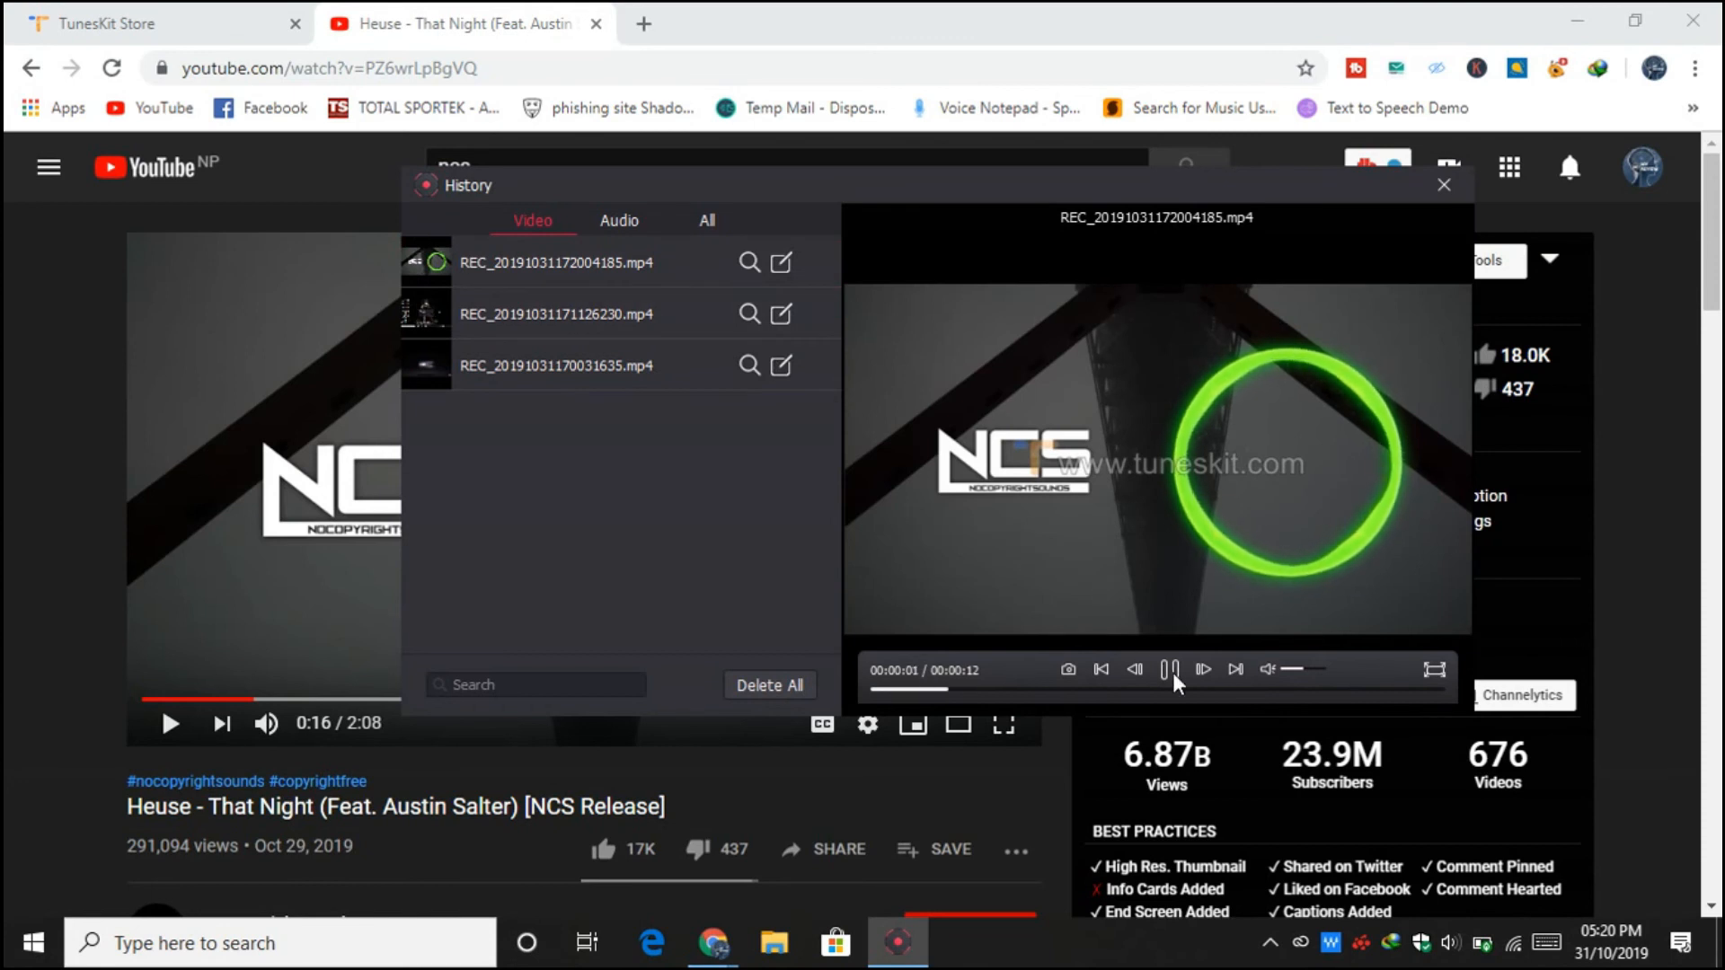
left_click(780, 262)
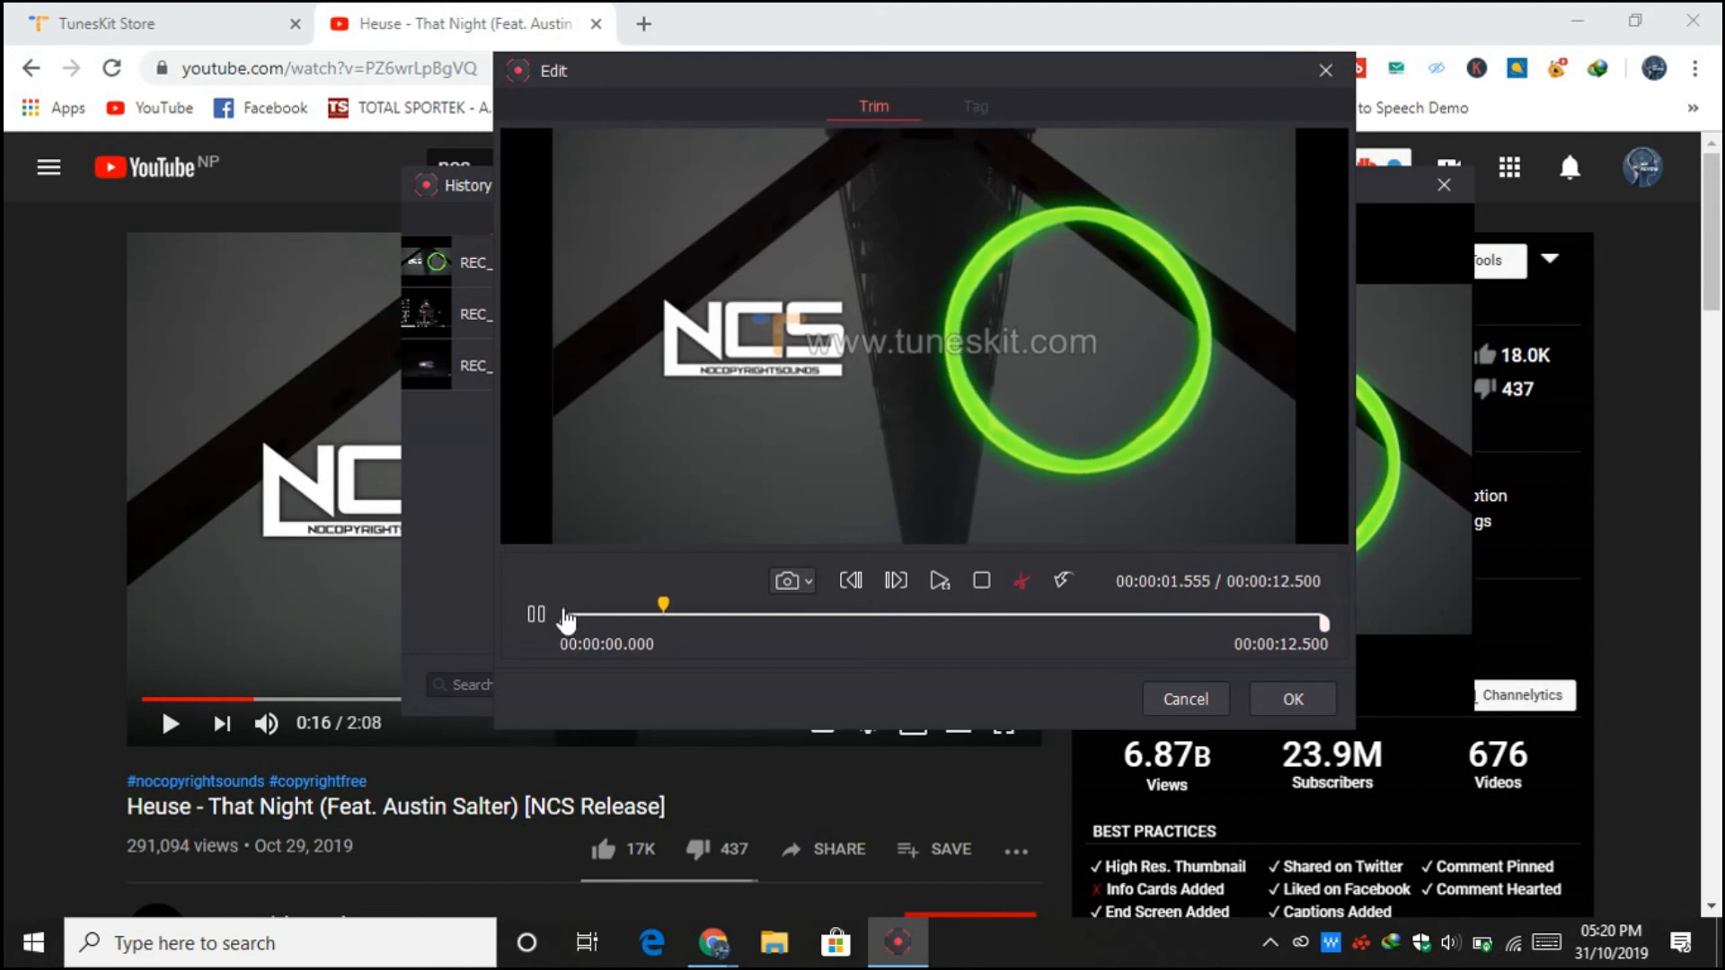
left_click(537, 614)
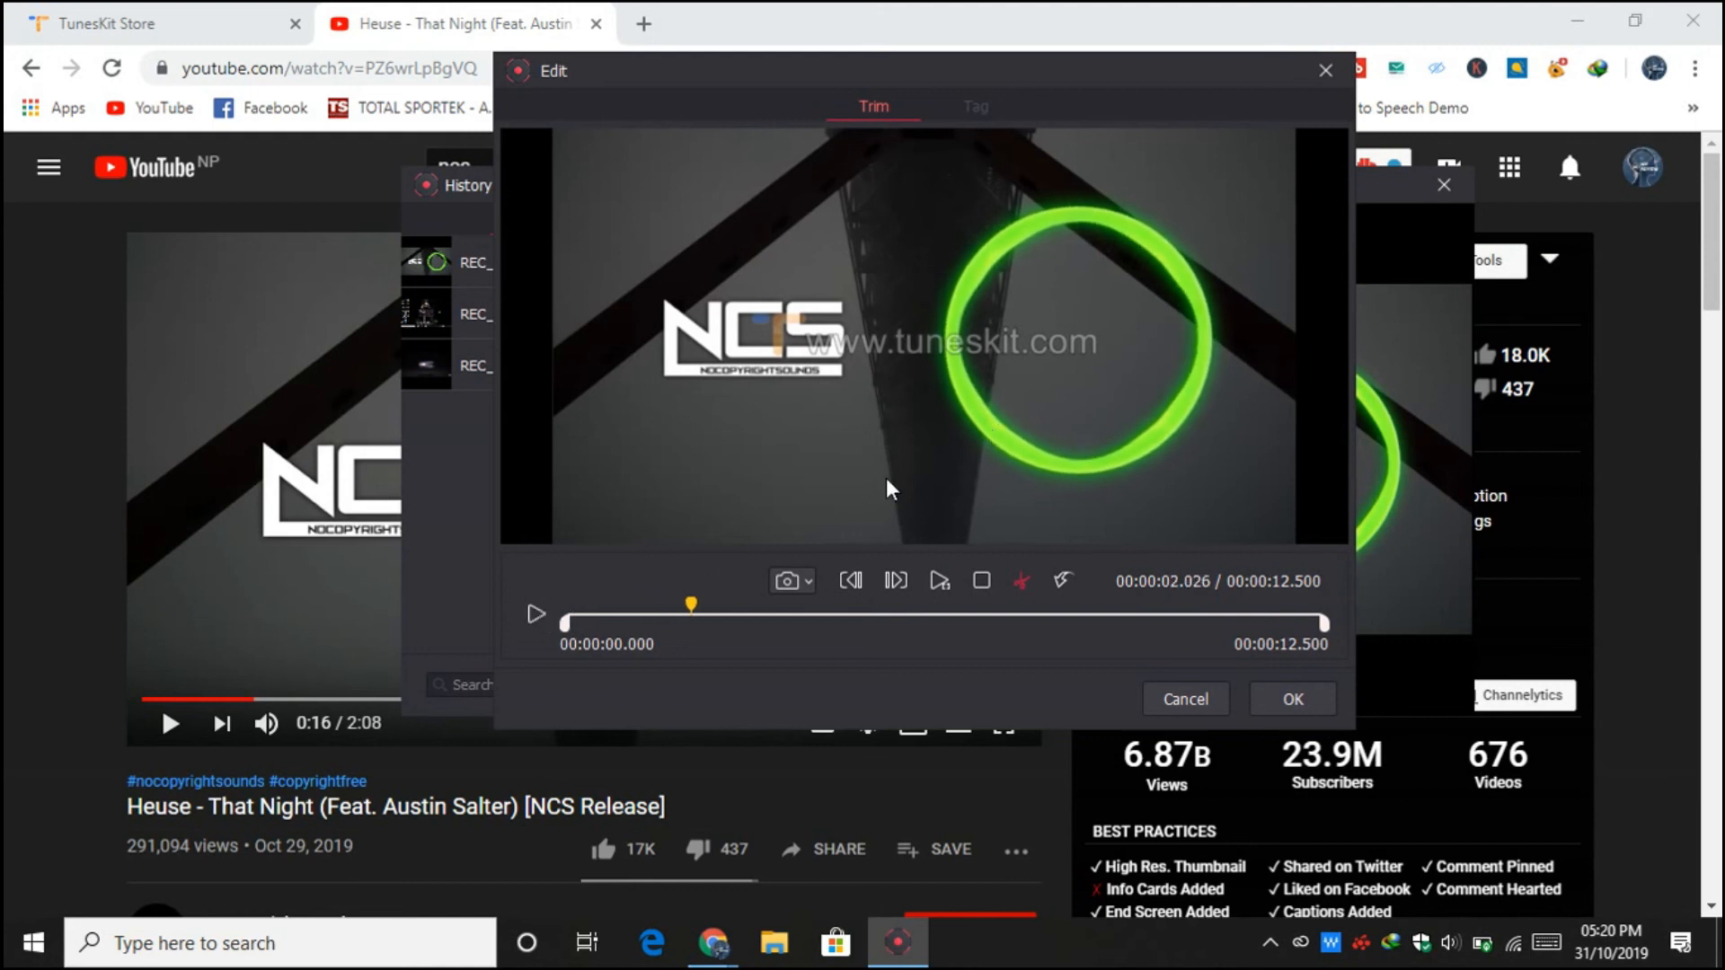
mouse_move(918, 284)
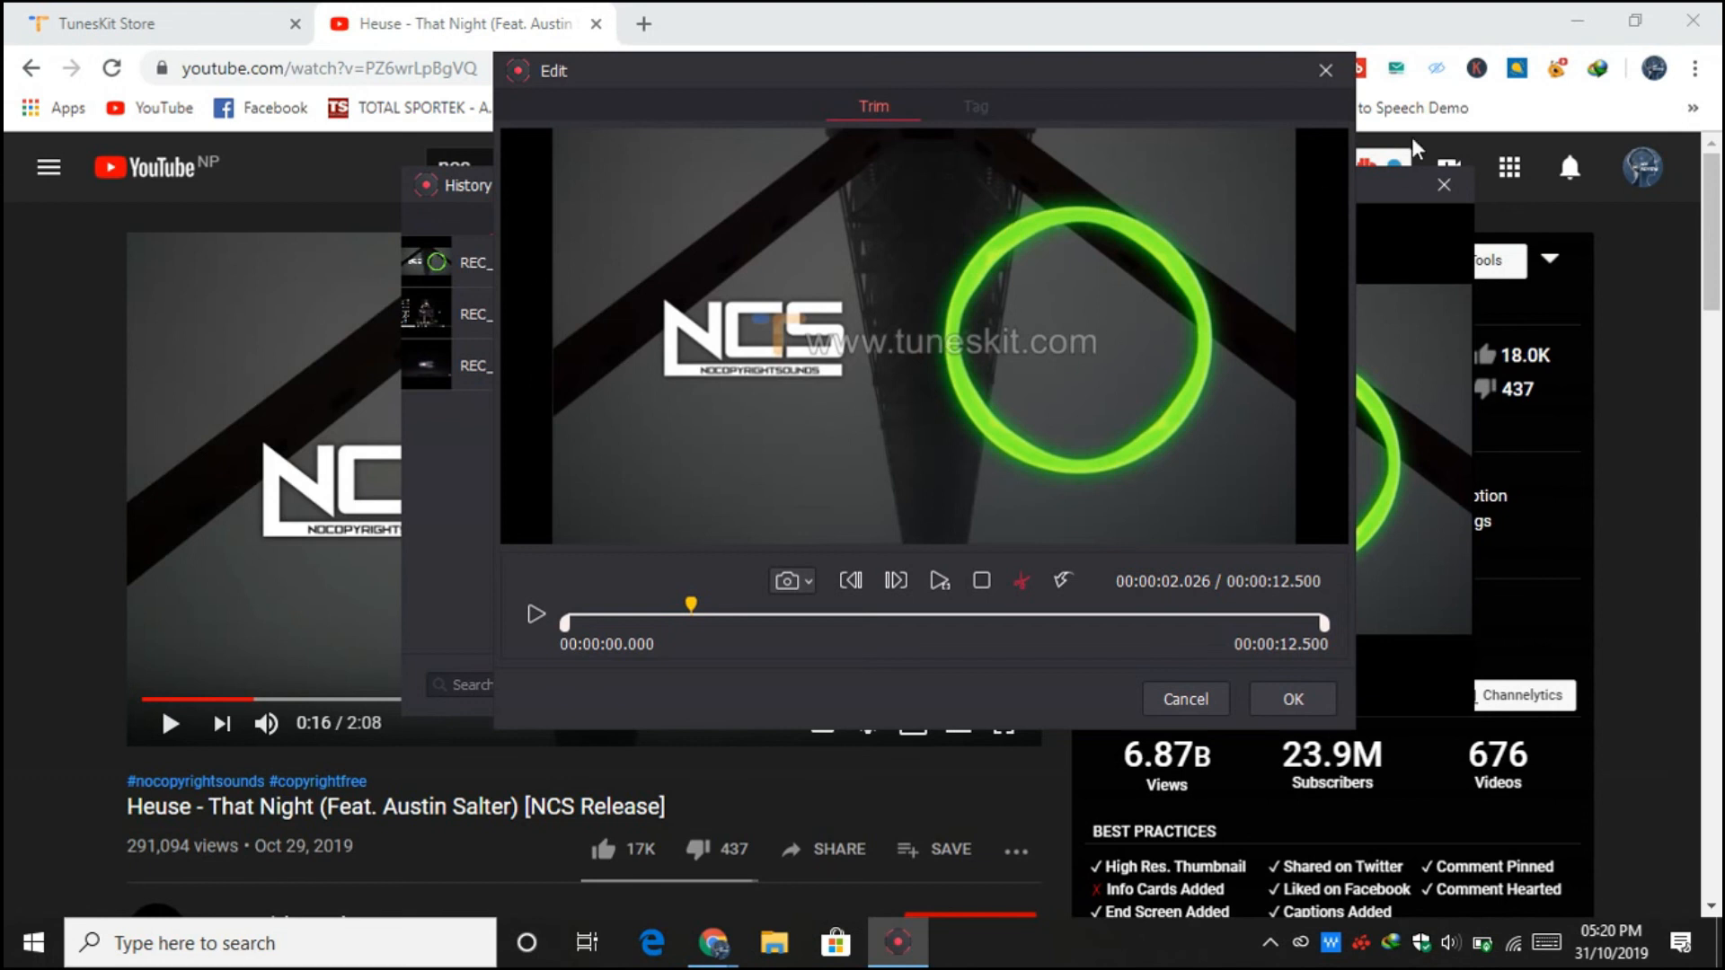
left_click(1324, 70)
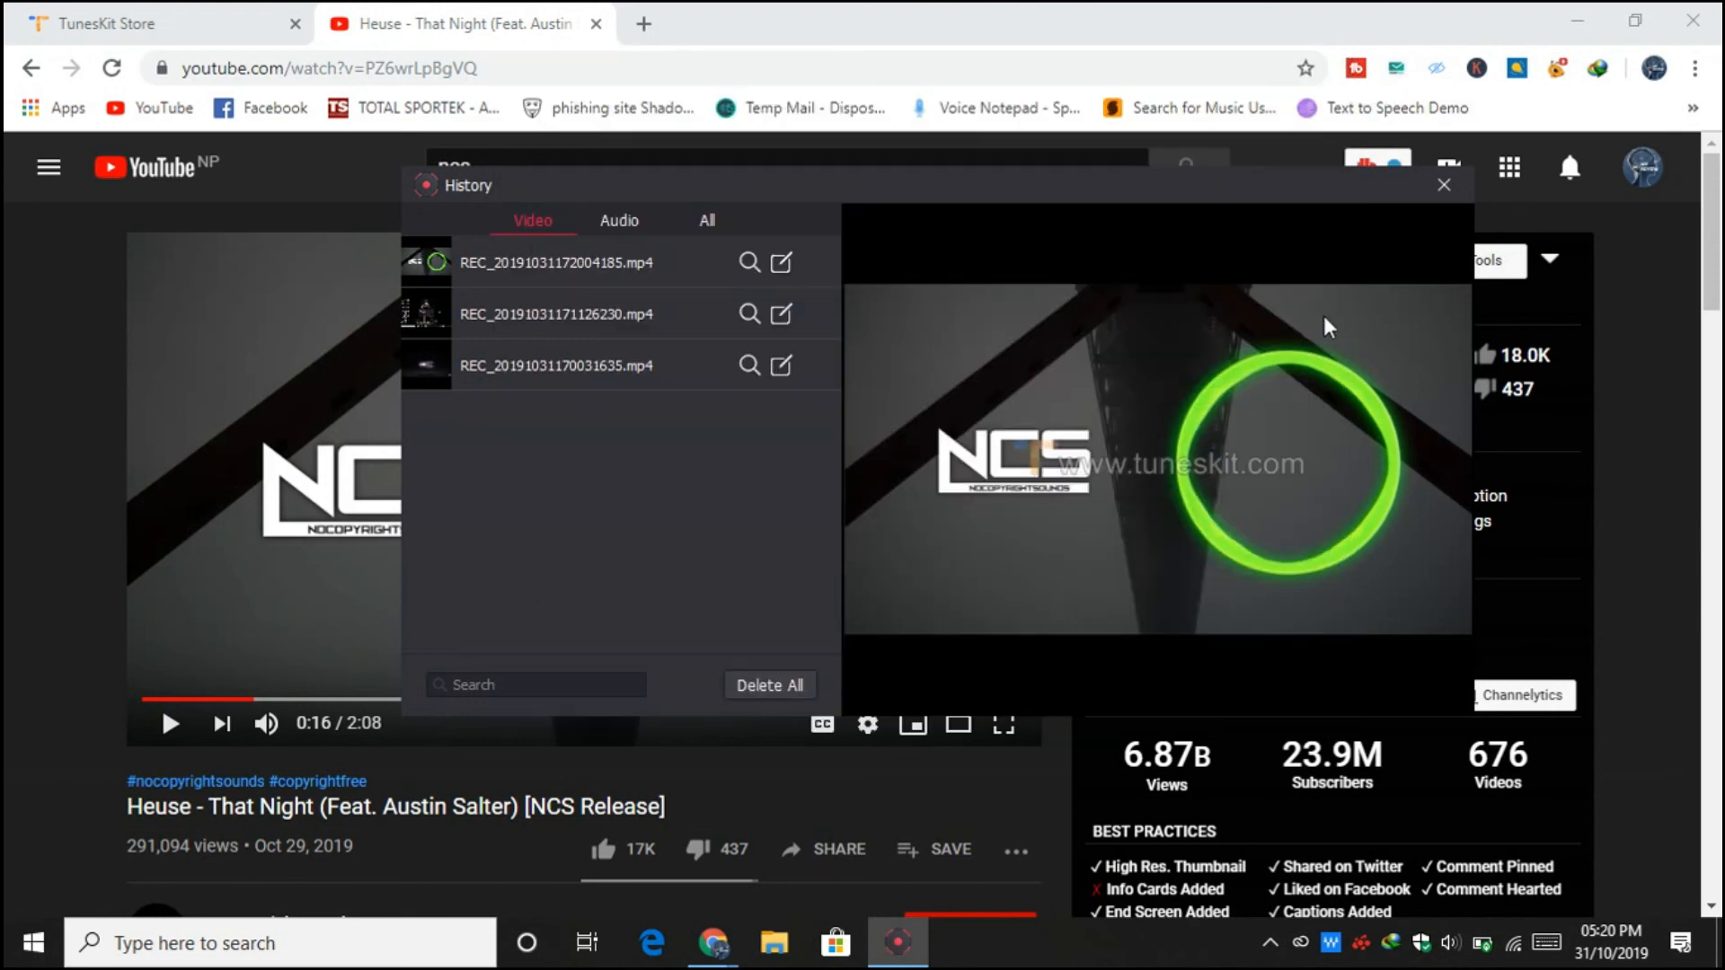